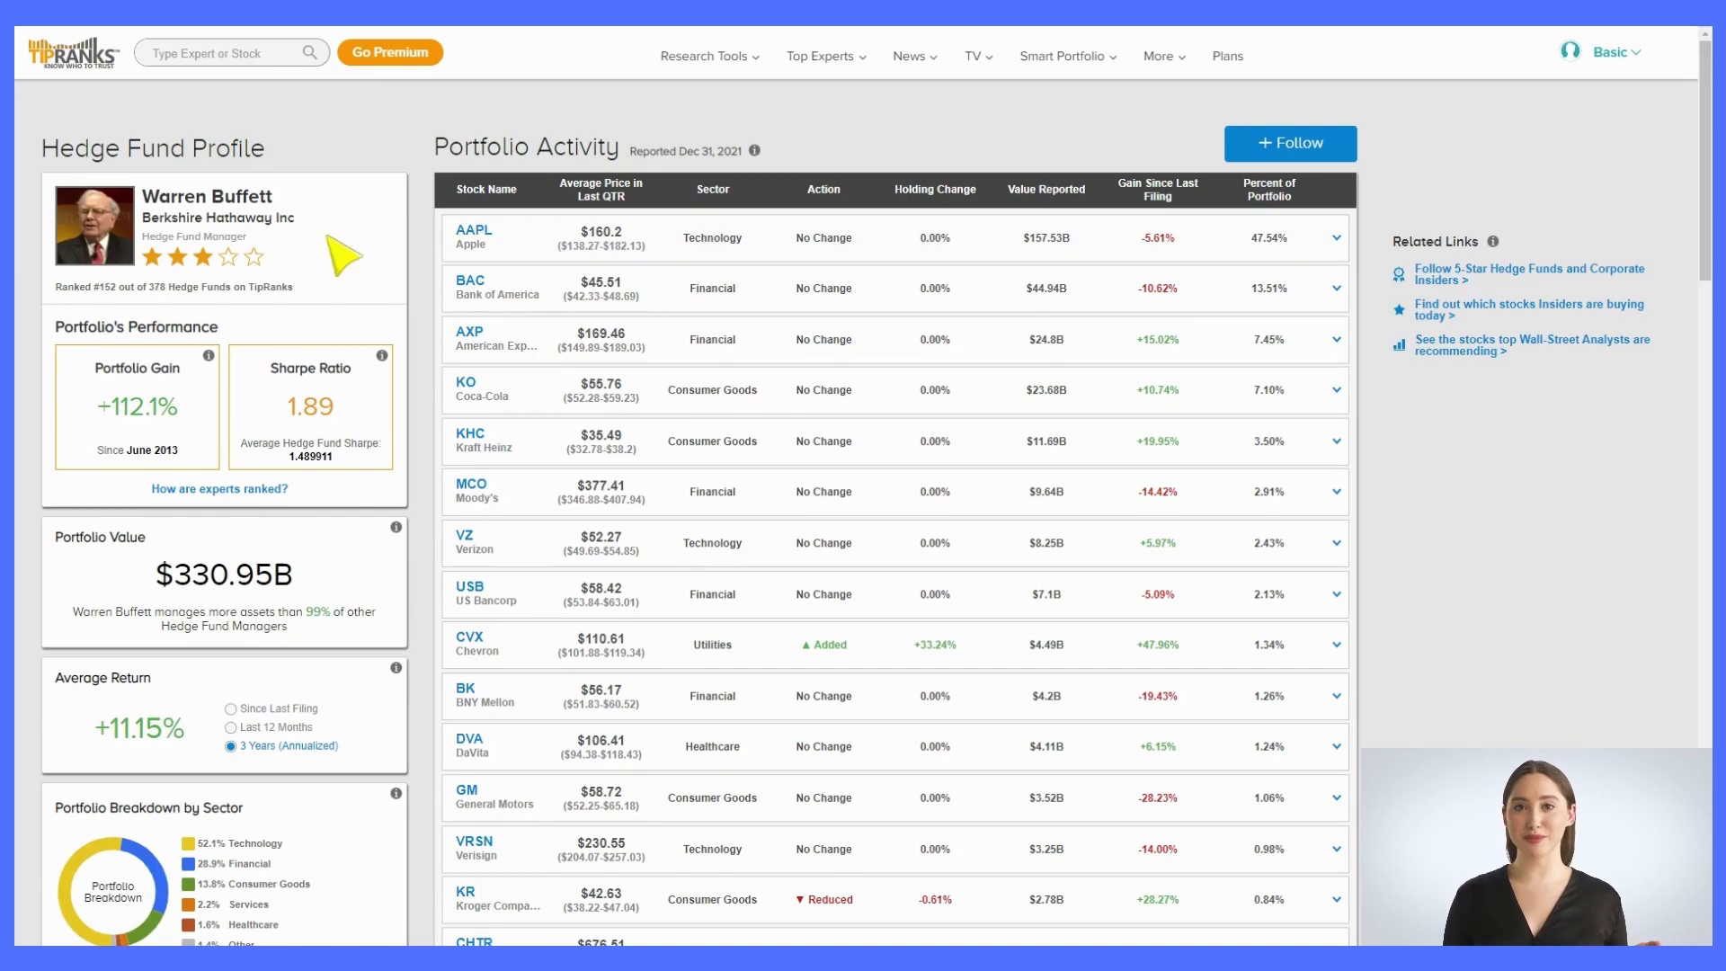
{"action": "mouse_move", "coordinate": [561, 259]}
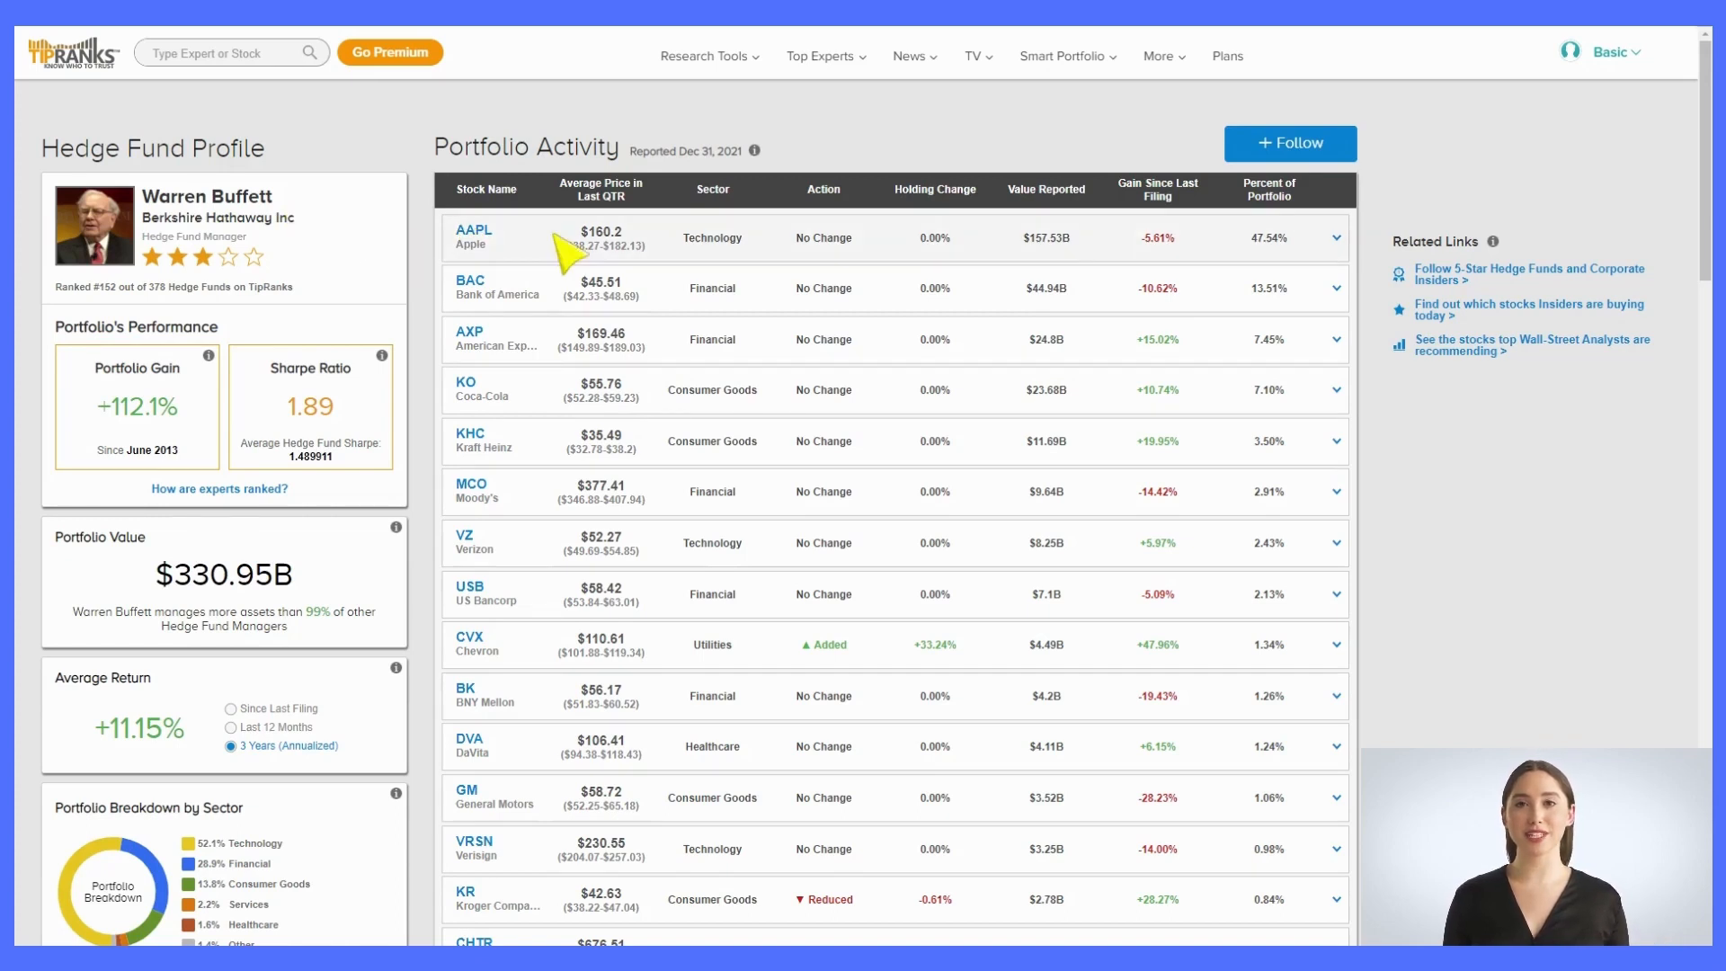
{"action": "mouse_move", "coordinate": [539, 550]}
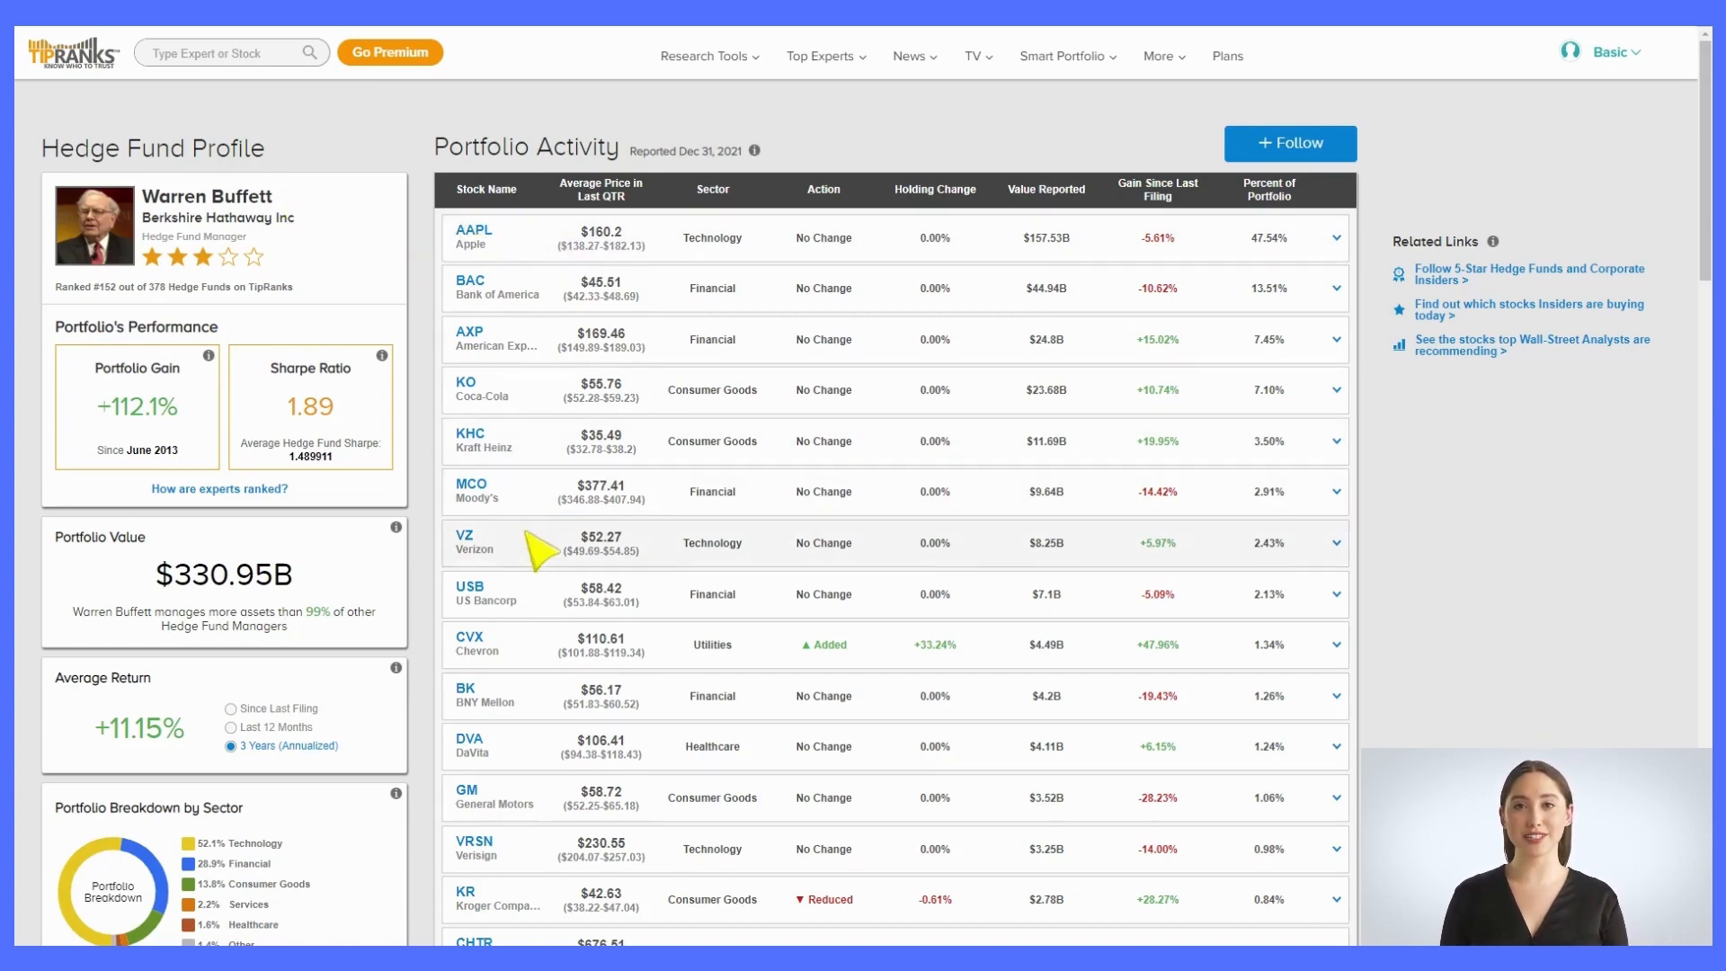
{"action": "mouse_move", "coordinate": [529, 902]}
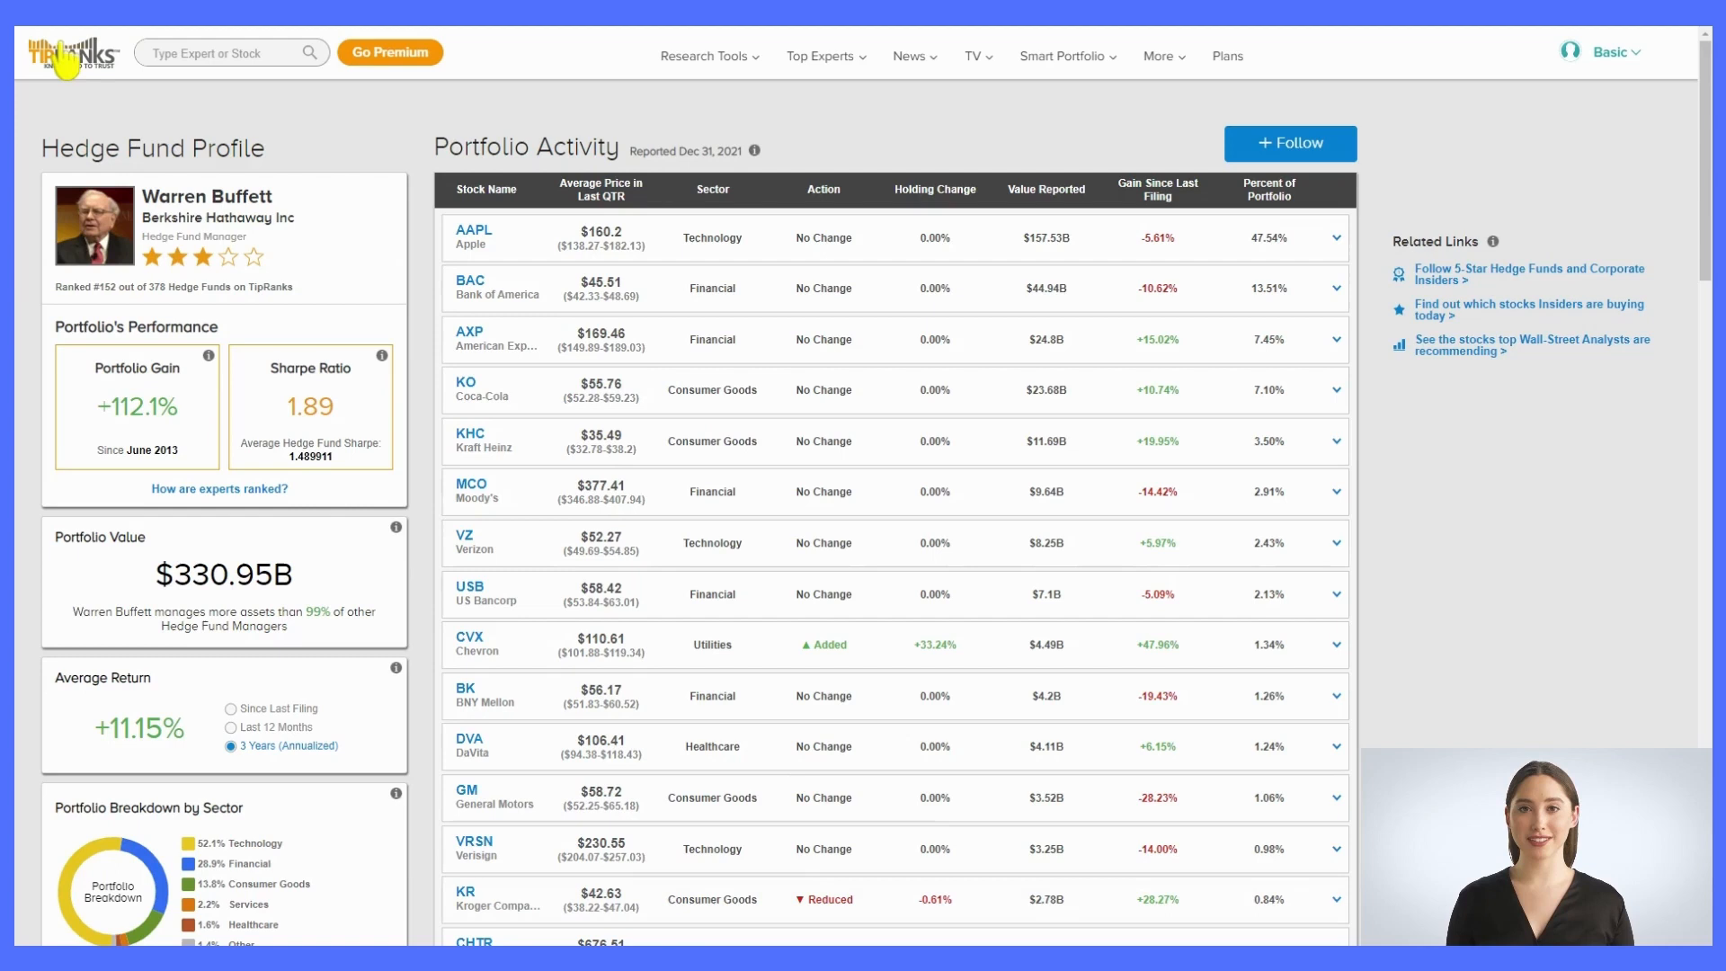
Scroll through Warren Buffett's TipRanks Portfolio Activity holdings table to the end.
{"action": "scroll", "scroll_direction": "down", "scroll_amount": 3}
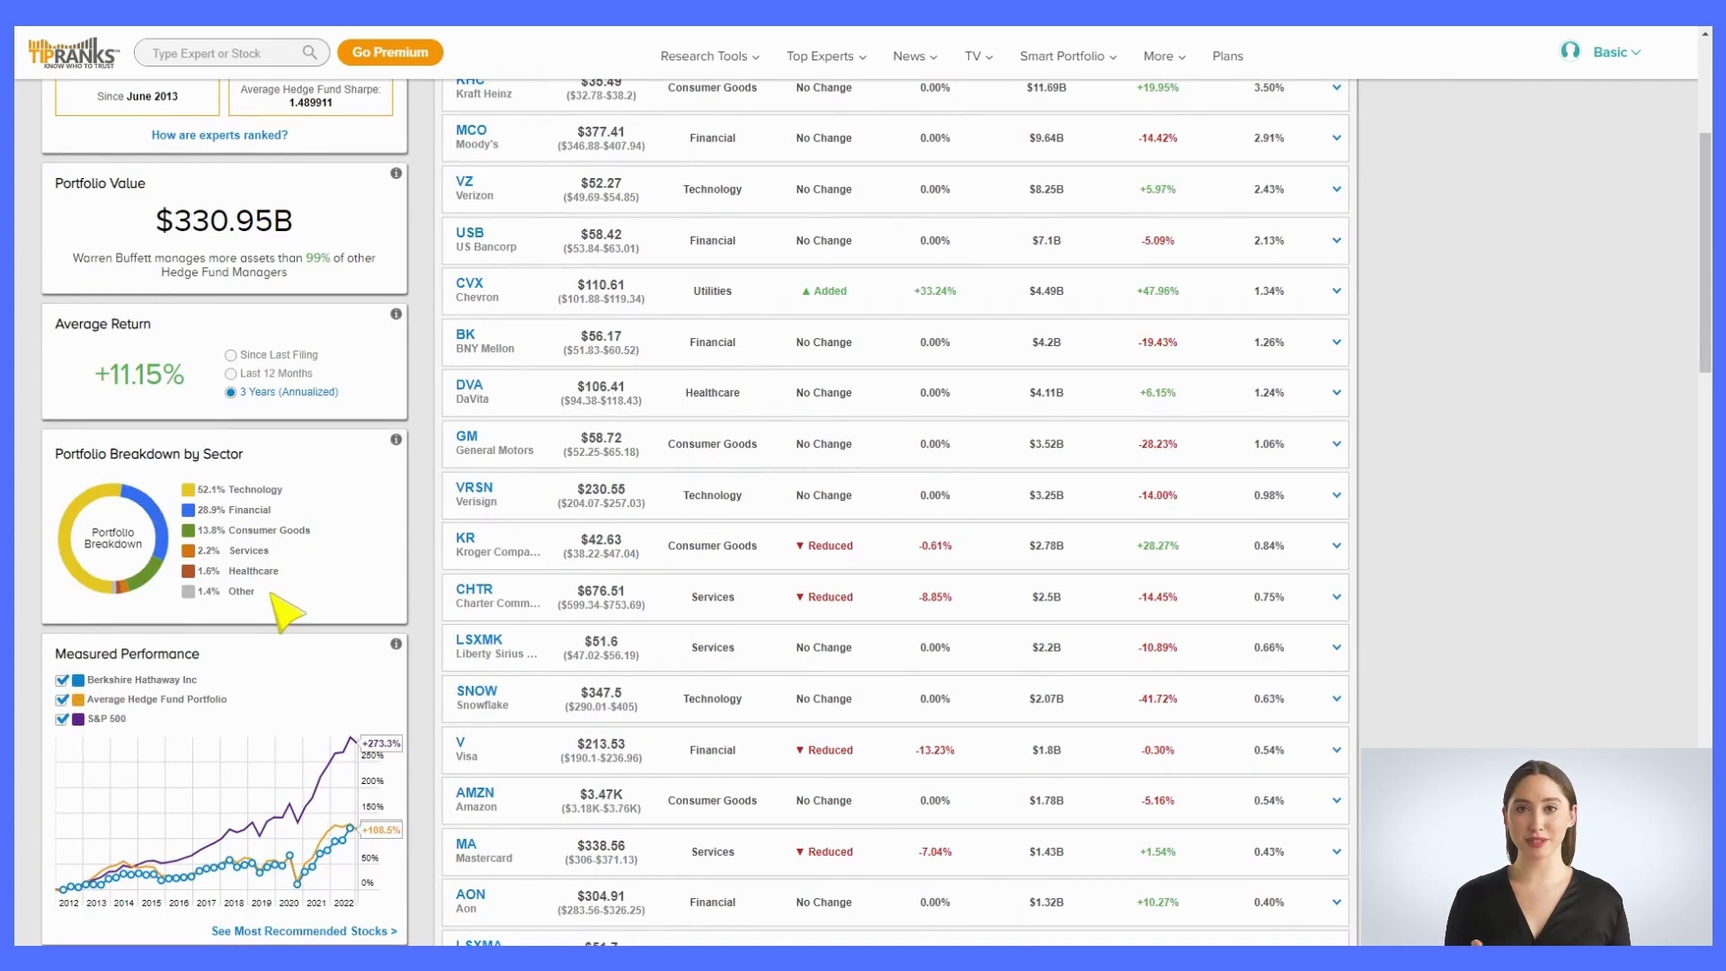
{"action": "scroll", "scroll_direction": "down", "scroll_amount": 3}
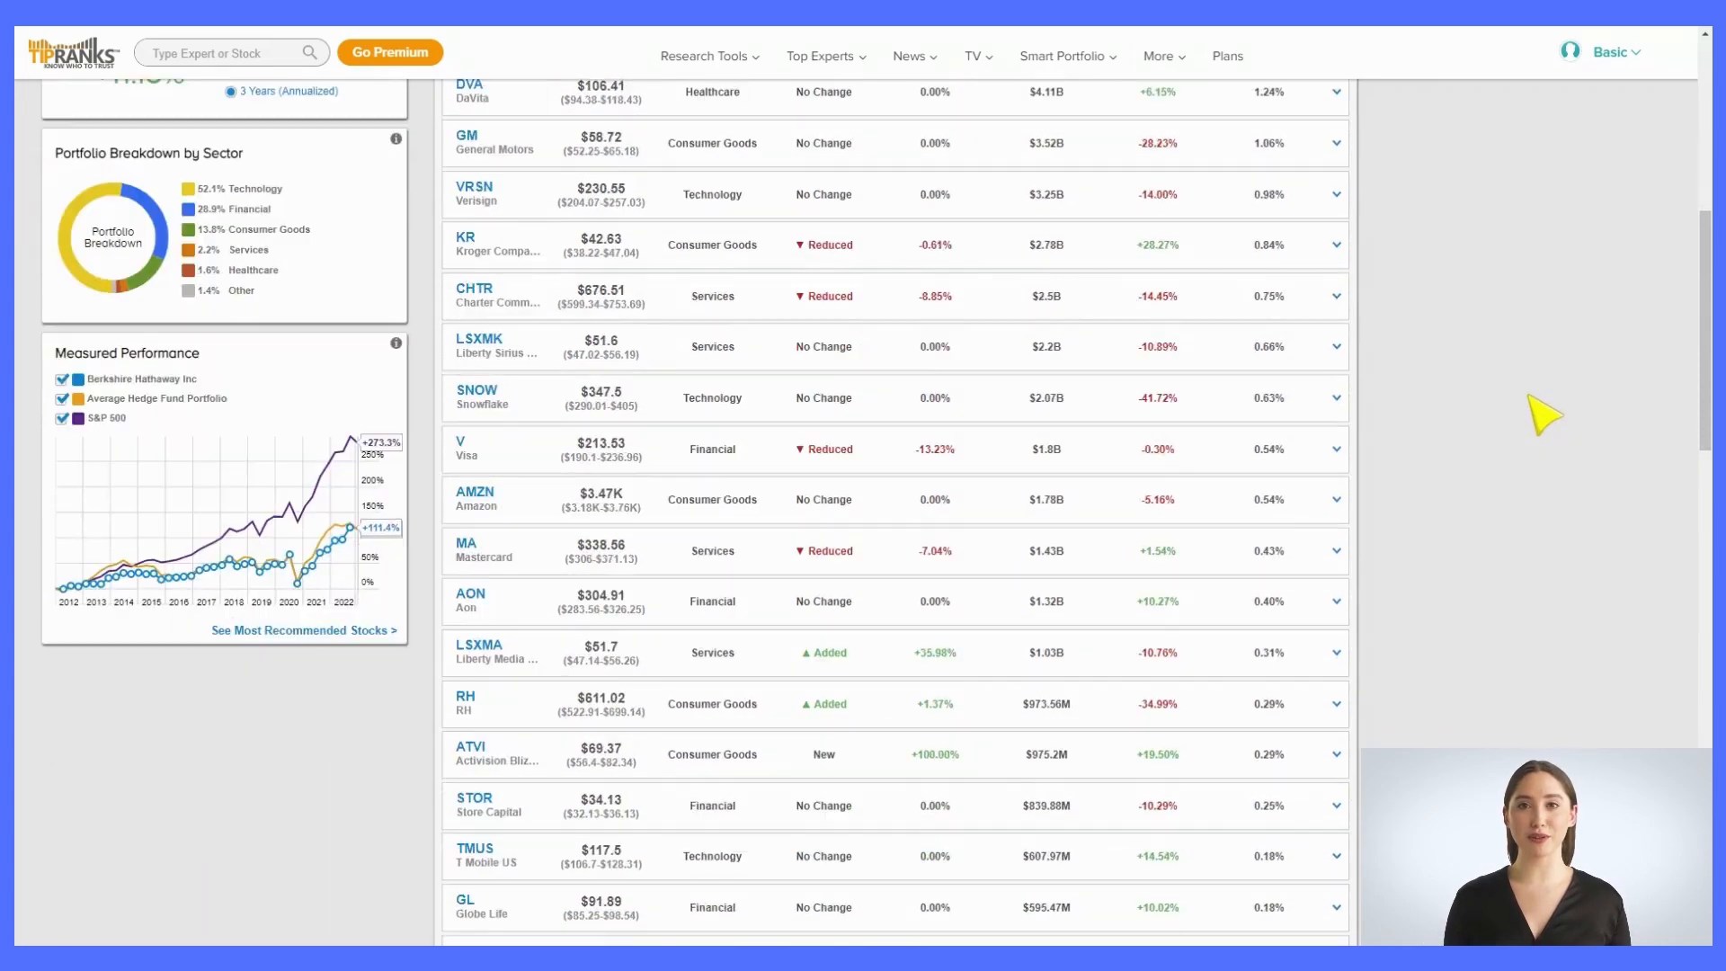
{"action": "scroll", "scroll_direction": "down", "scroll_amount": 3}
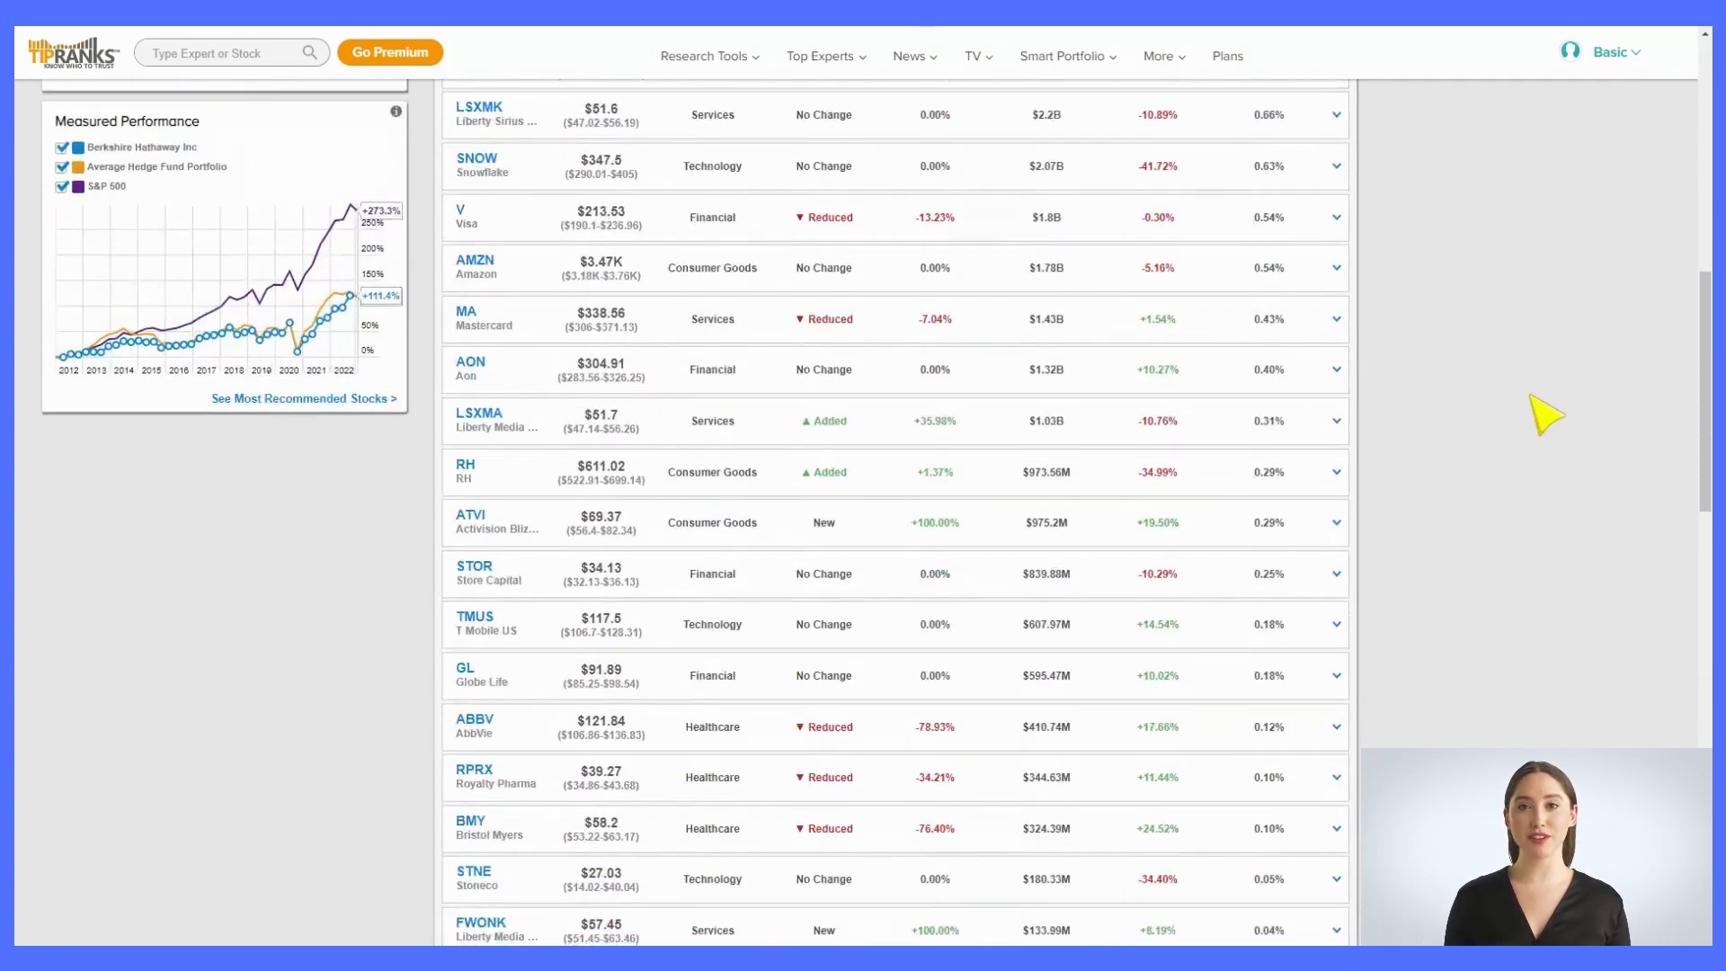
{"action": "scroll", "scroll_direction": "down", "scroll_amount": 3}
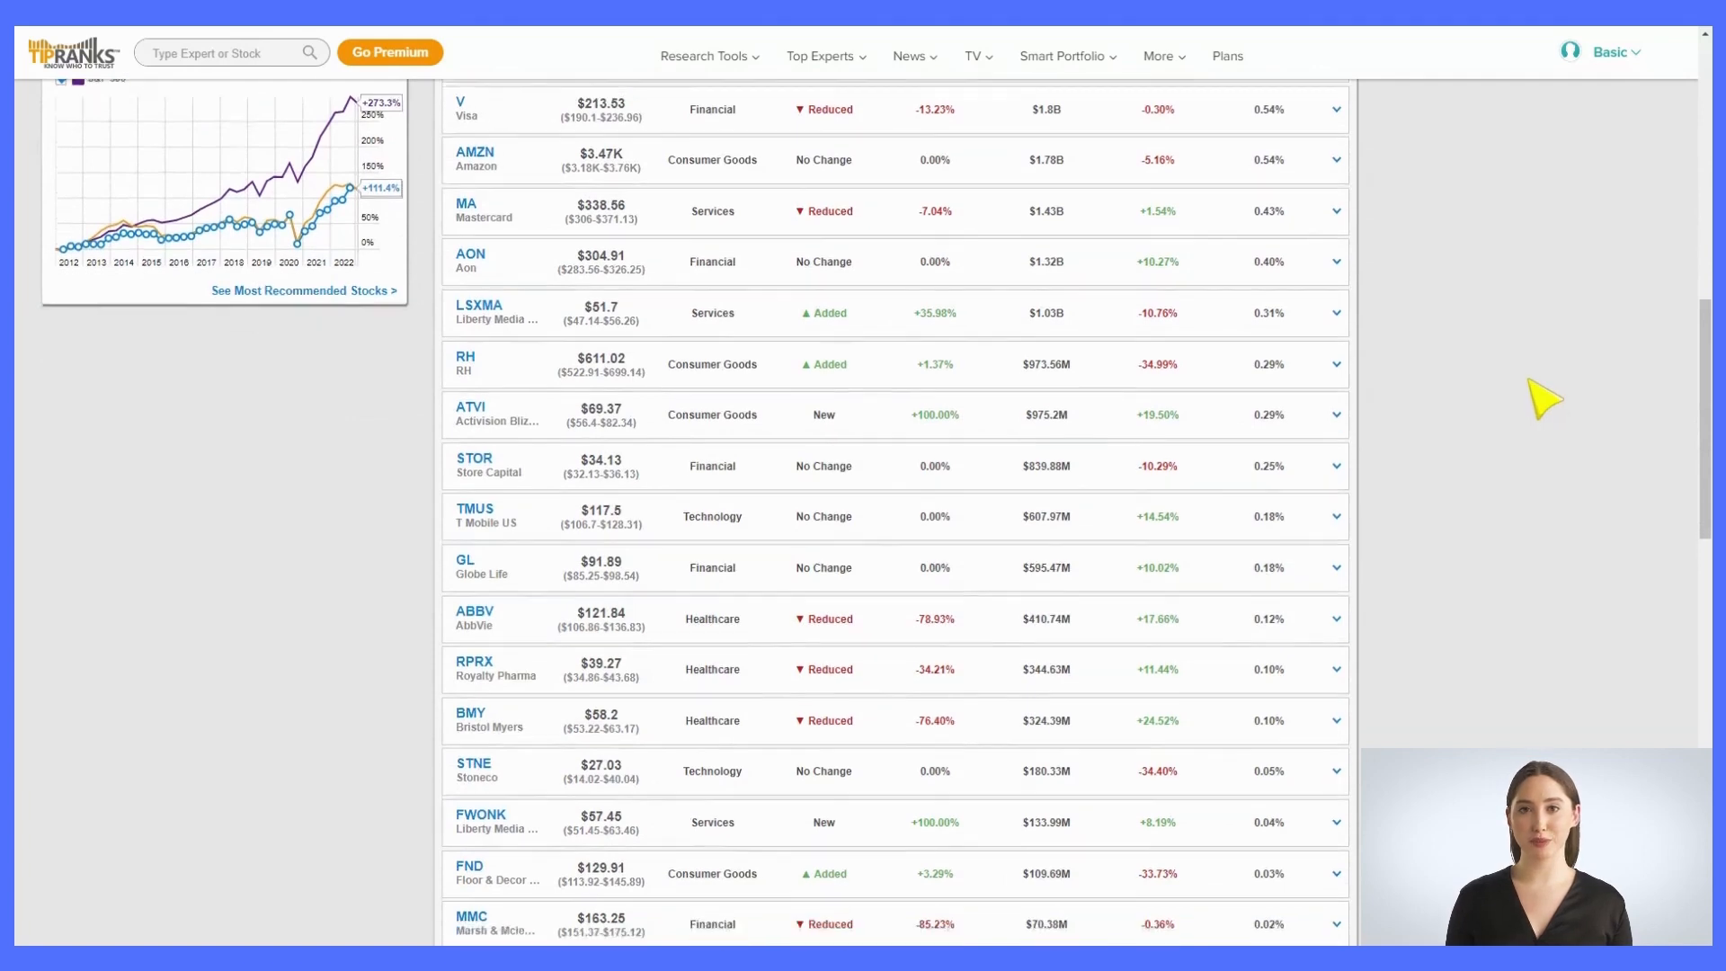
{"action": "scroll", "scroll_direction": "down", "scroll_amount": 3}
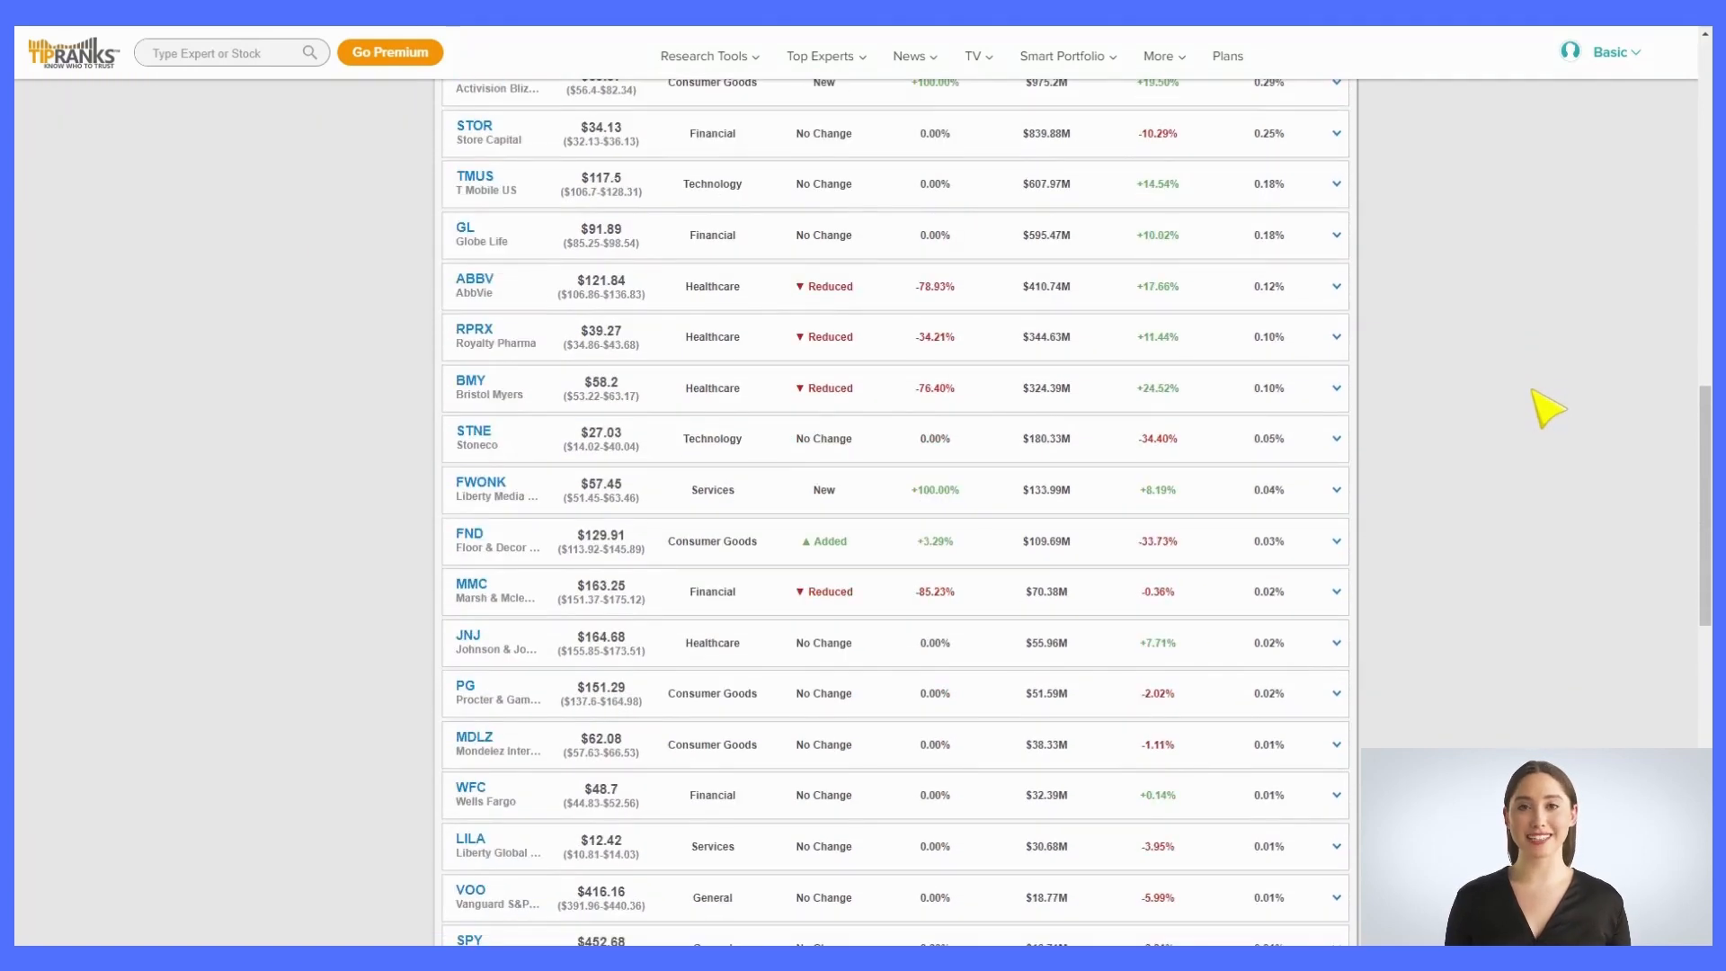
{"action": "scroll", "scroll_direction": "down", "scroll_amount": 3}
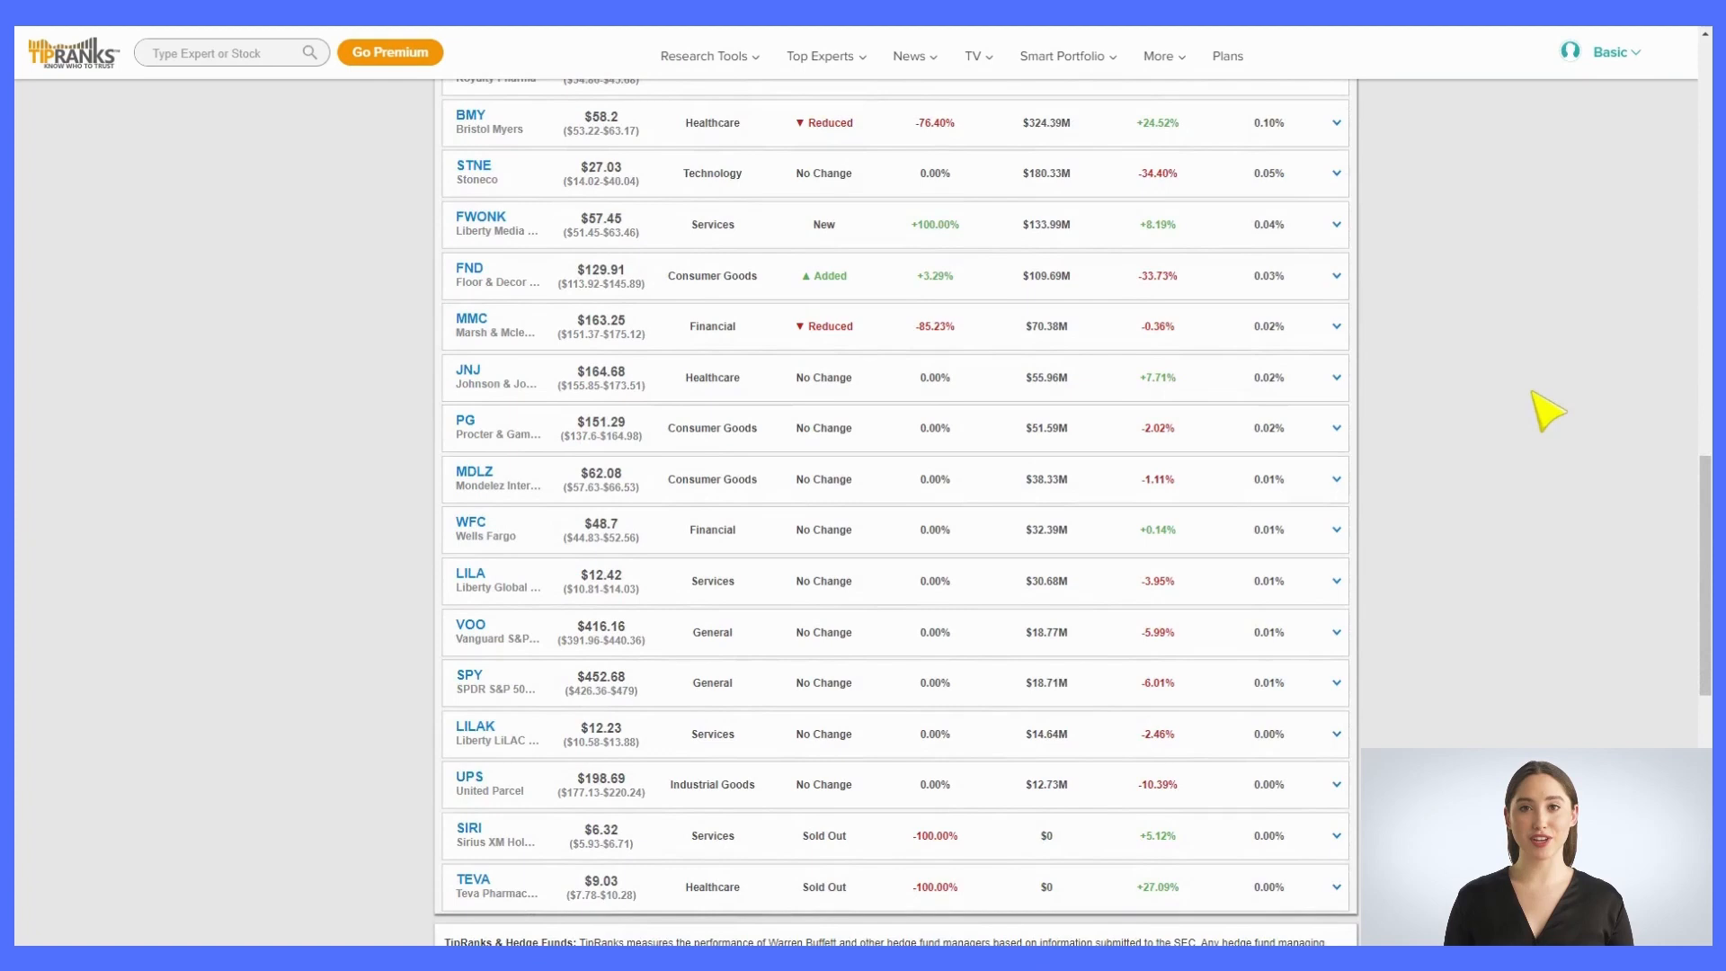
{"action": "scroll", "scroll_direction": "down", "scroll_amount": 3}
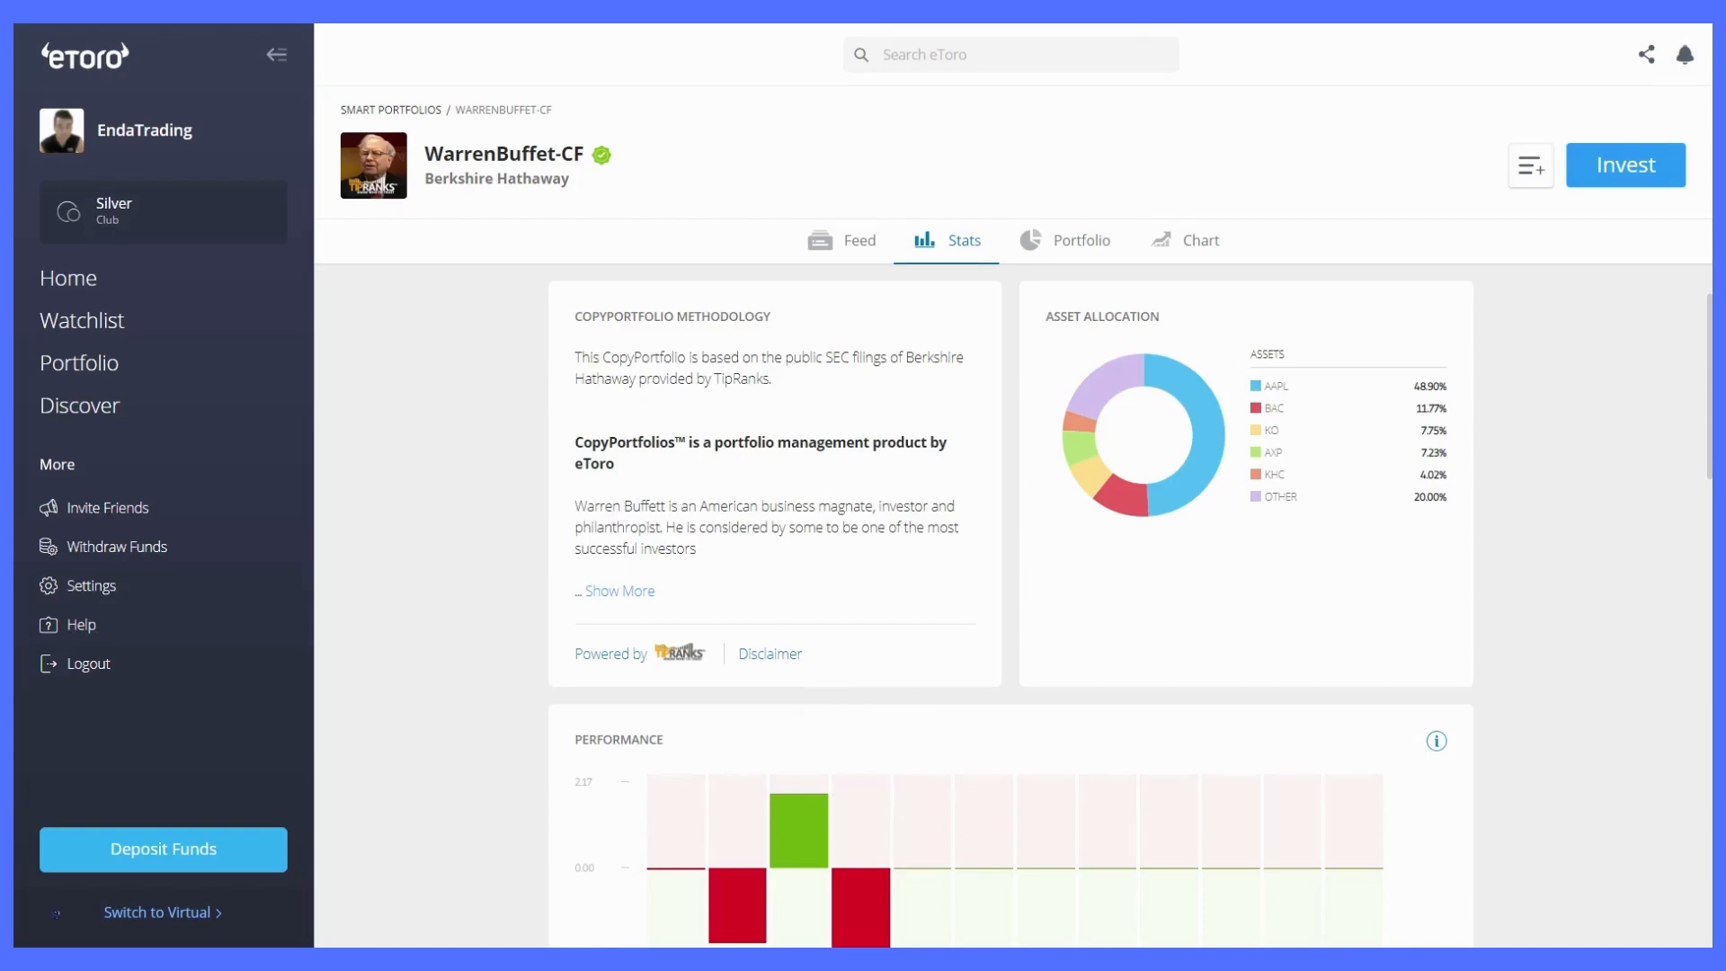
{"action": "scroll", "scroll_direction": "down", "scroll_amount": 3}
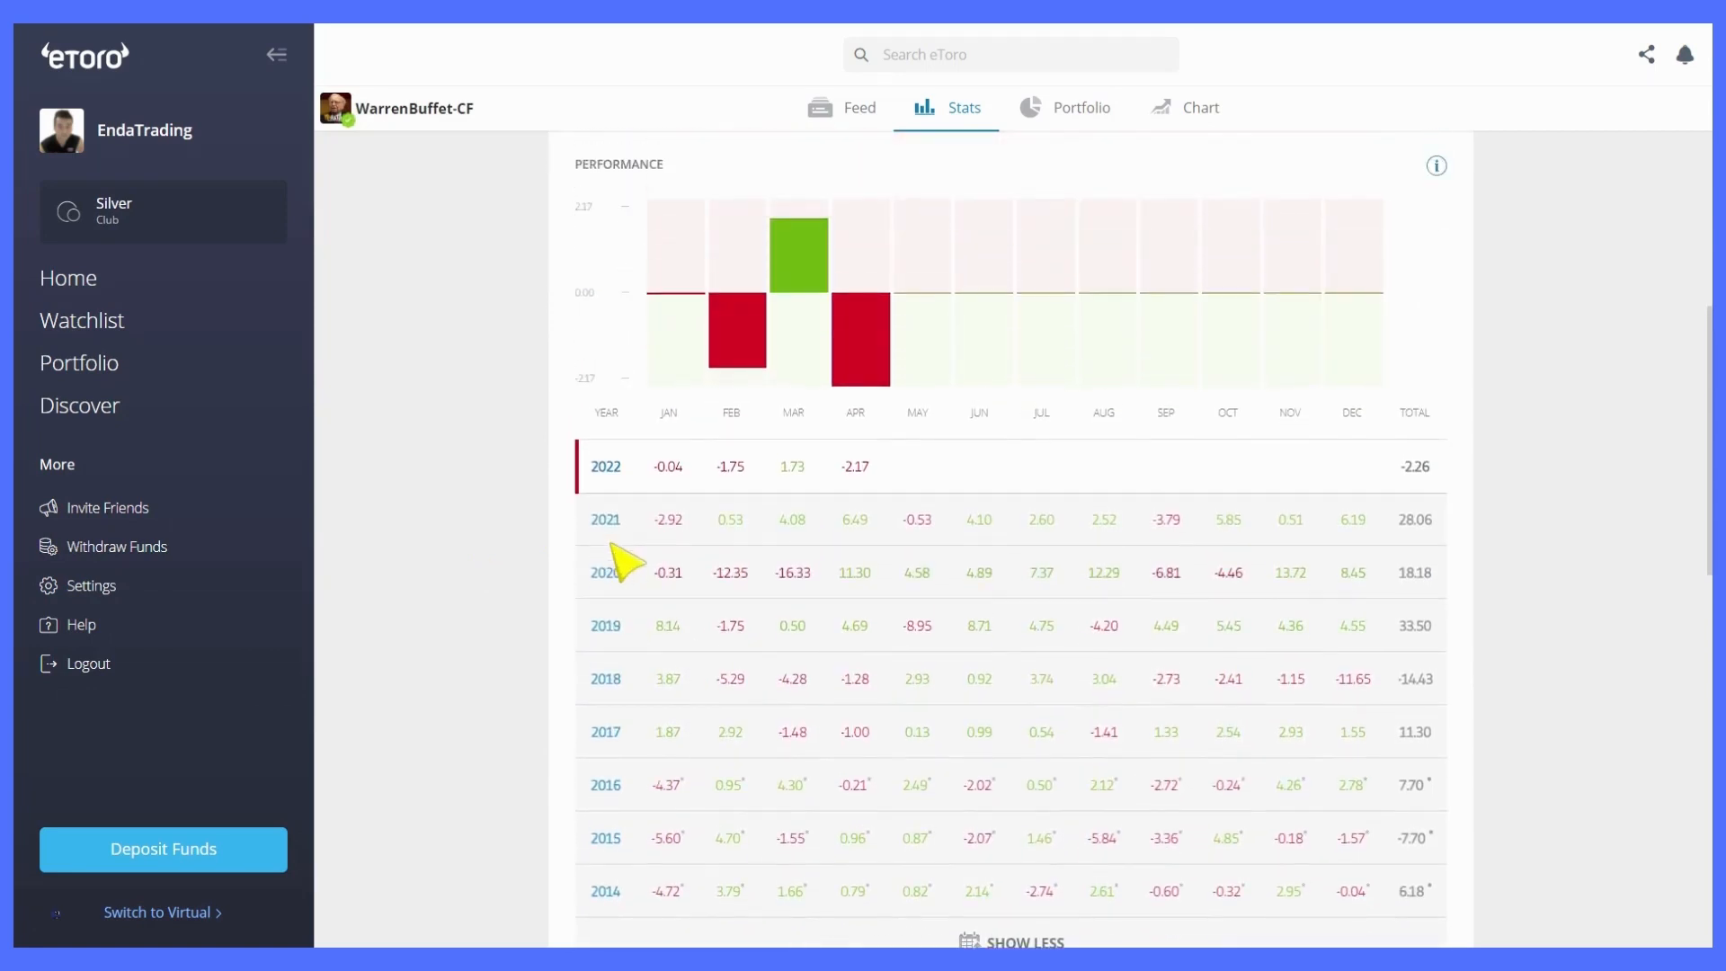
{"action": "mouse_move", "coordinate": [485, 547]}
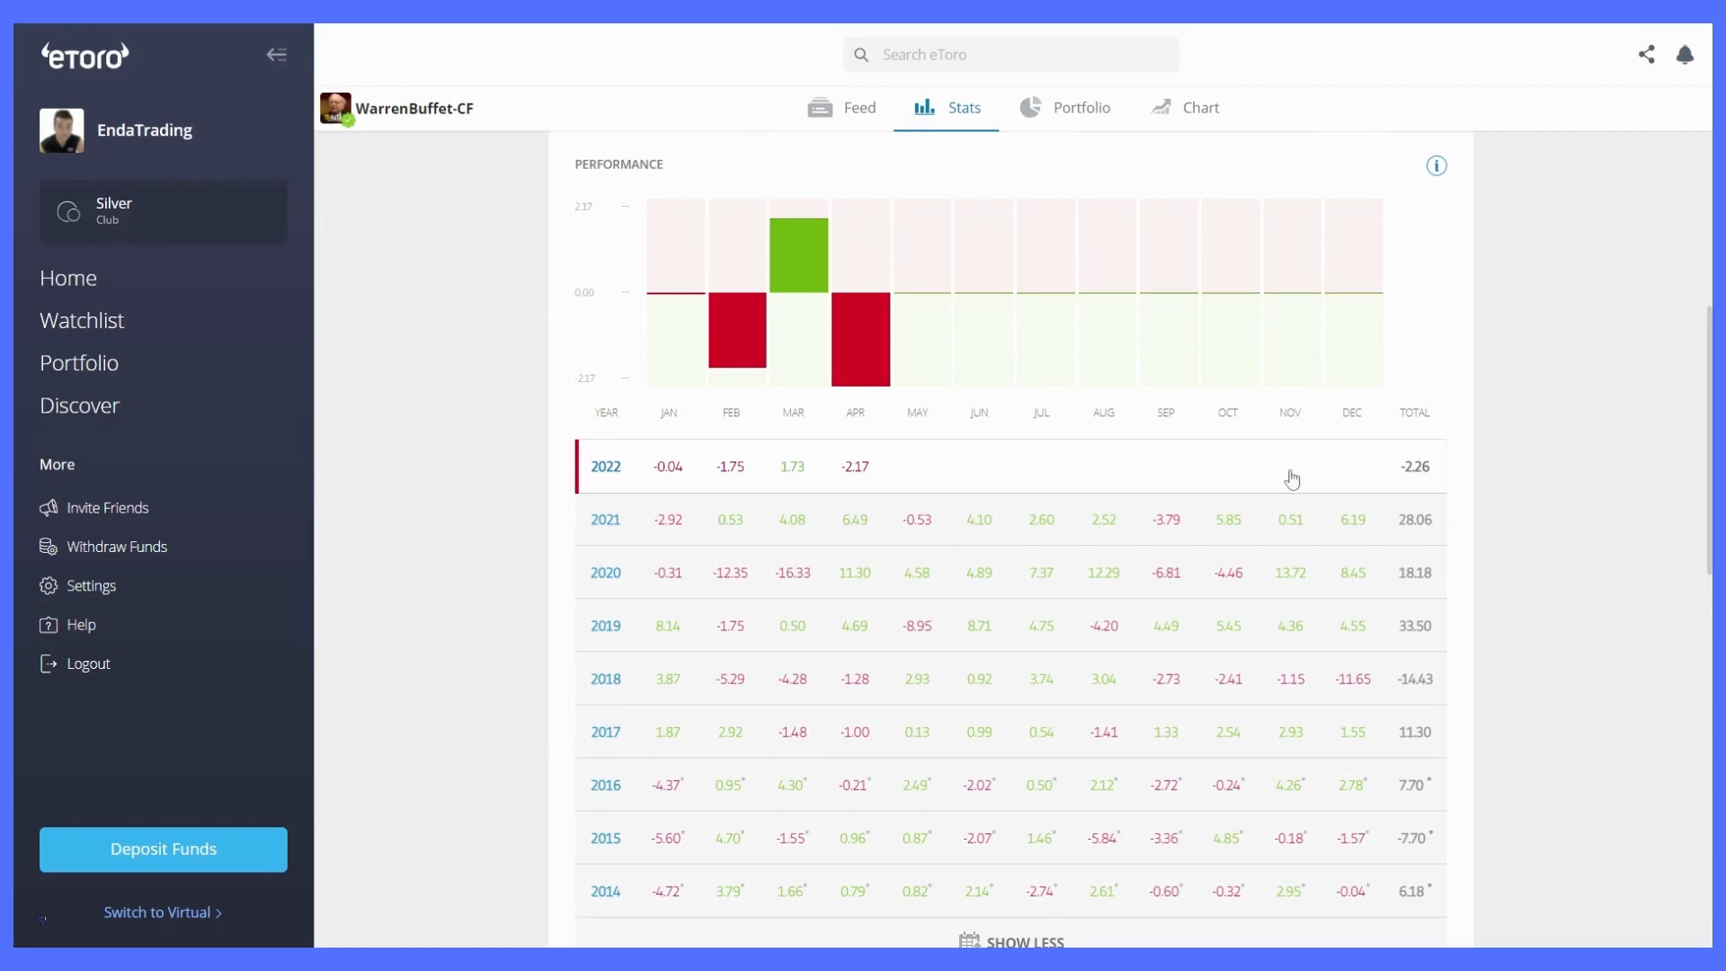
{"action": "mouse_move", "coordinate": [1413, 488]}
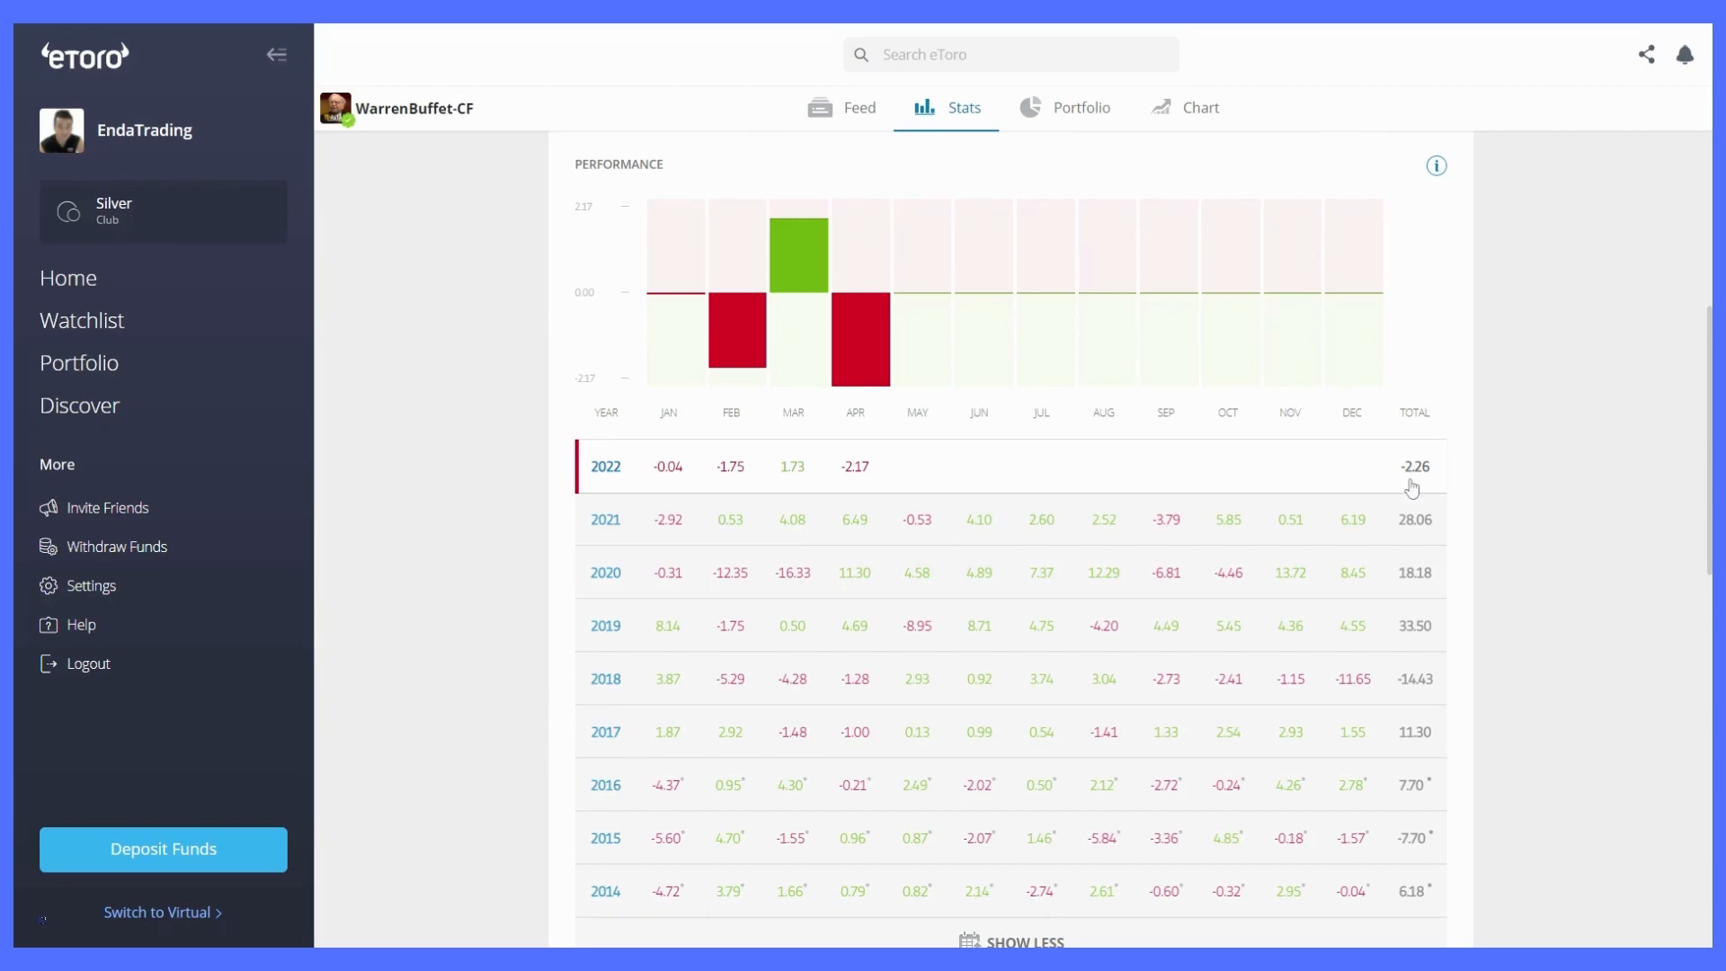
{"action": "mouse_move", "coordinate": [1433, 486]}
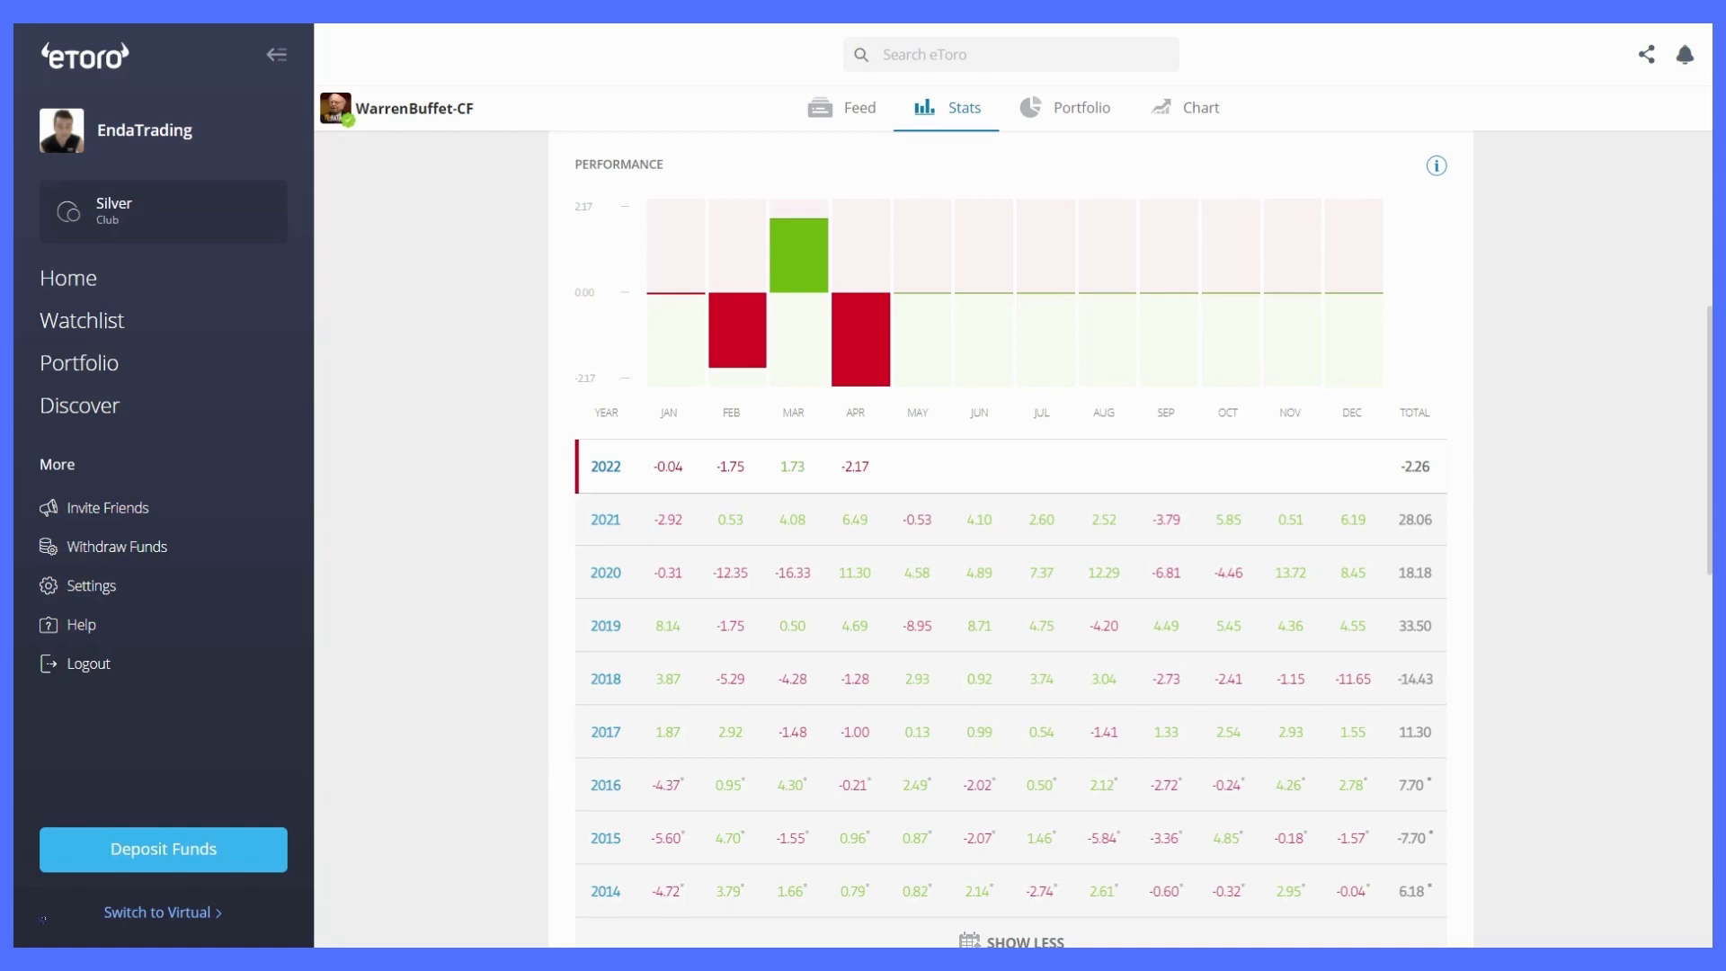
{"action": "mouse_move", "coordinate": [1427, 547]}
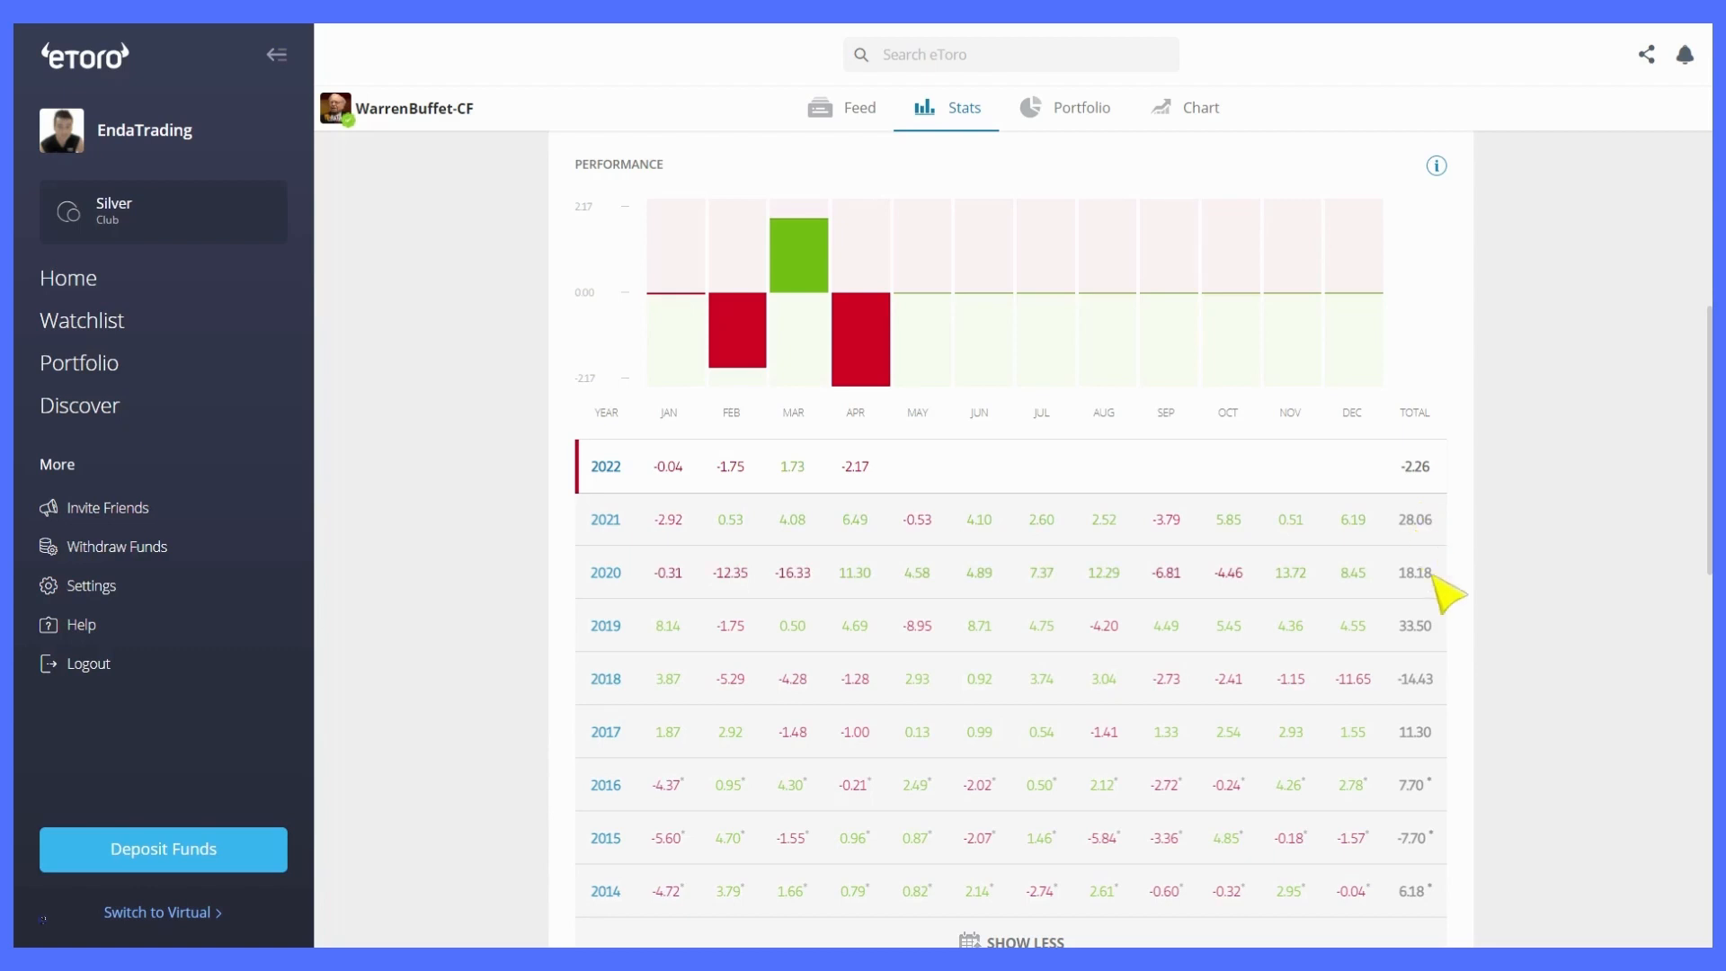
{"action": "mouse_move", "coordinate": [1464, 629]}
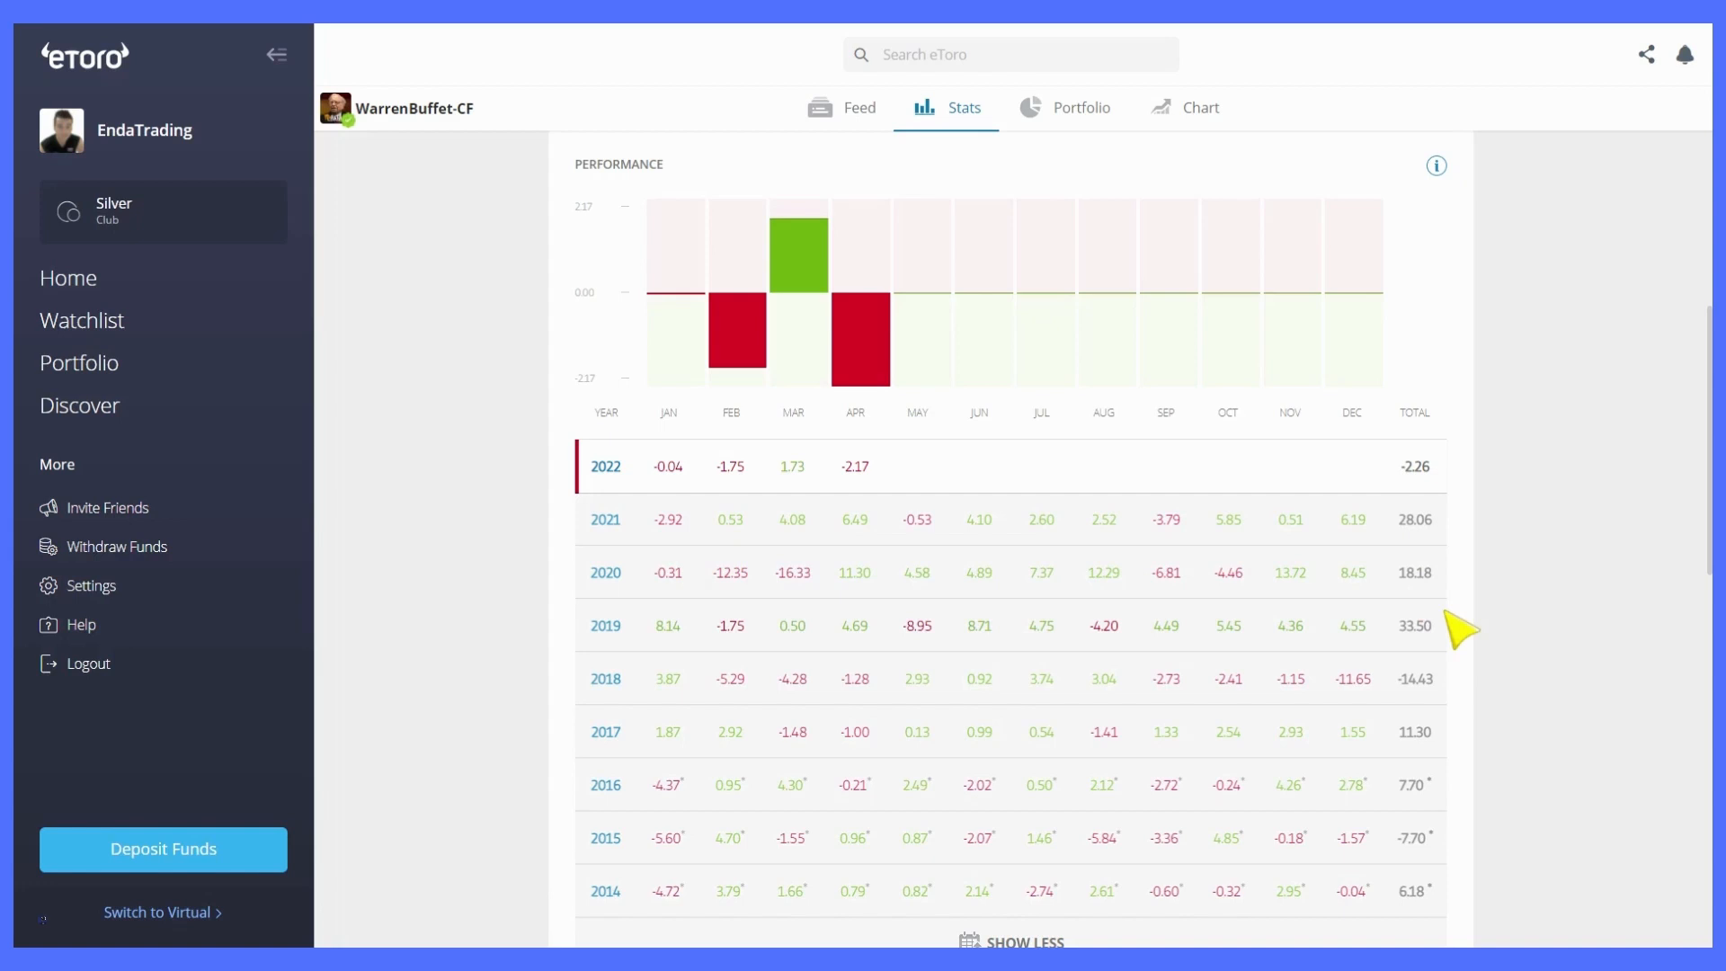
{"action": "mouse_move", "coordinate": [1436, 656]}
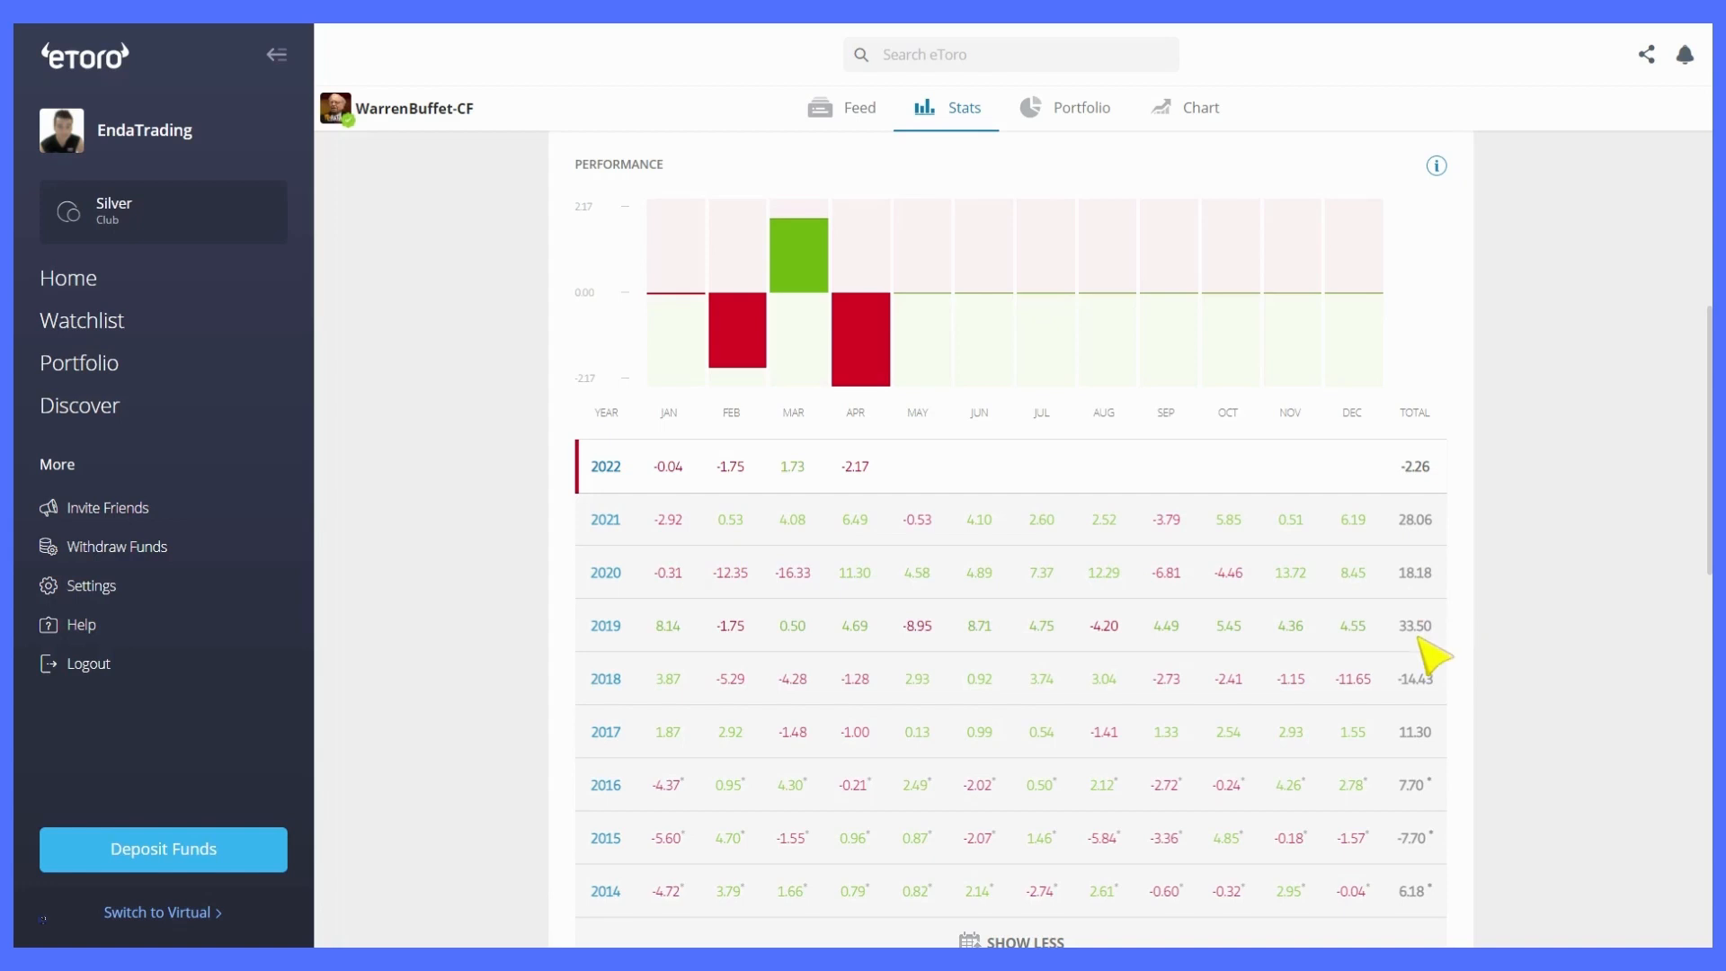
{"action": "mouse_move", "coordinate": [1426, 710]}
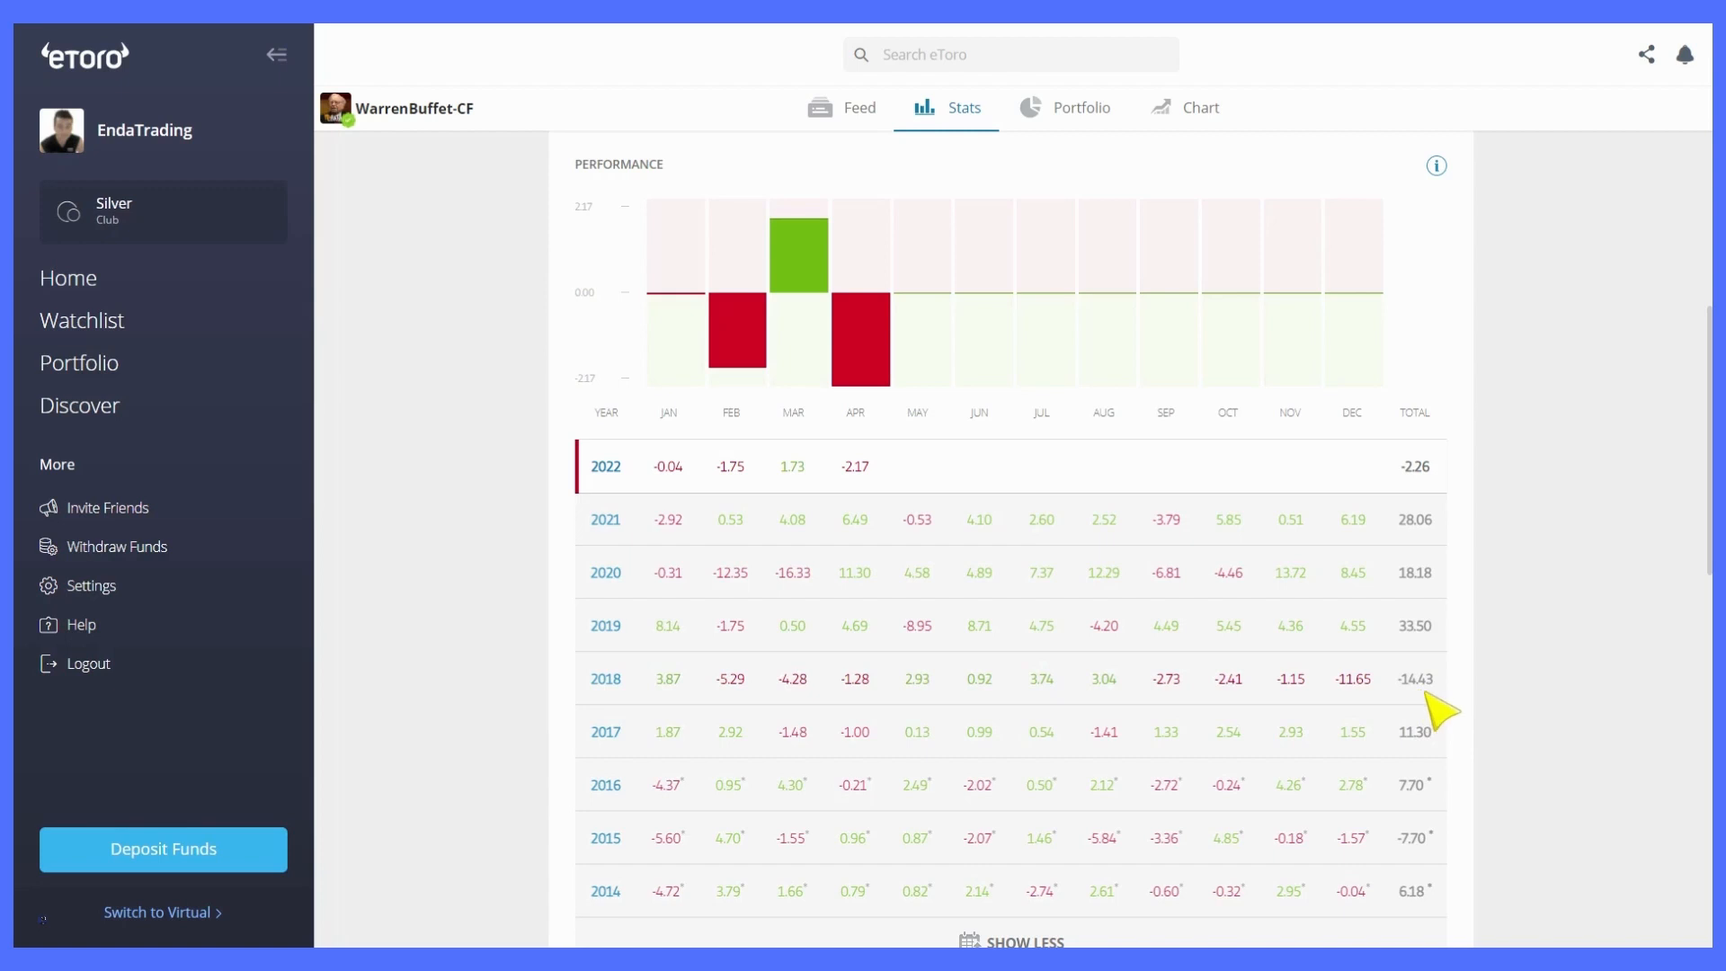
{"action": "mouse_move", "coordinate": [1451, 712]}
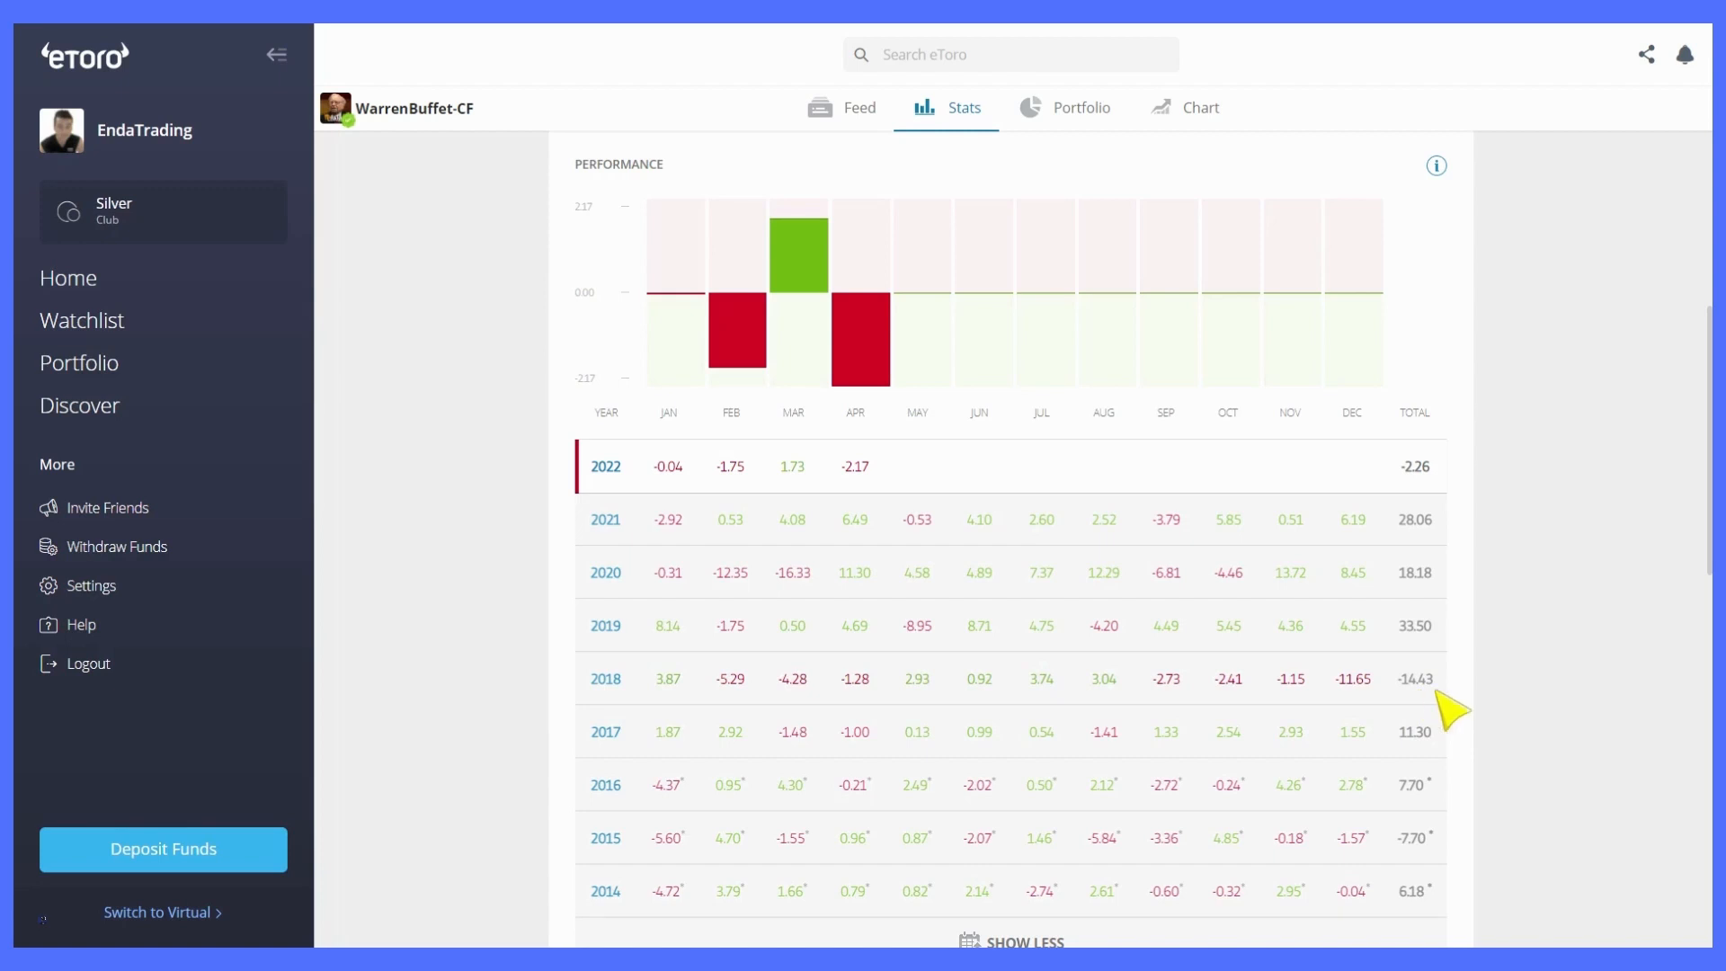
{"action": "mouse_move", "coordinate": [1451, 721]}
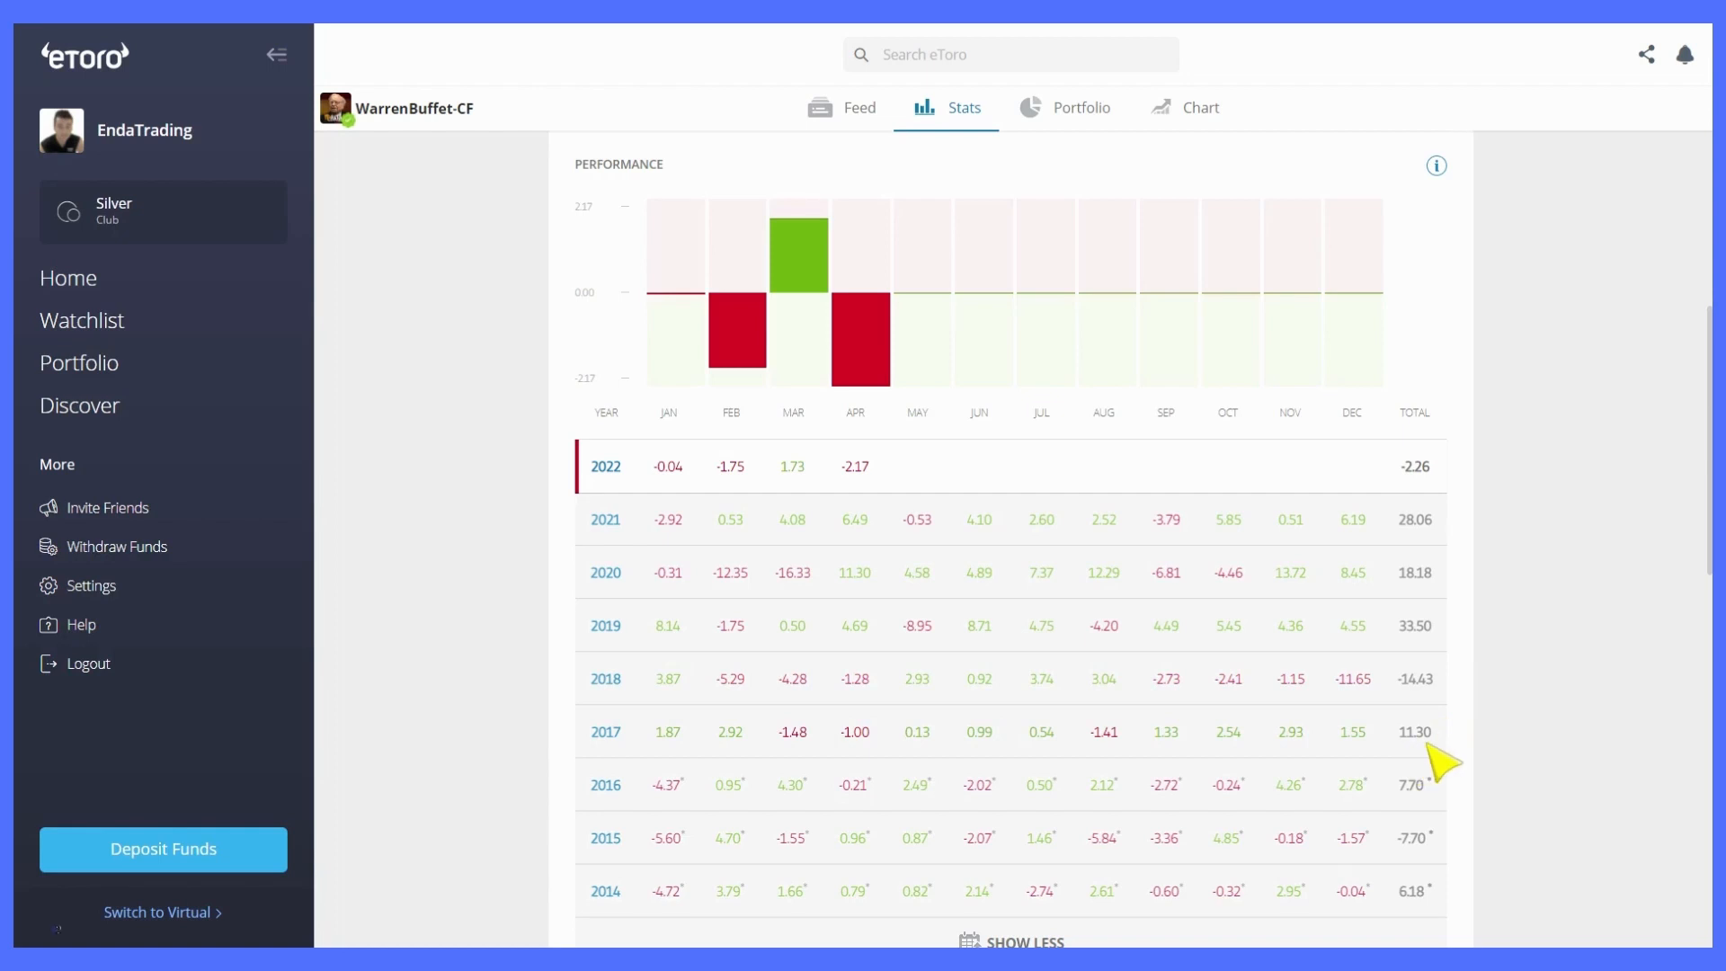
{"action": "mouse_move", "coordinate": [635, 778]}
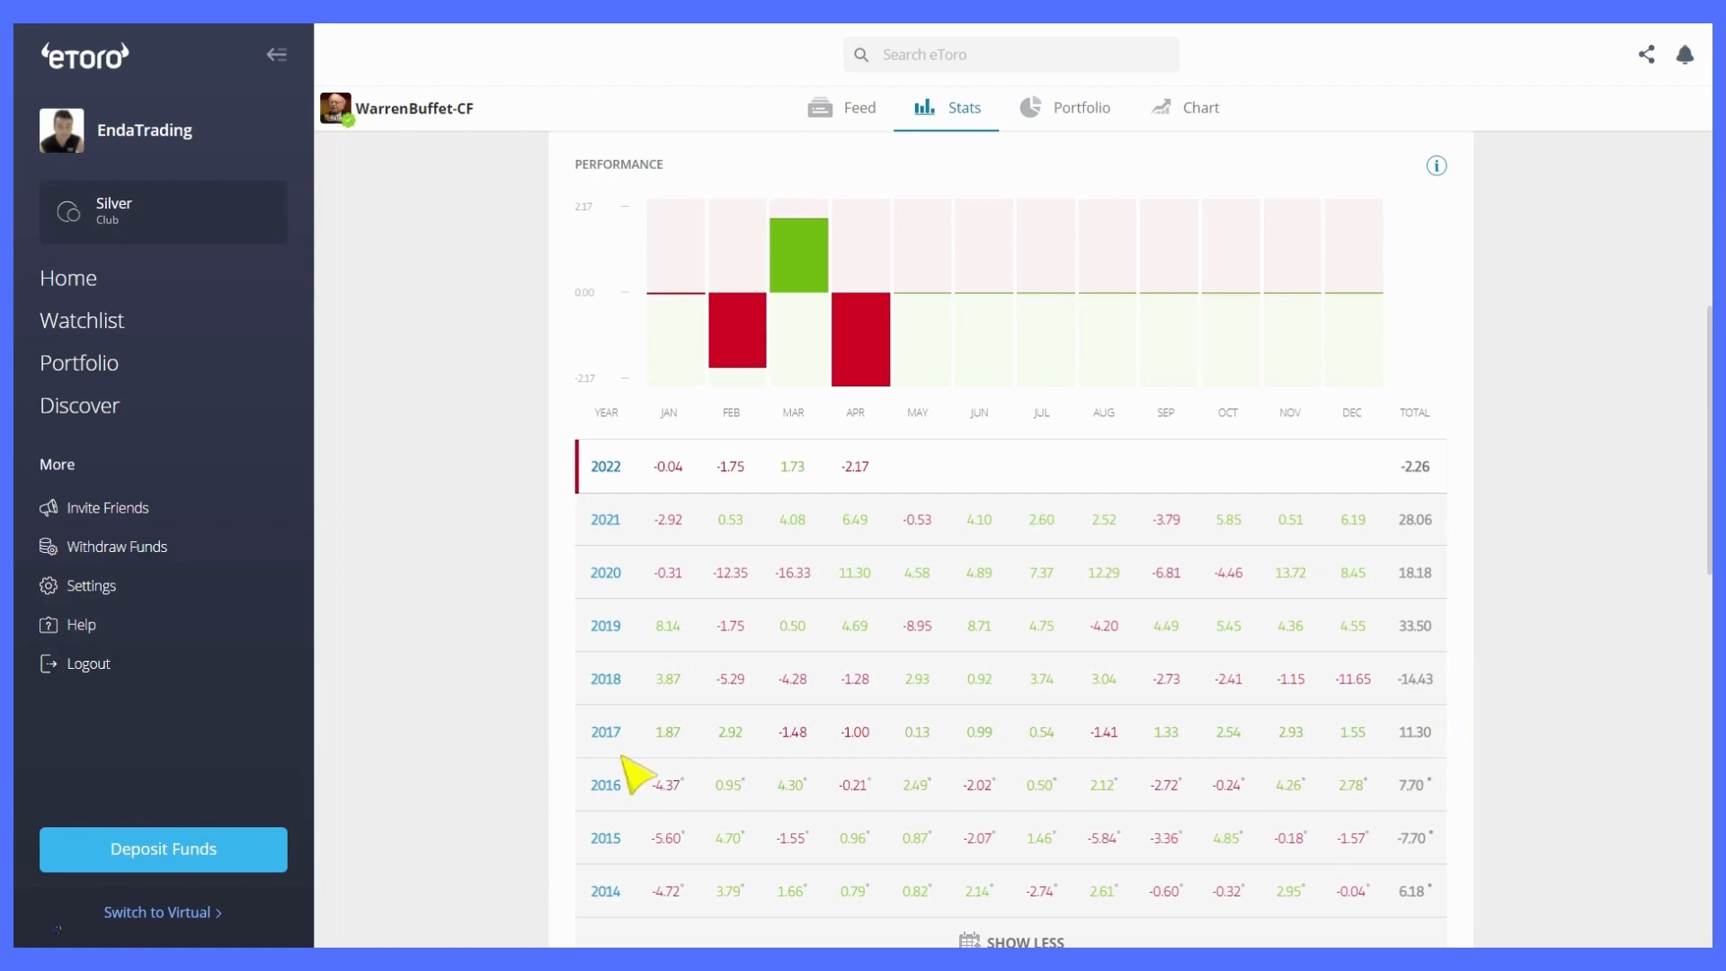
{"action": "scroll", "scroll_direction": "down", "scroll_amount": 3}
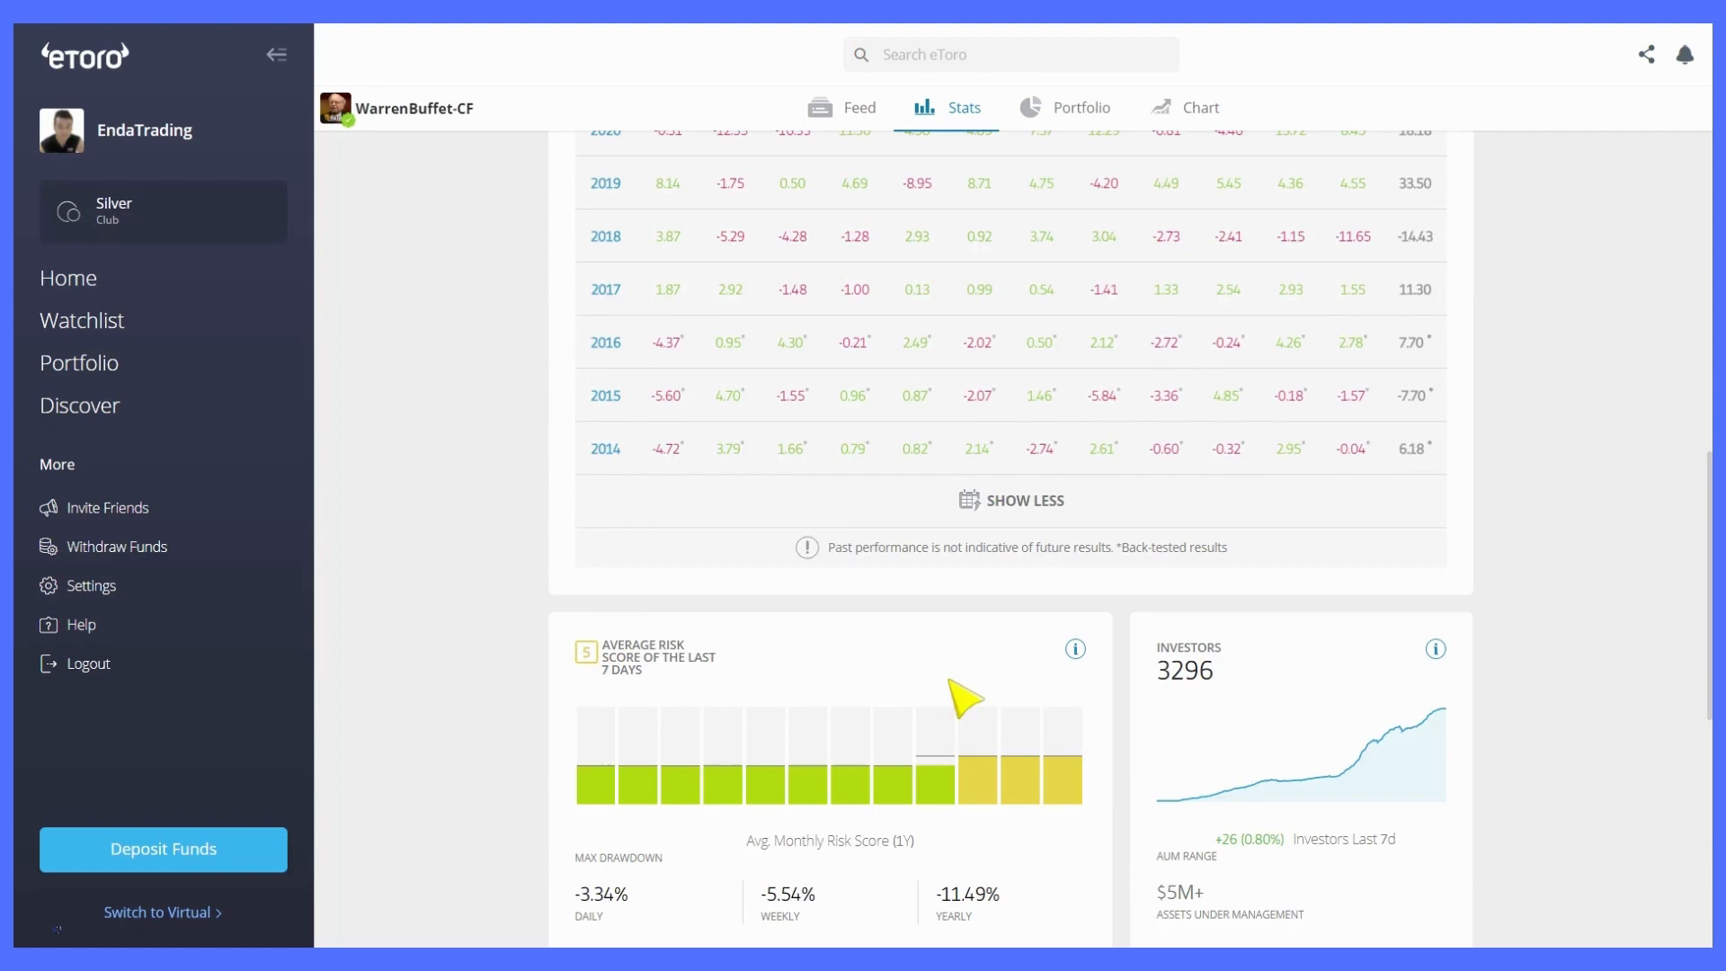
{"action": "scroll", "scroll_direction": "down", "scroll_amount": 3}
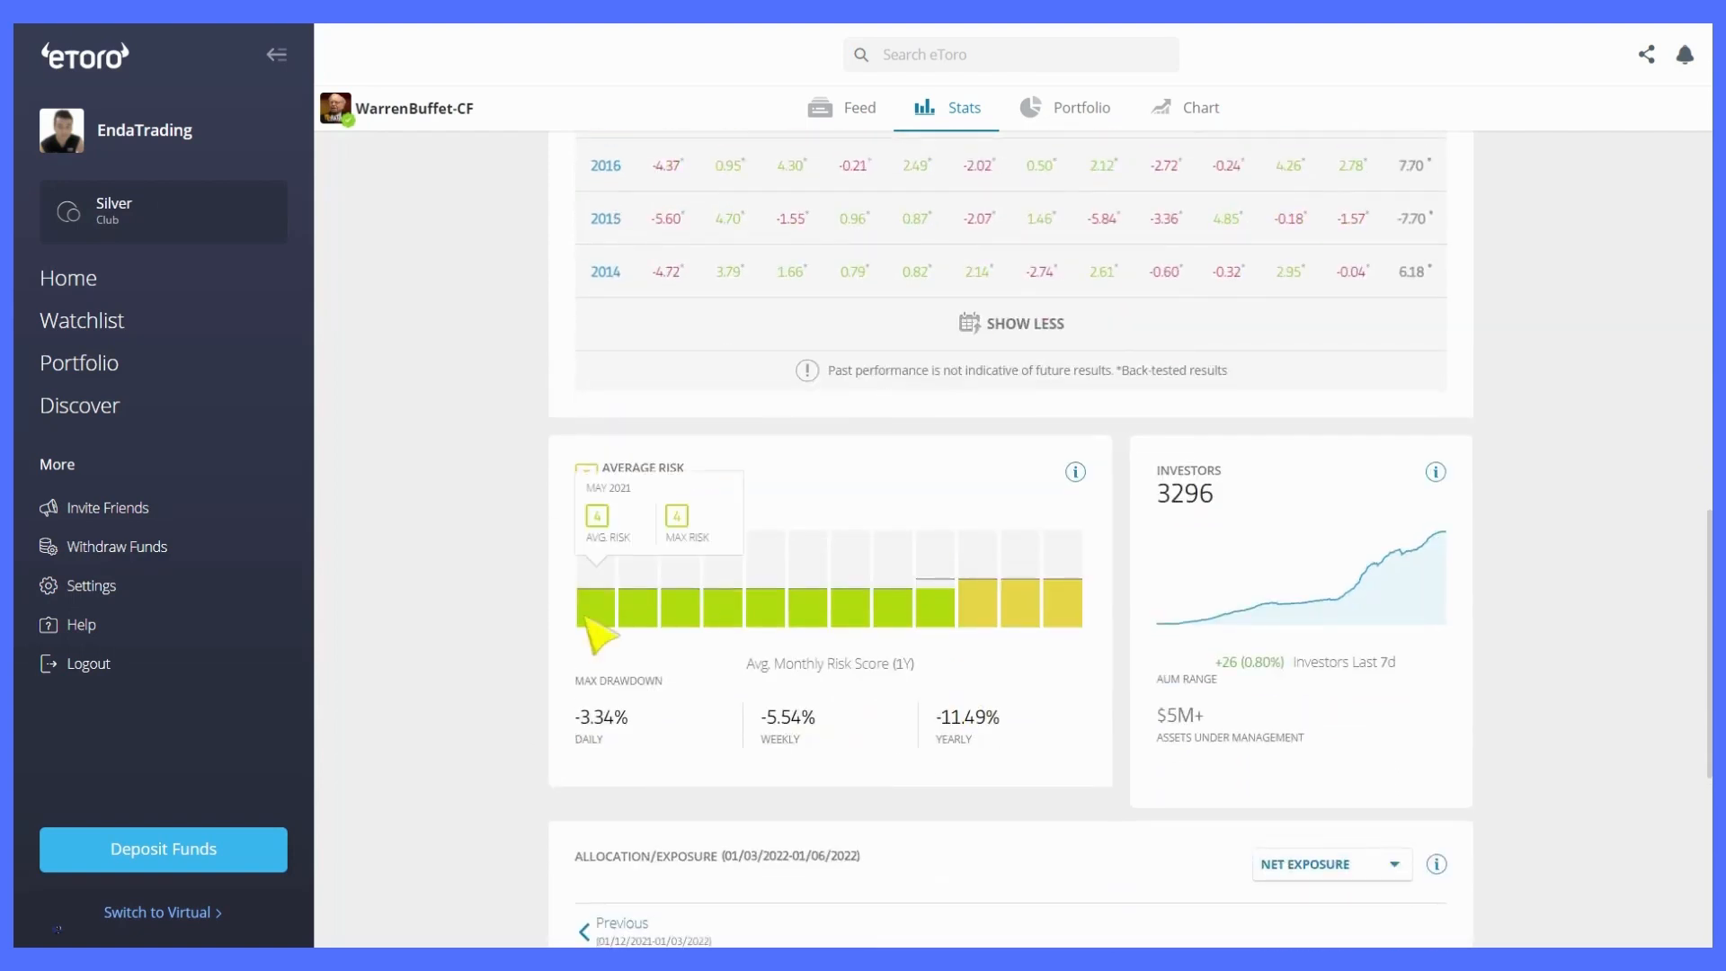
{"action": "mouse_move", "coordinate": [753, 644]}
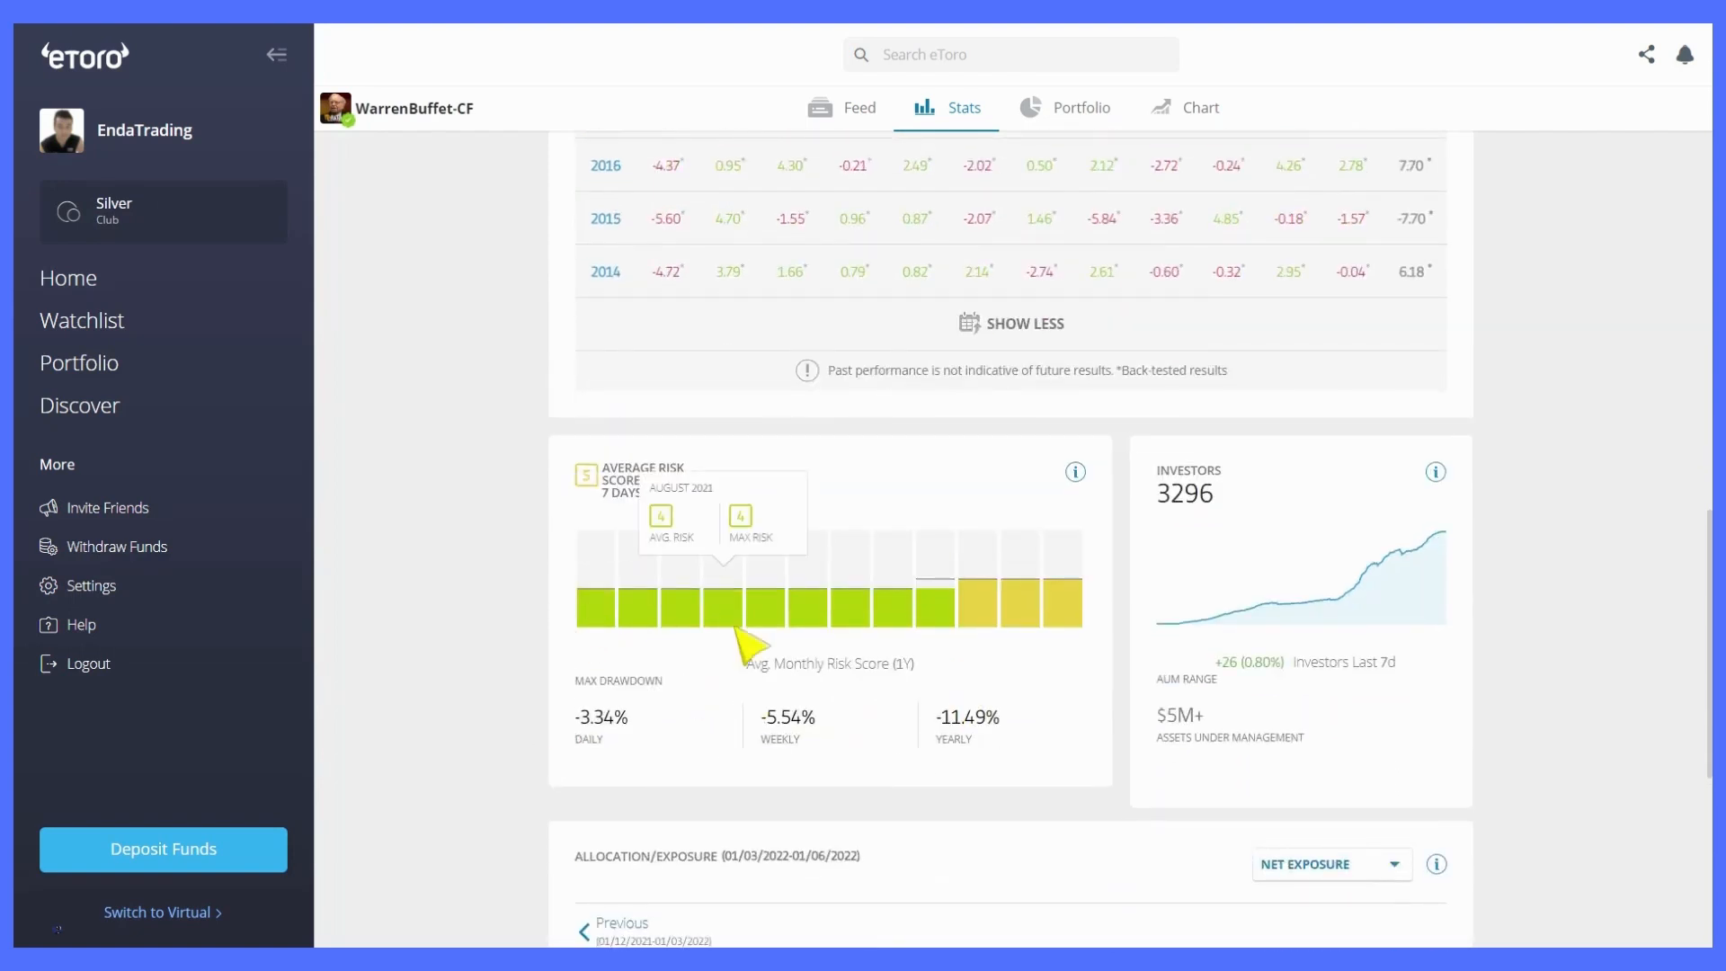
{"action": "mouse_move", "coordinate": [936, 628]}
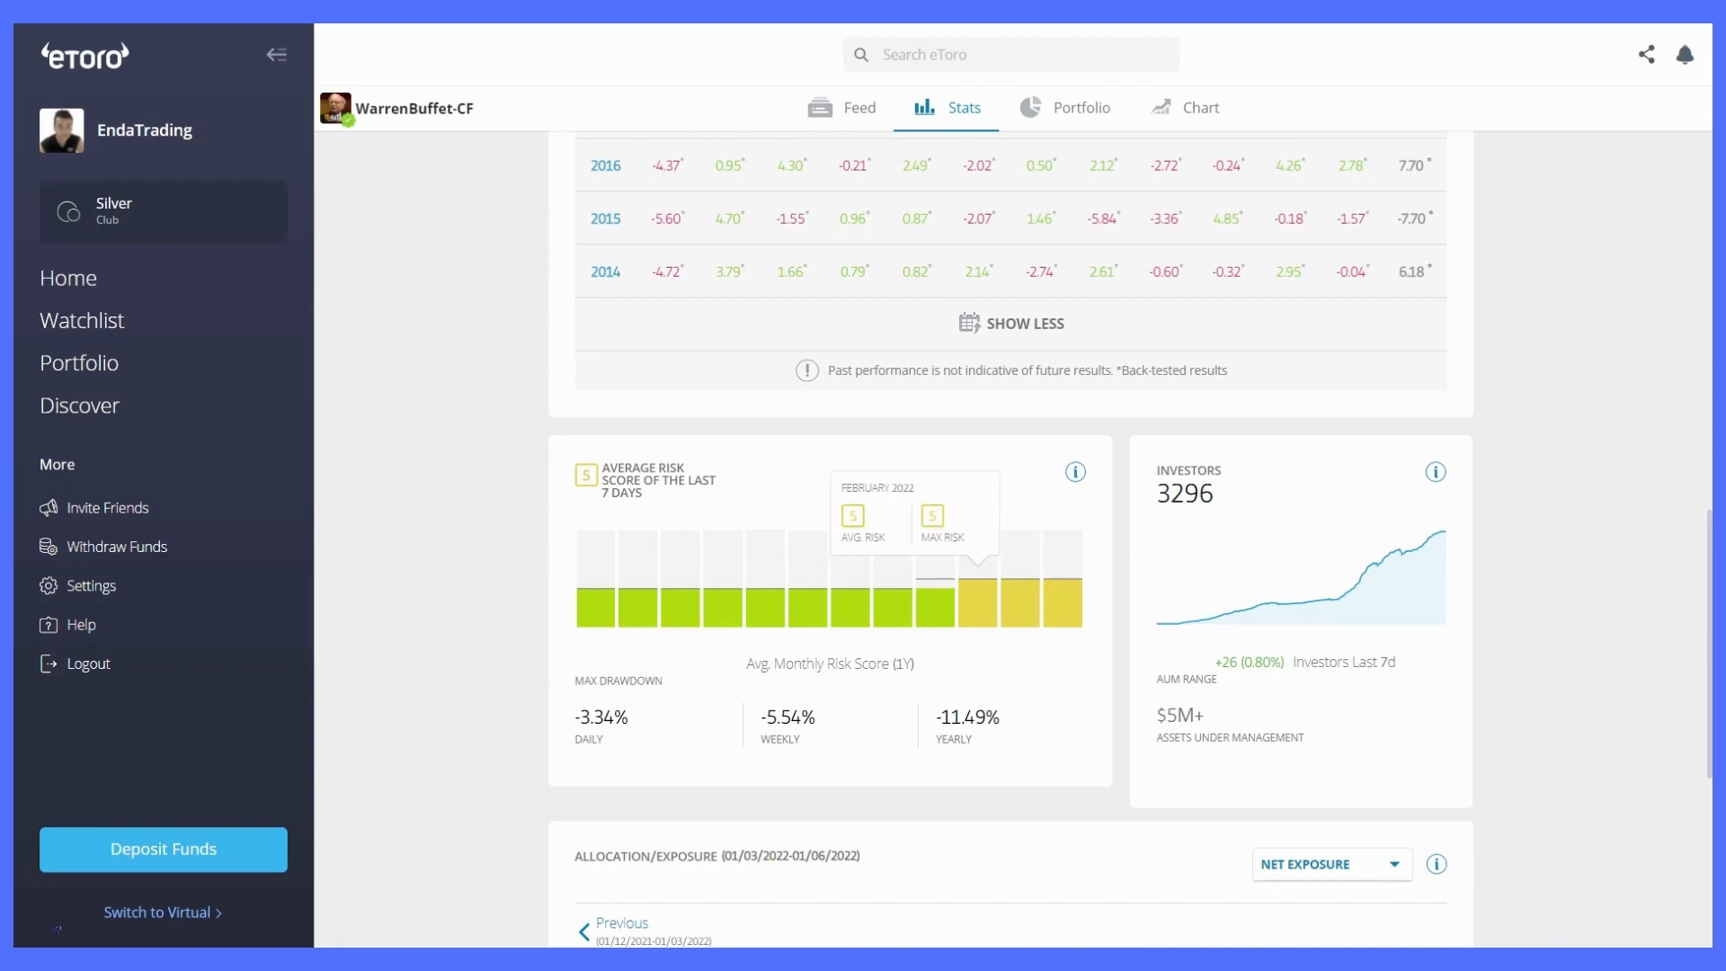
{"action": "mouse_move", "coordinate": [1073, 628]}
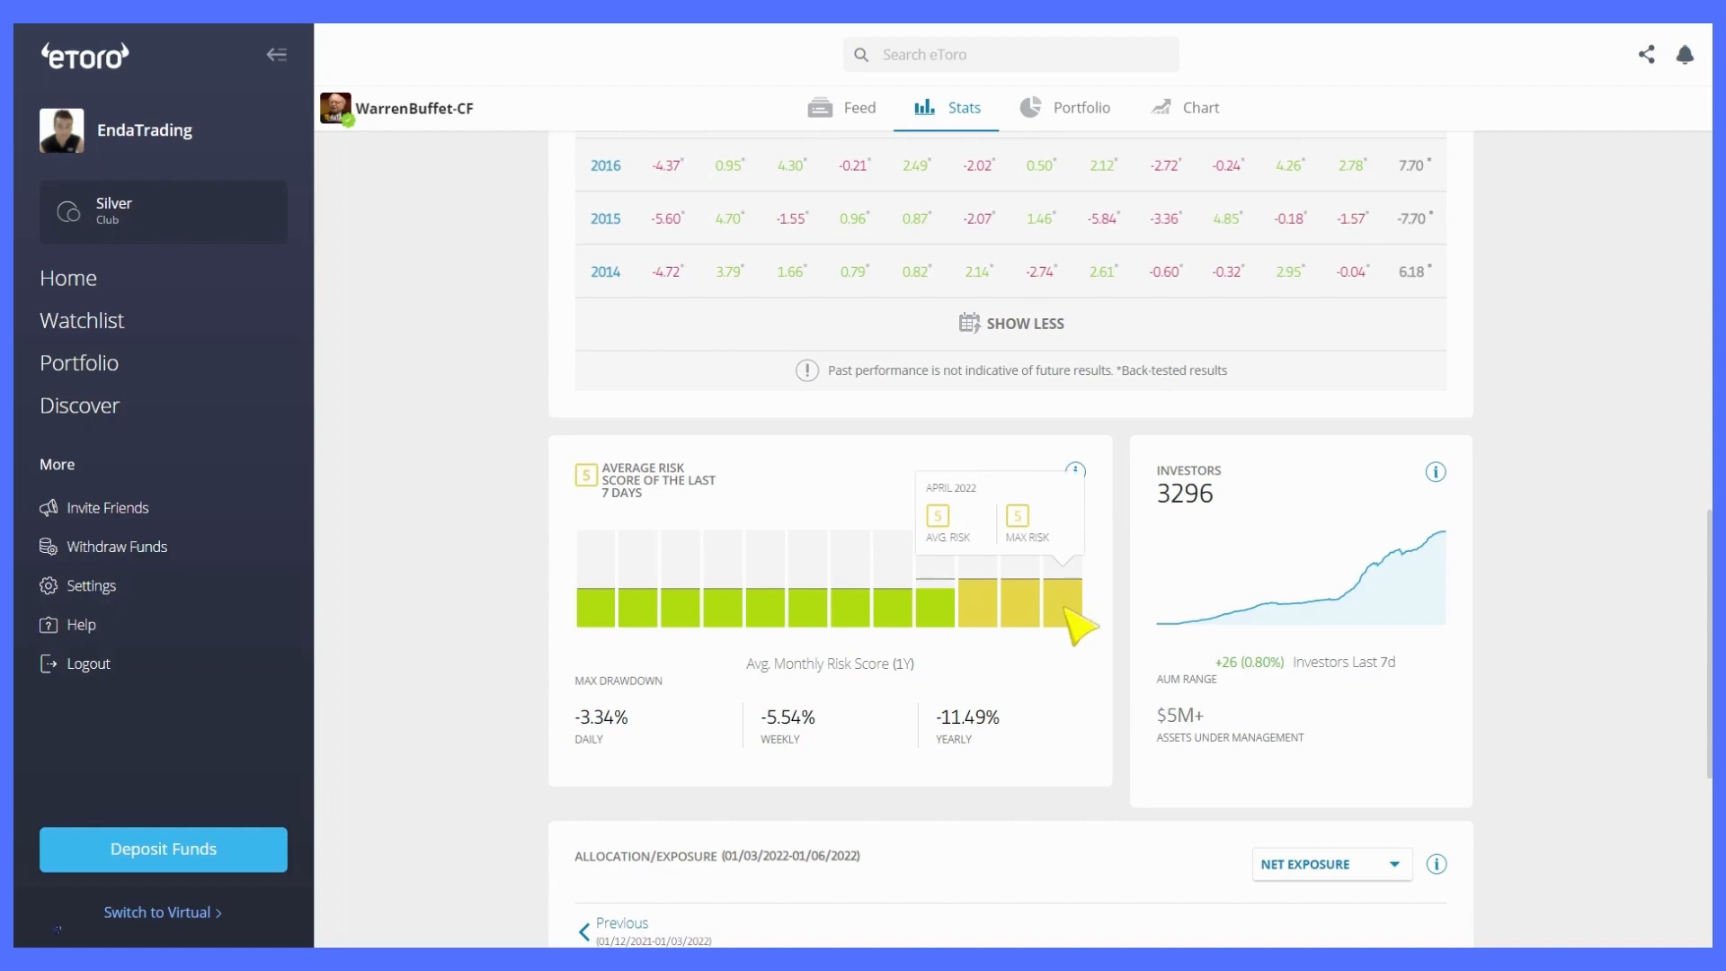
{"action": "mouse_move", "coordinate": [631, 746]}
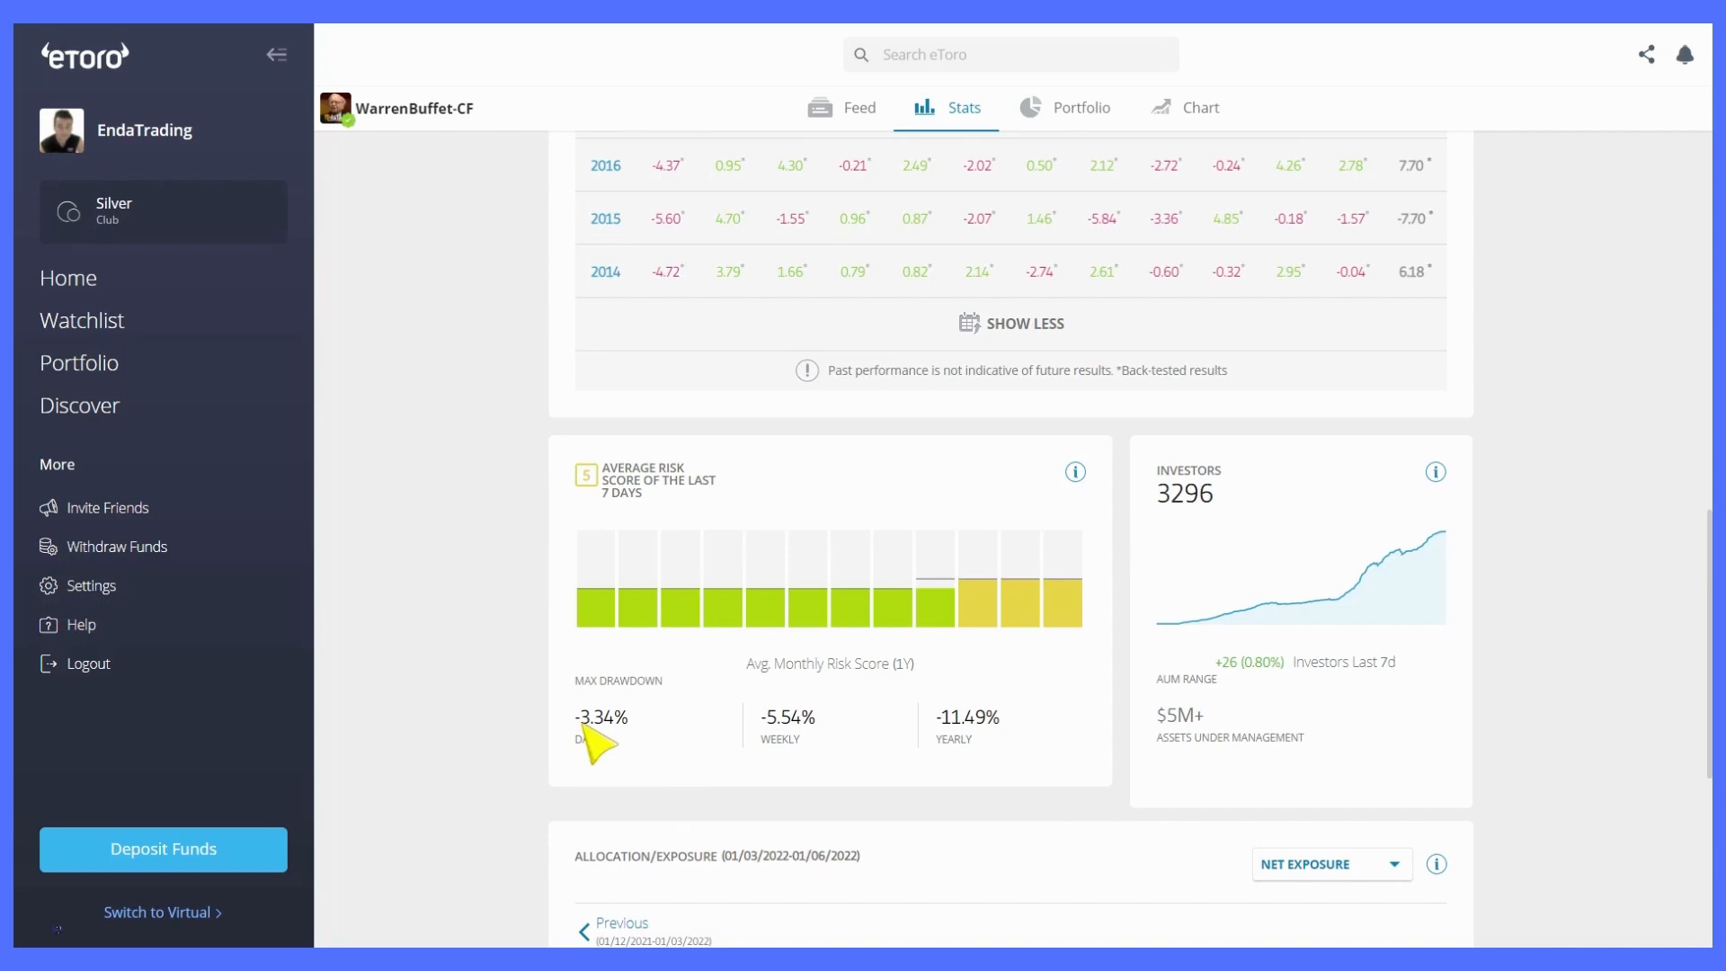
{"action": "mouse_move", "coordinate": [784, 740]}
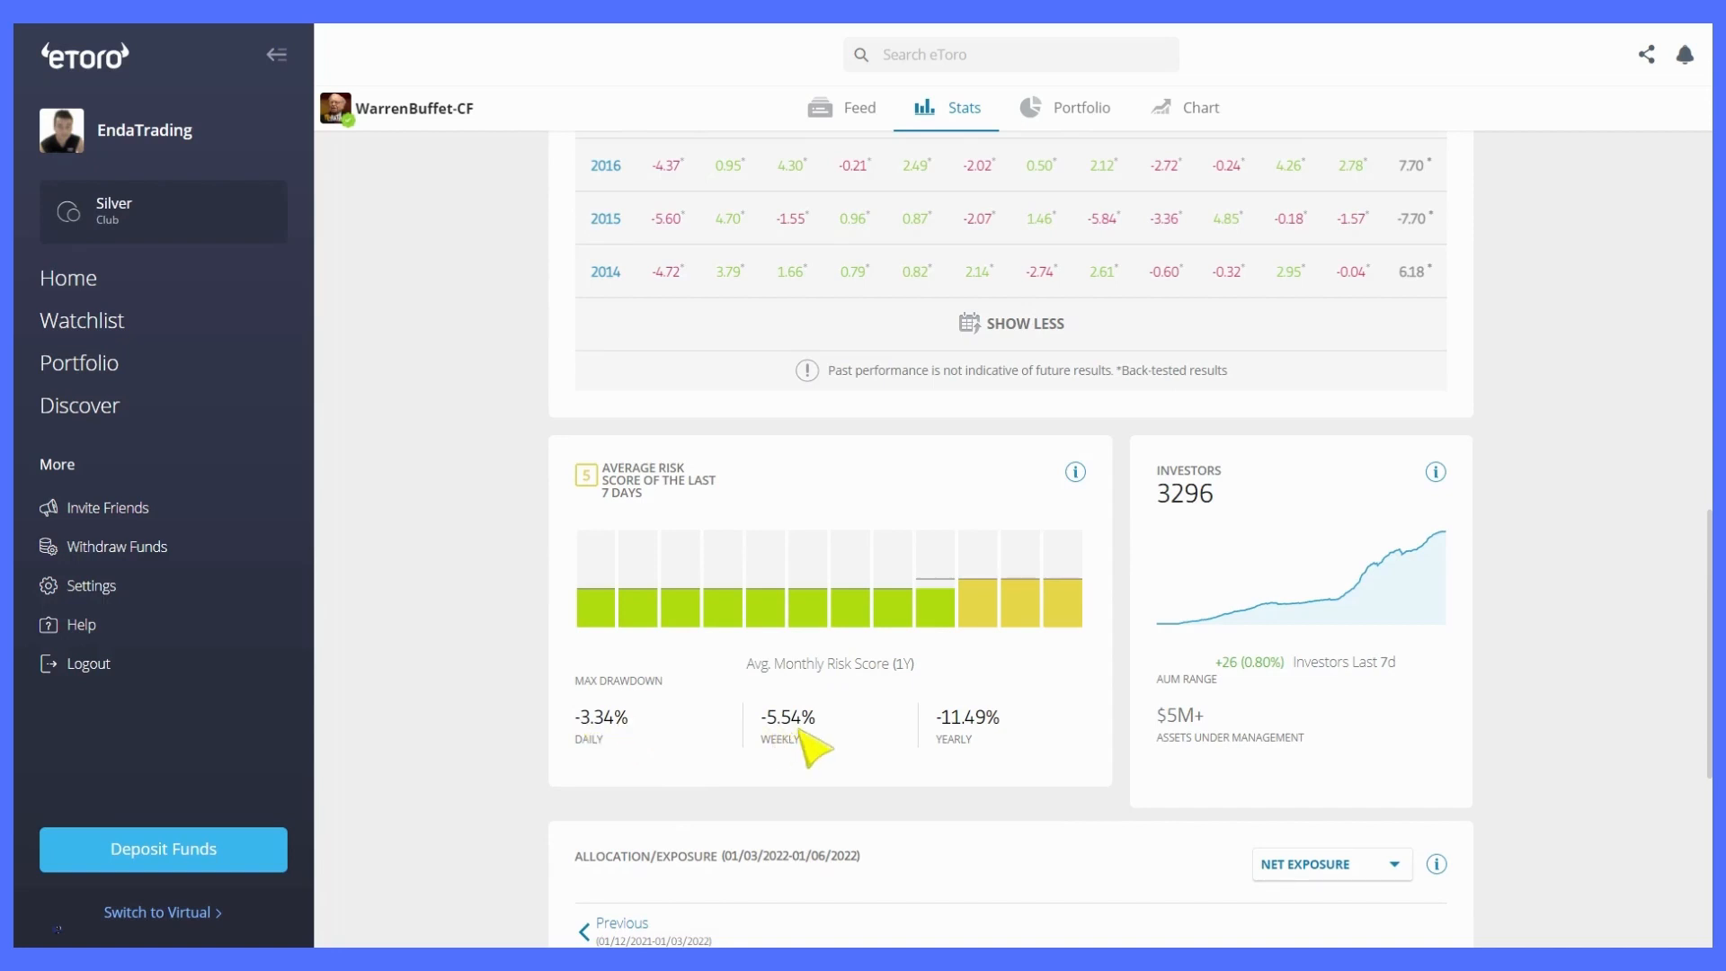
{"action": "mouse_move", "coordinate": [961, 747]}
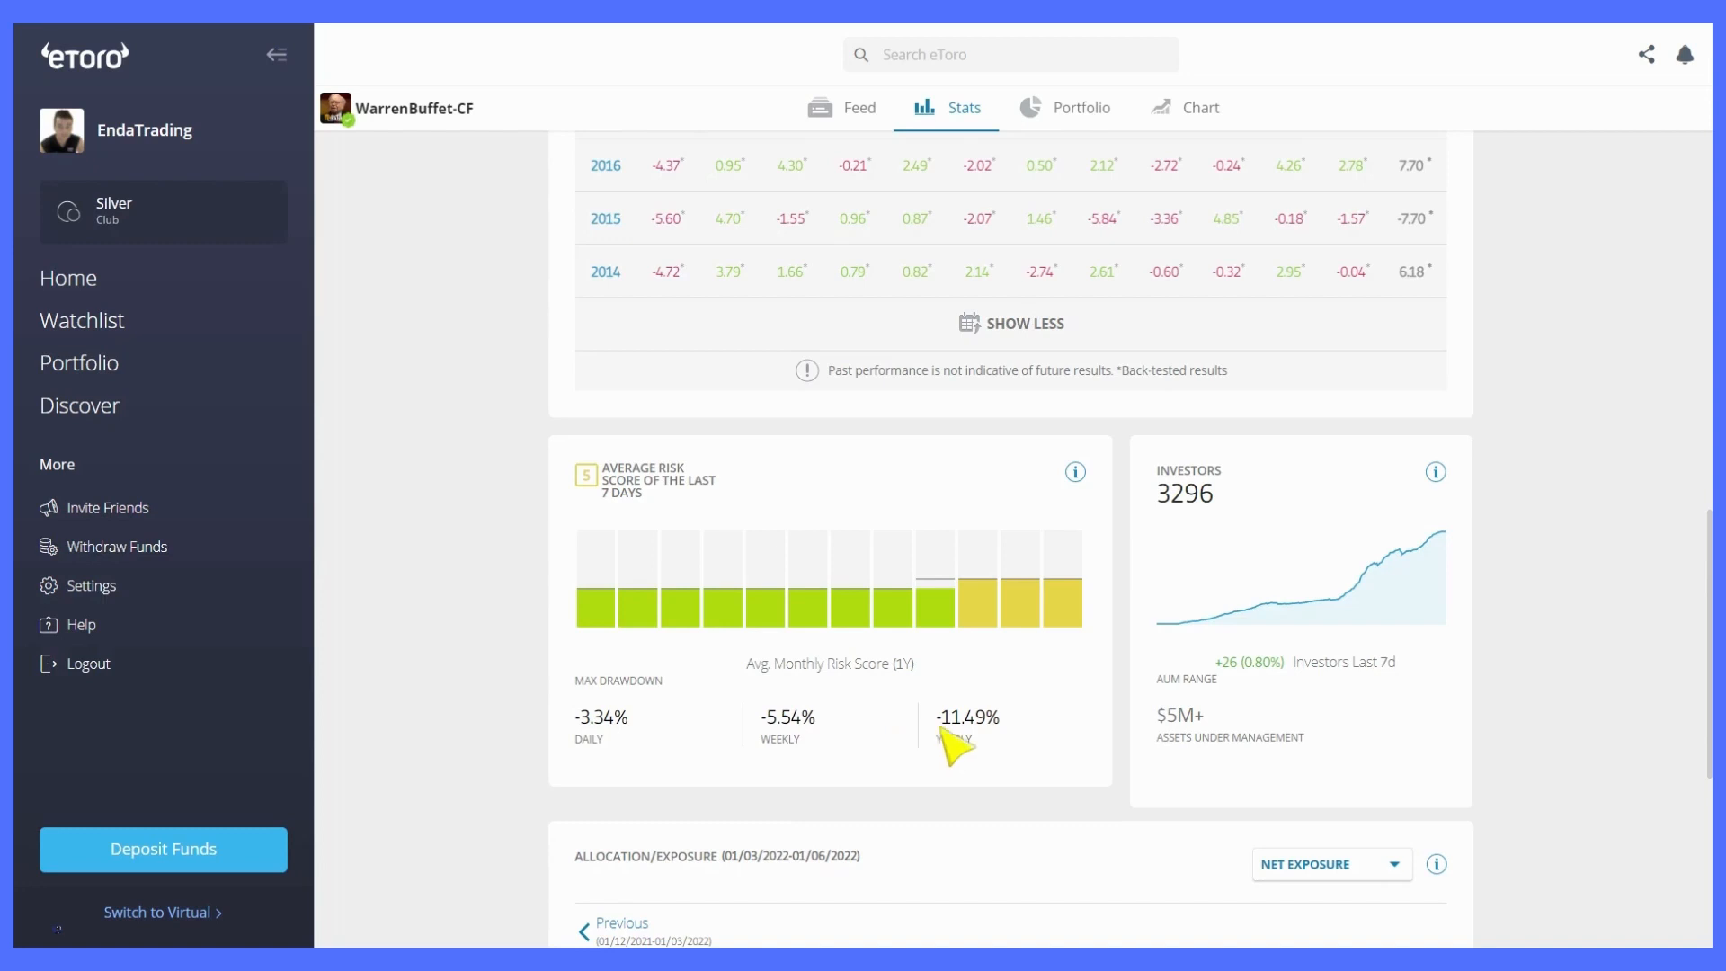
{"action": "mouse_move", "coordinate": [1021, 761]}
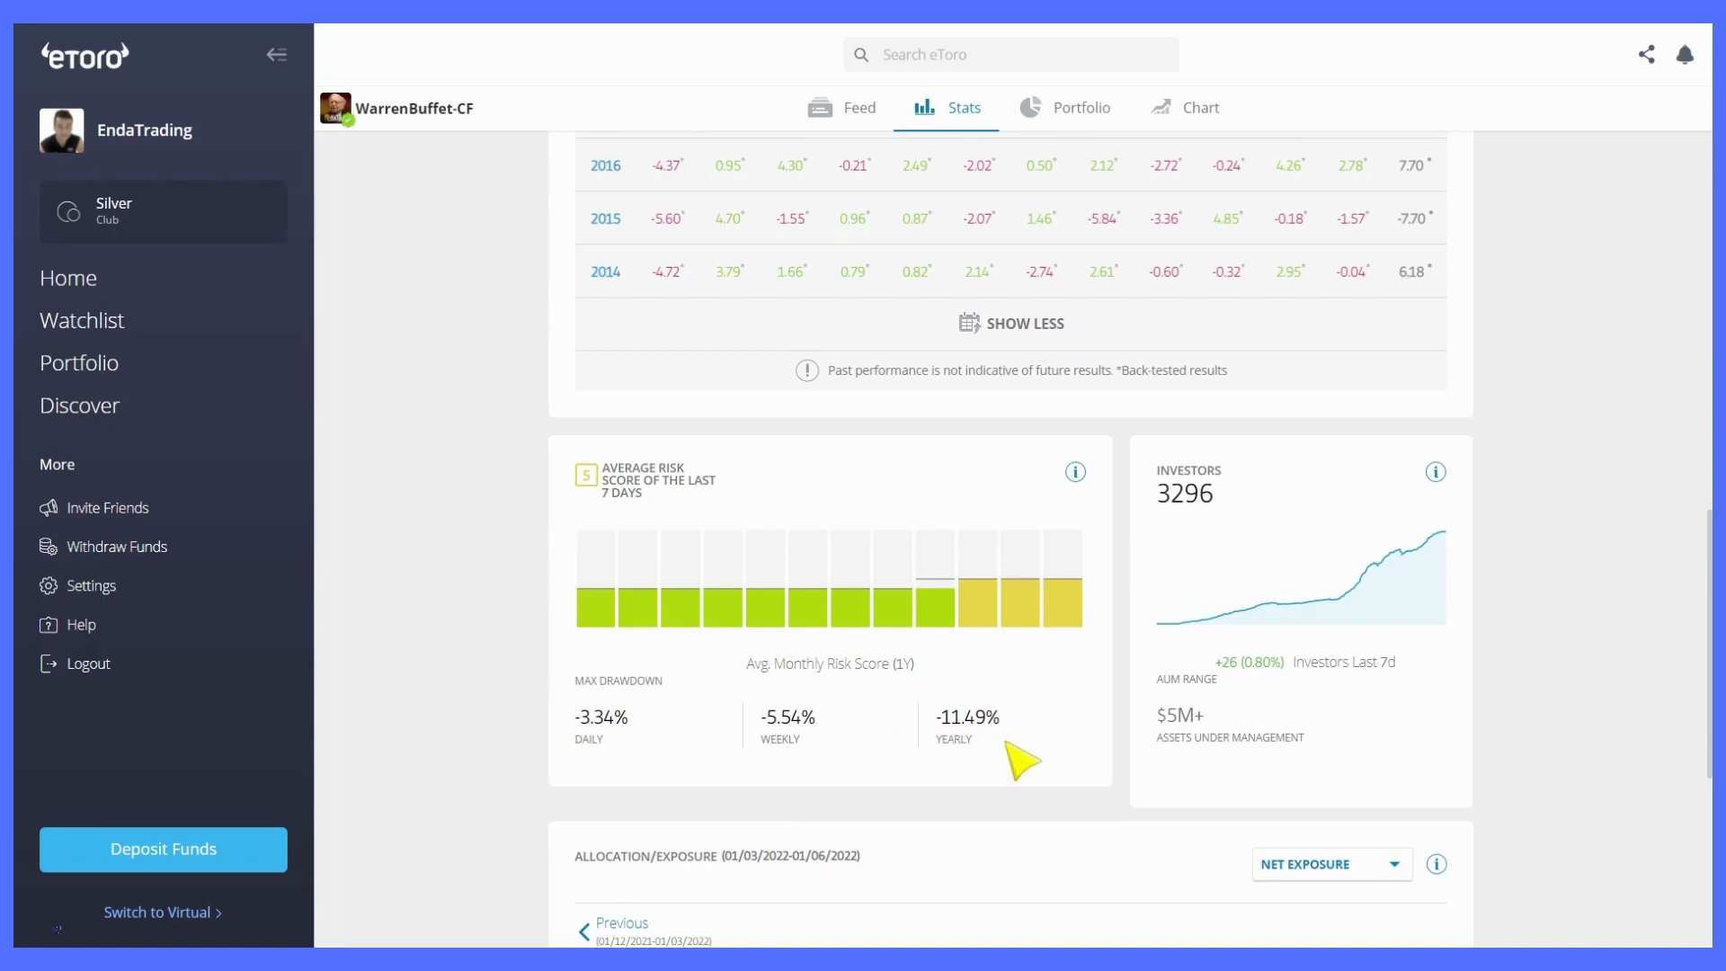
{"action": "mouse_move", "coordinate": [1235, 716]}
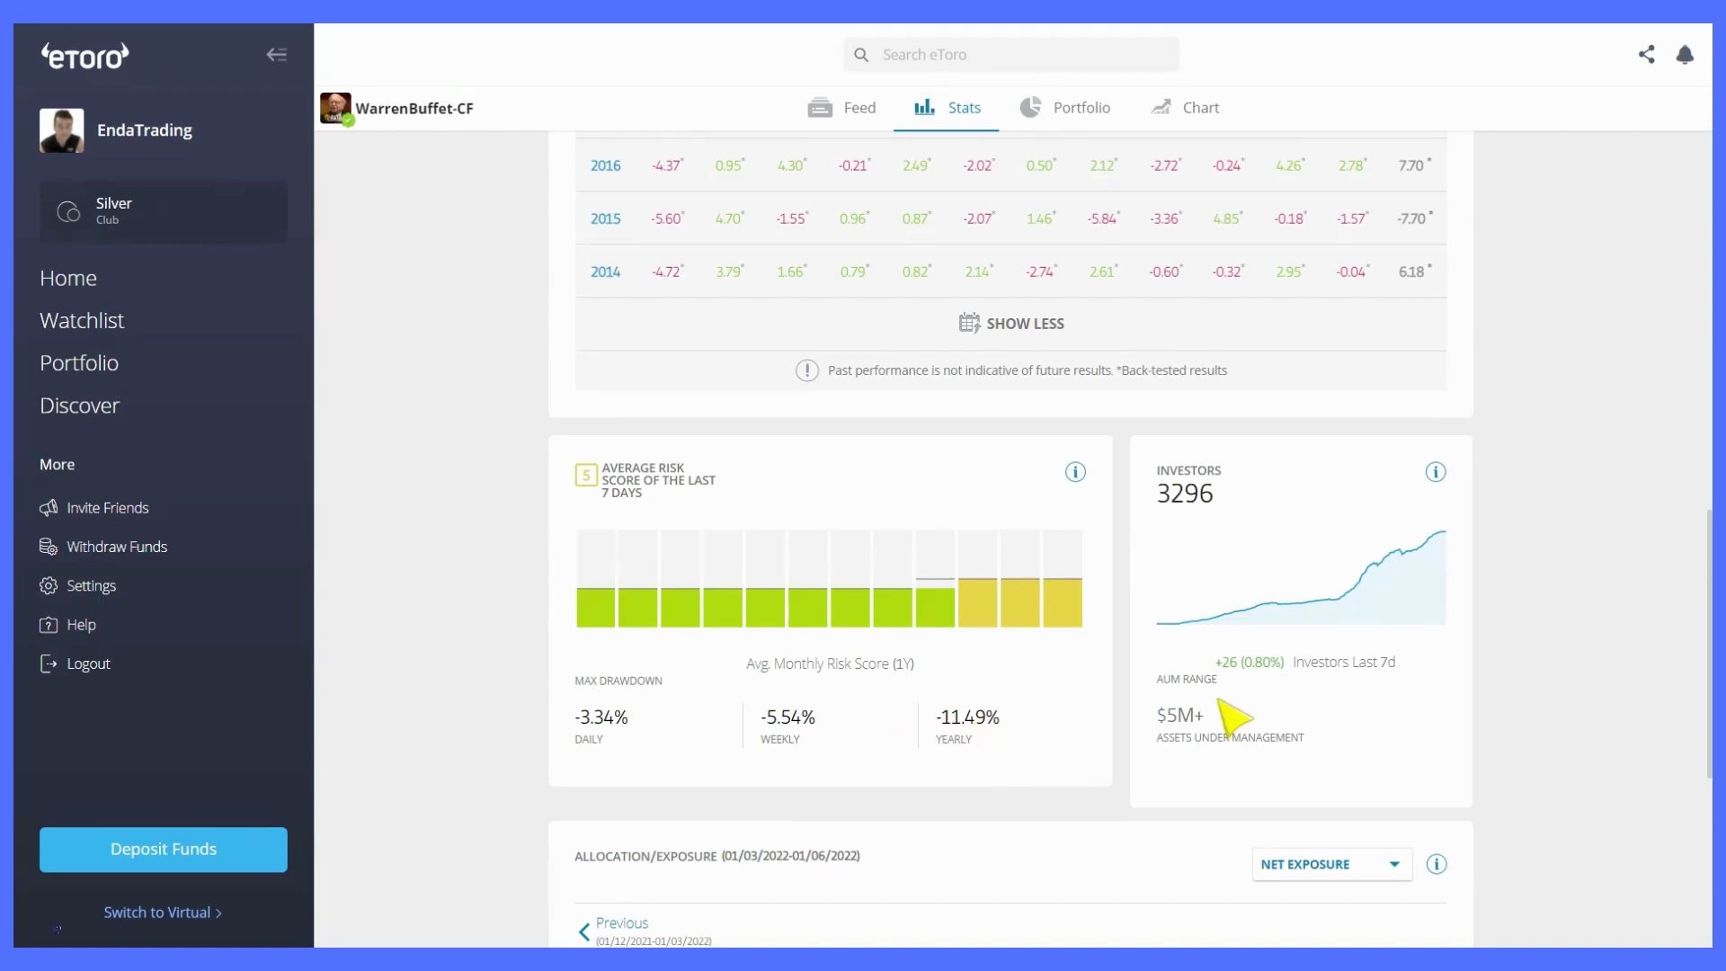
{"action": "mouse_move", "coordinate": [1192, 529]}
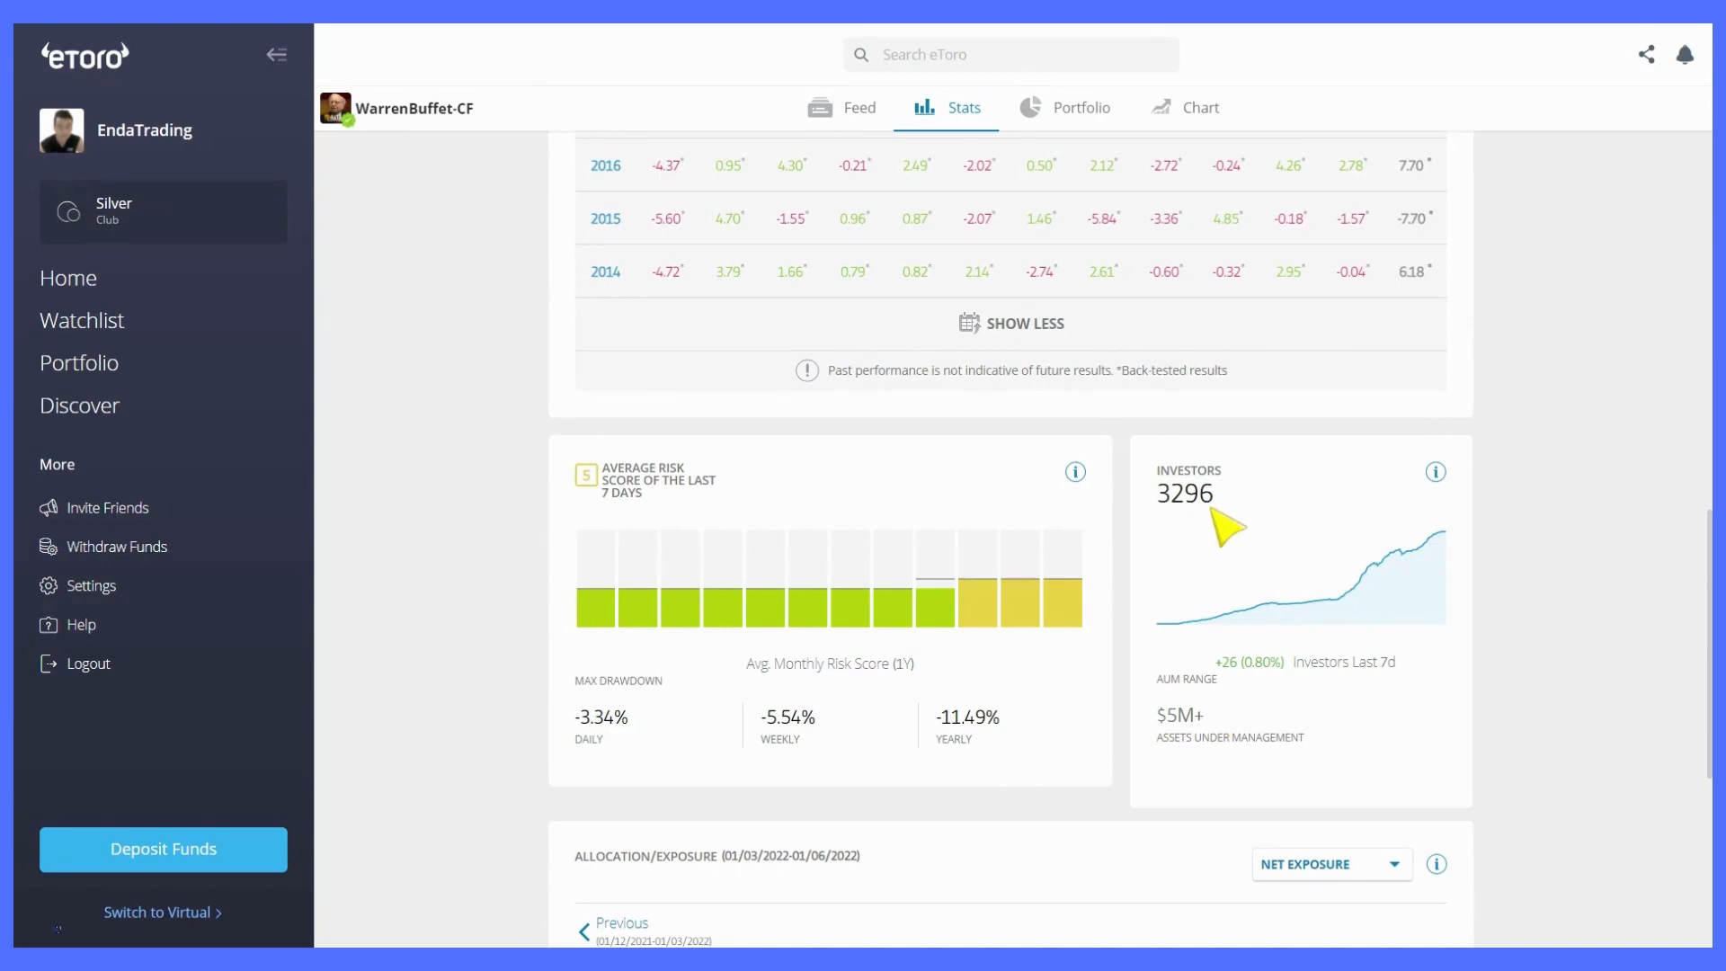
{"action": "mouse_move", "coordinate": [1220, 468]}
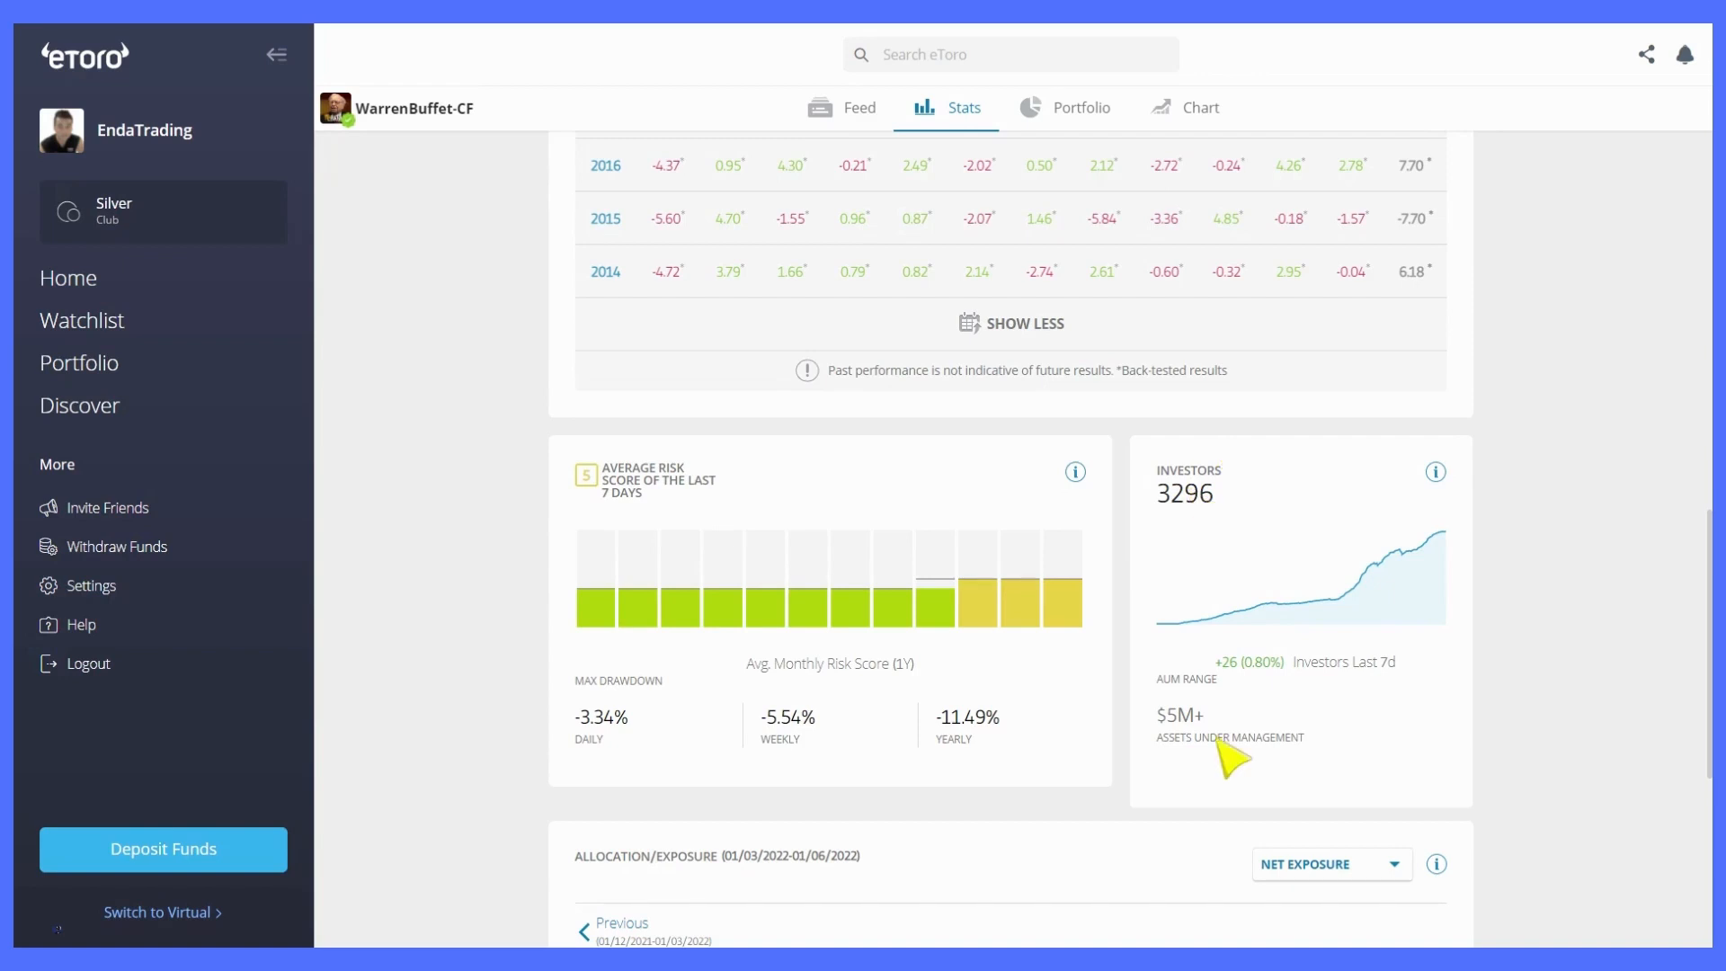
{"action": "mouse_move", "coordinate": [1222, 760]}
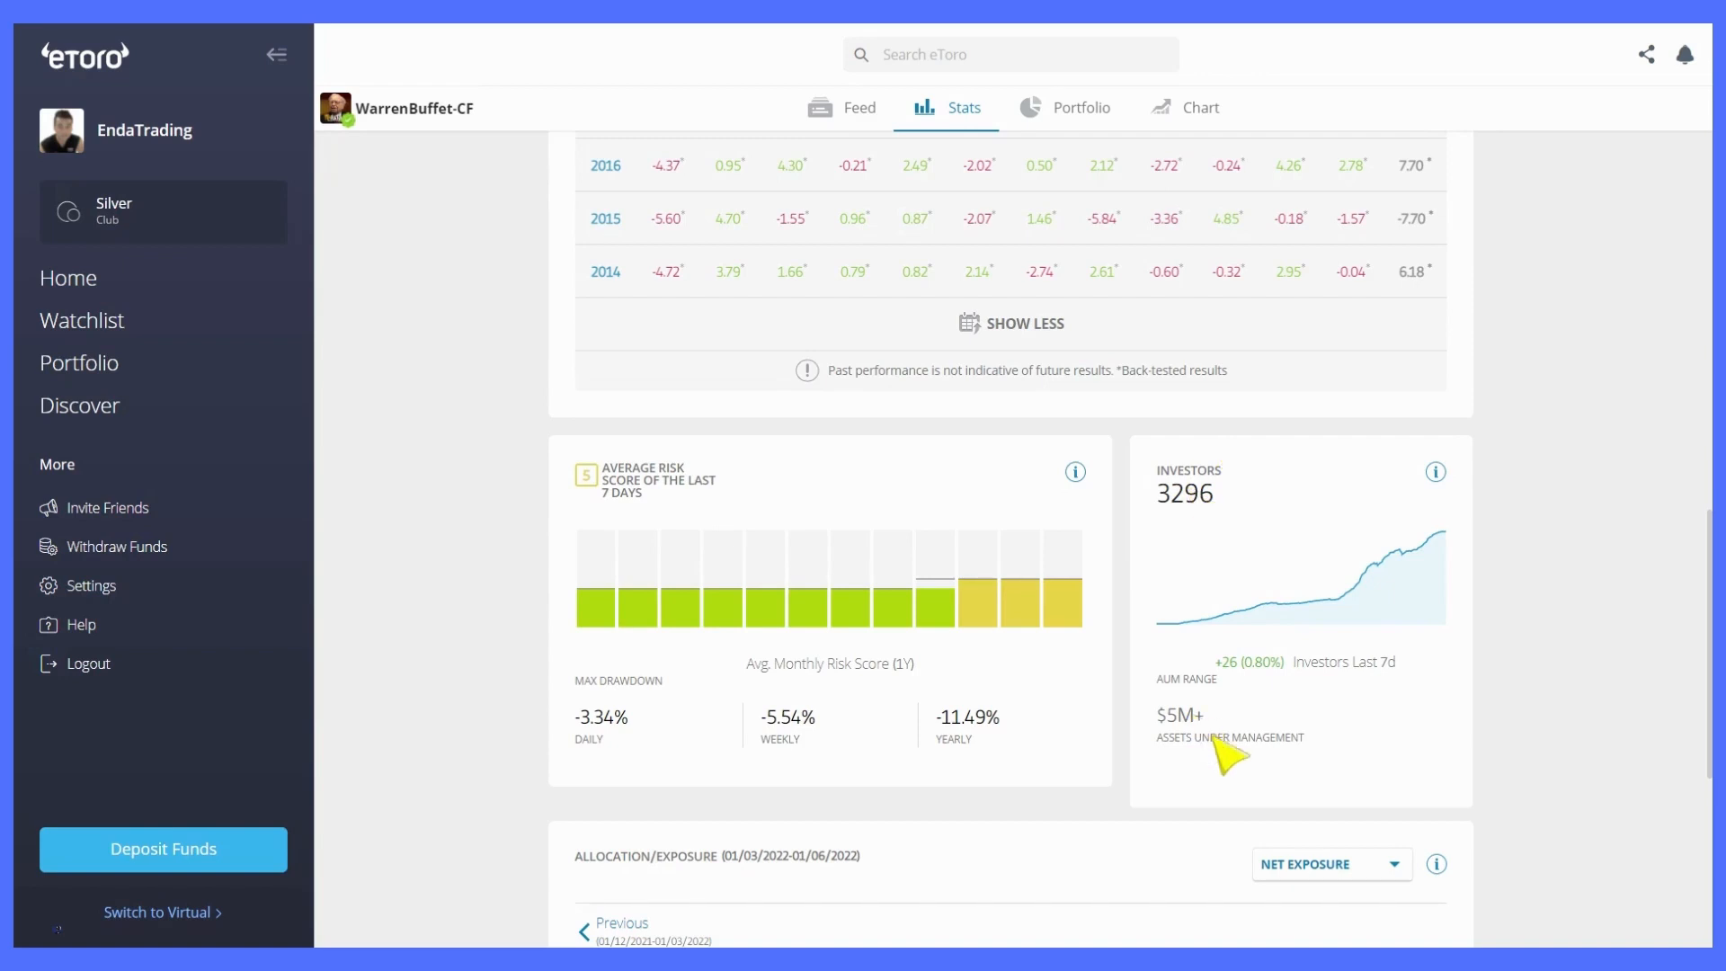
{"action": "mouse_move", "coordinate": [1260, 691]}
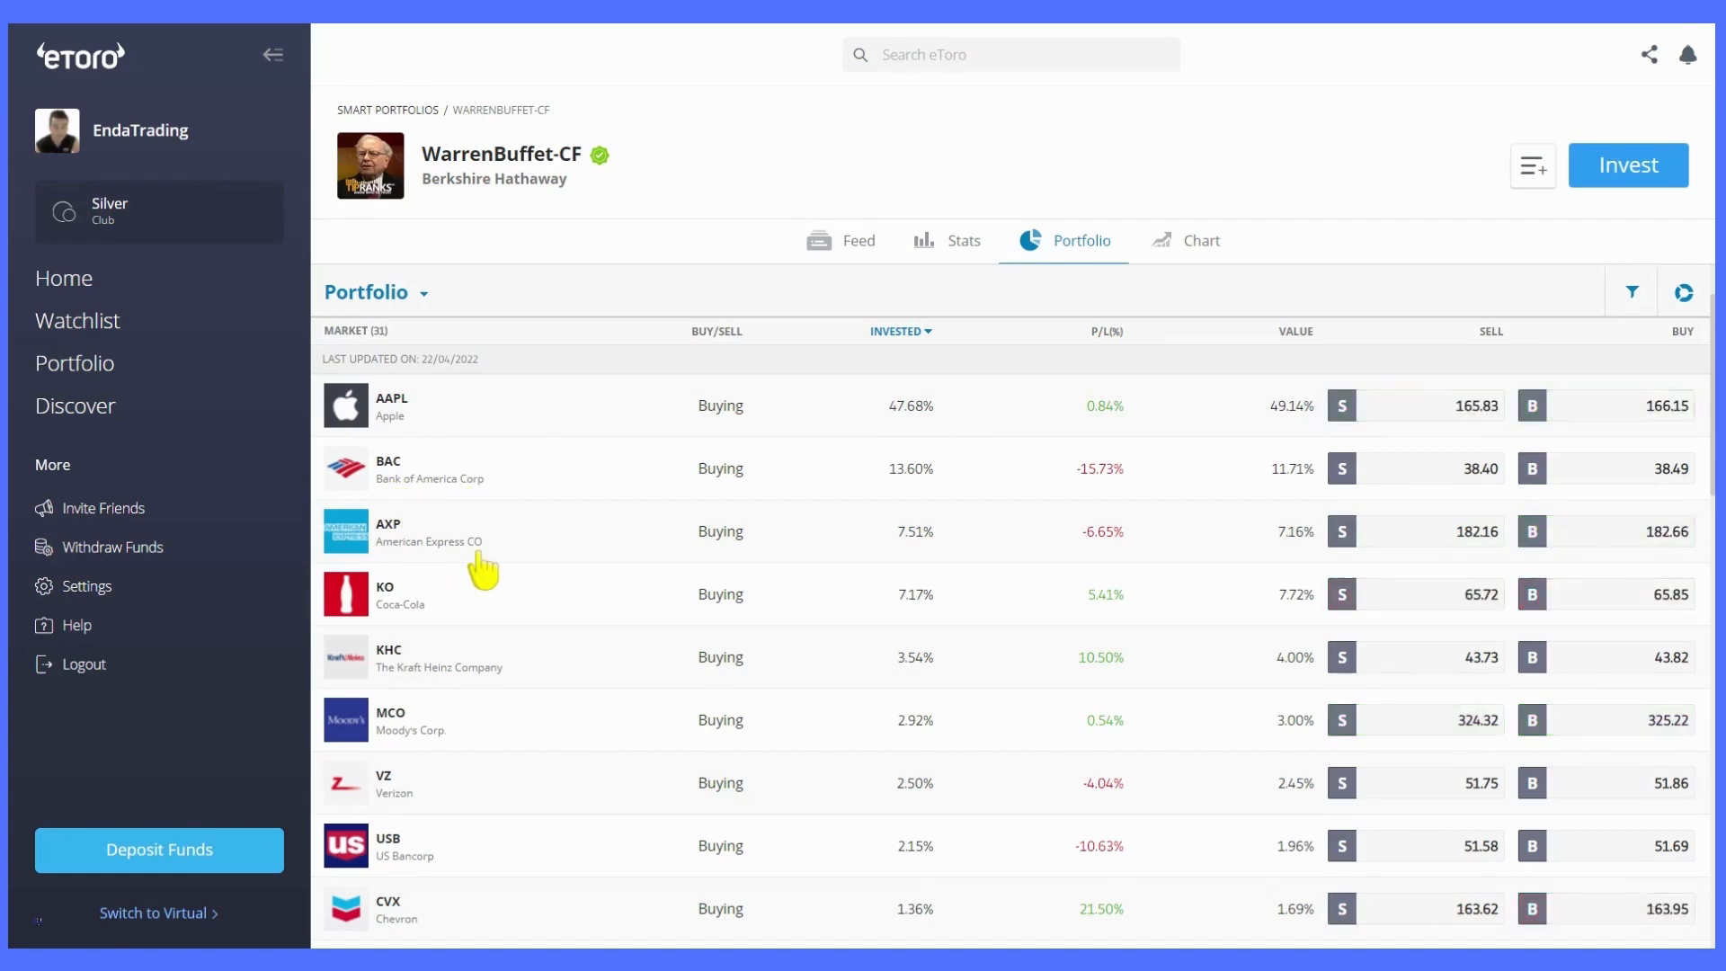
{"action": "mouse_move", "coordinate": [396, 631]}
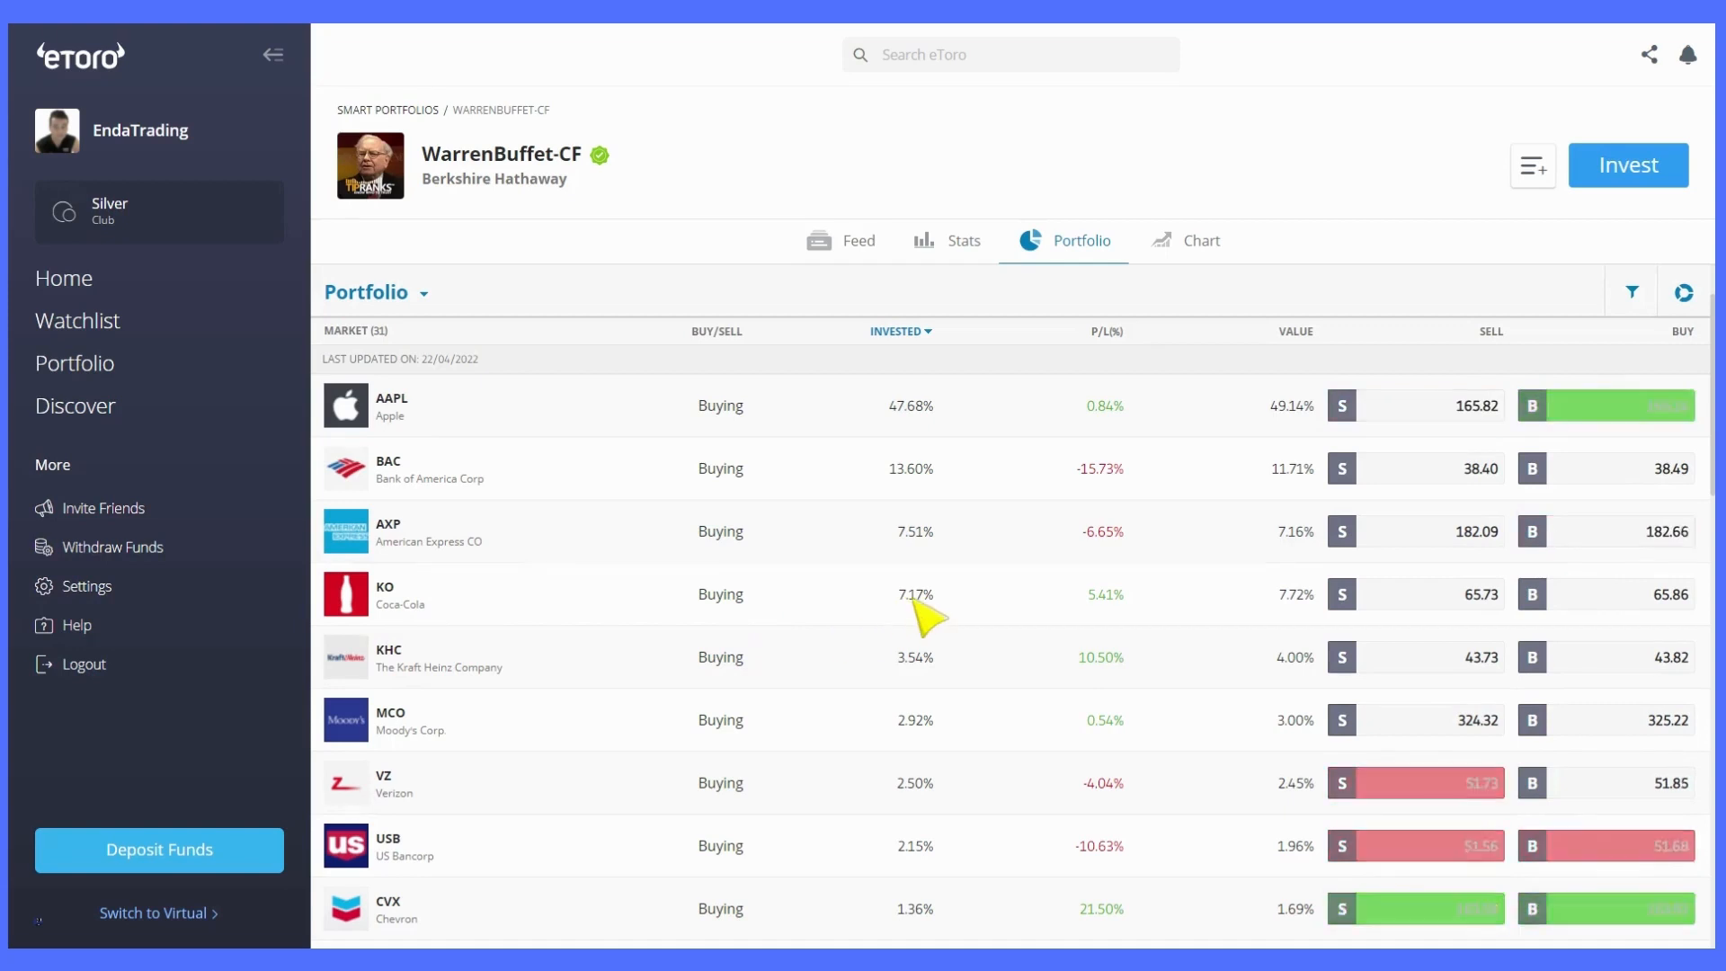
{"action": "mouse_move", "coordinate": [405, 699]}
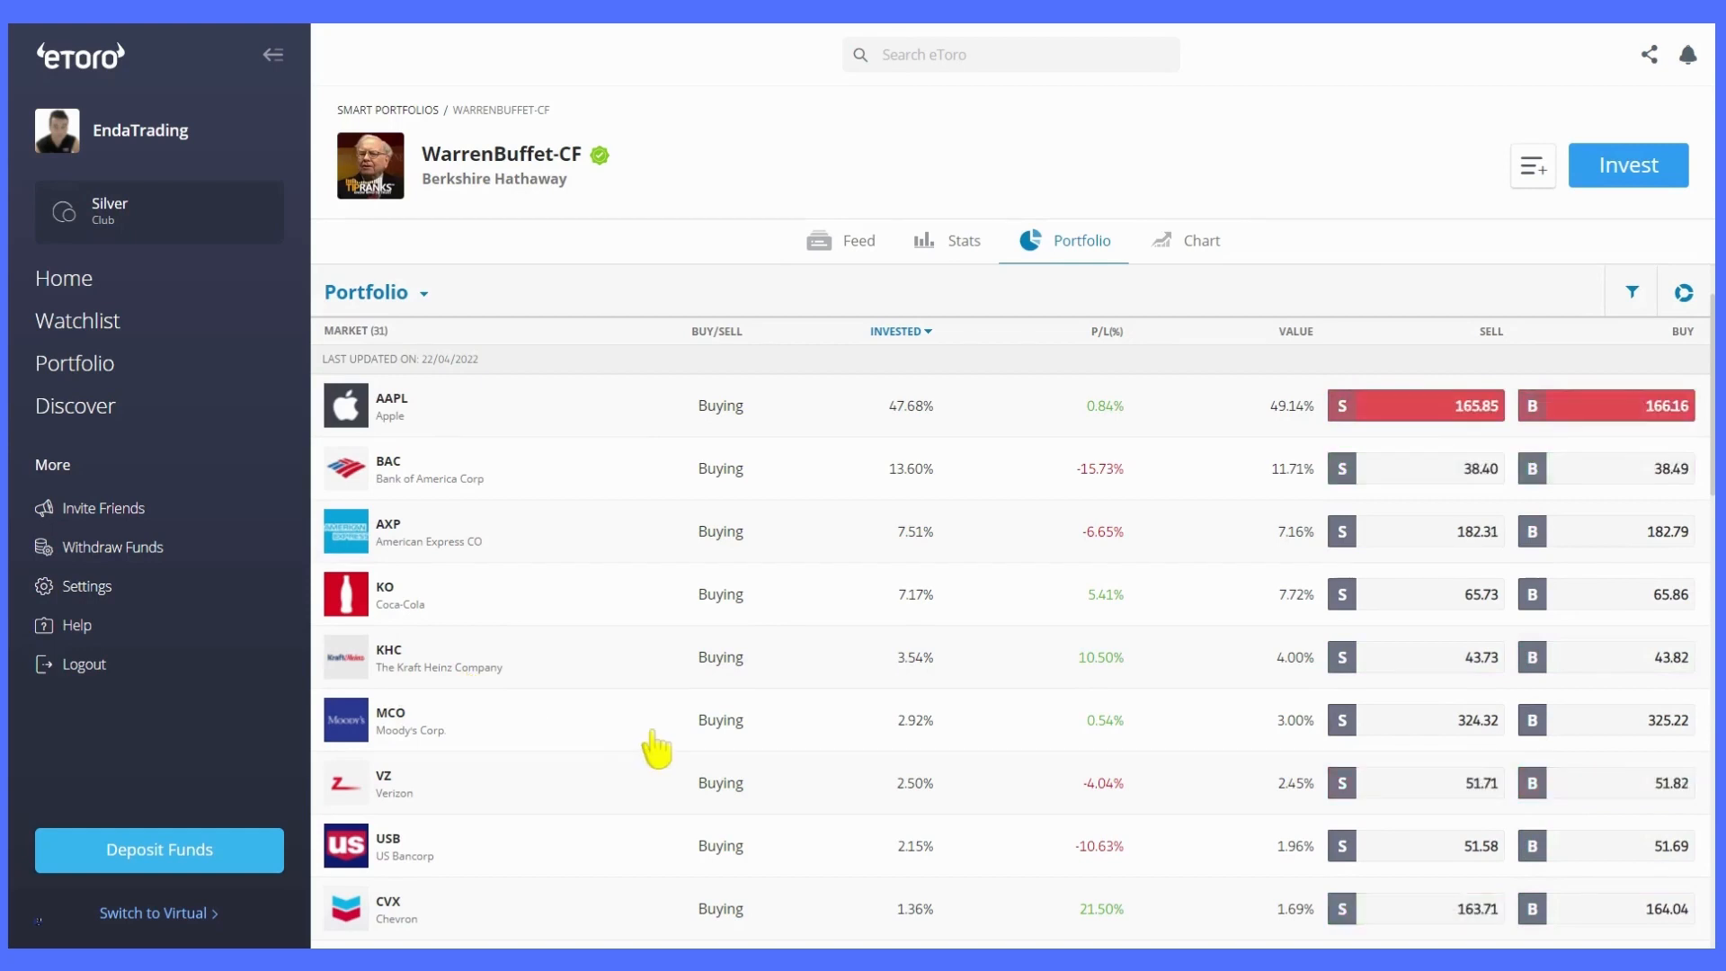
Scroll through WarrenBuffet-CF's 31 markets down to small positions like RPRX and BMY.
{"action": "scroll", "scroll_direction": "down", "scroll_amount": 3}
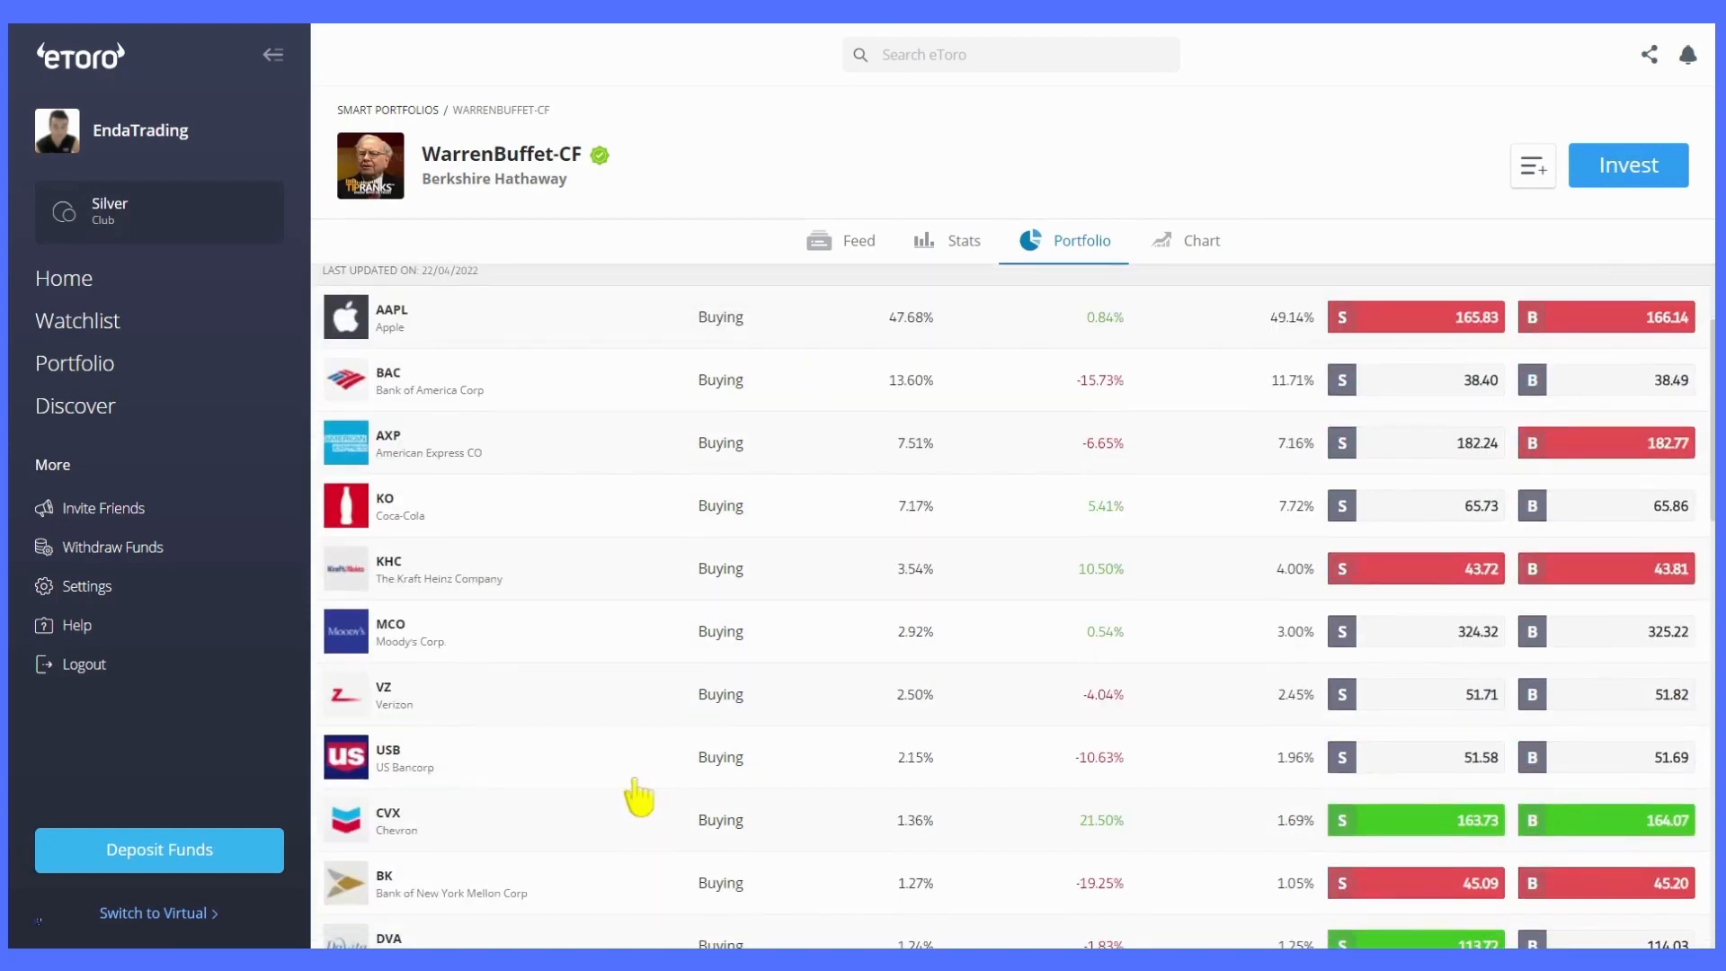
{"action": "scroll", "scroll_direction": "down", "scroll_amount": 3}
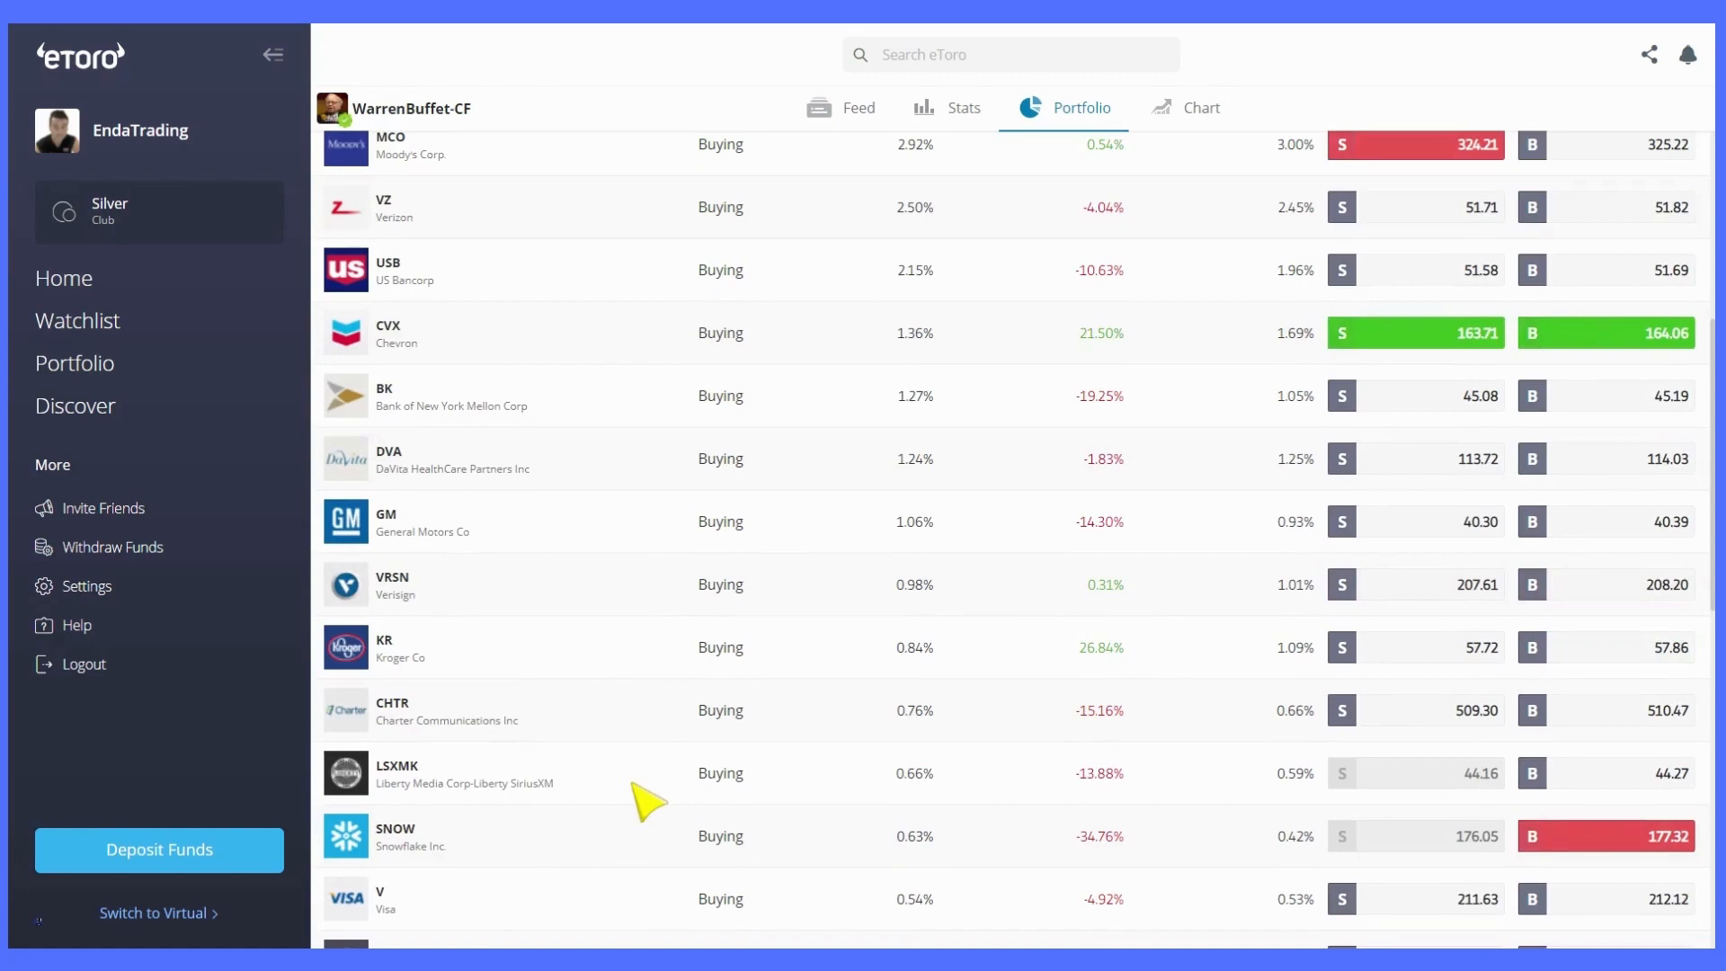
{"action": "scroll", "scroll_direction": "up", "scroll_amount": 3}
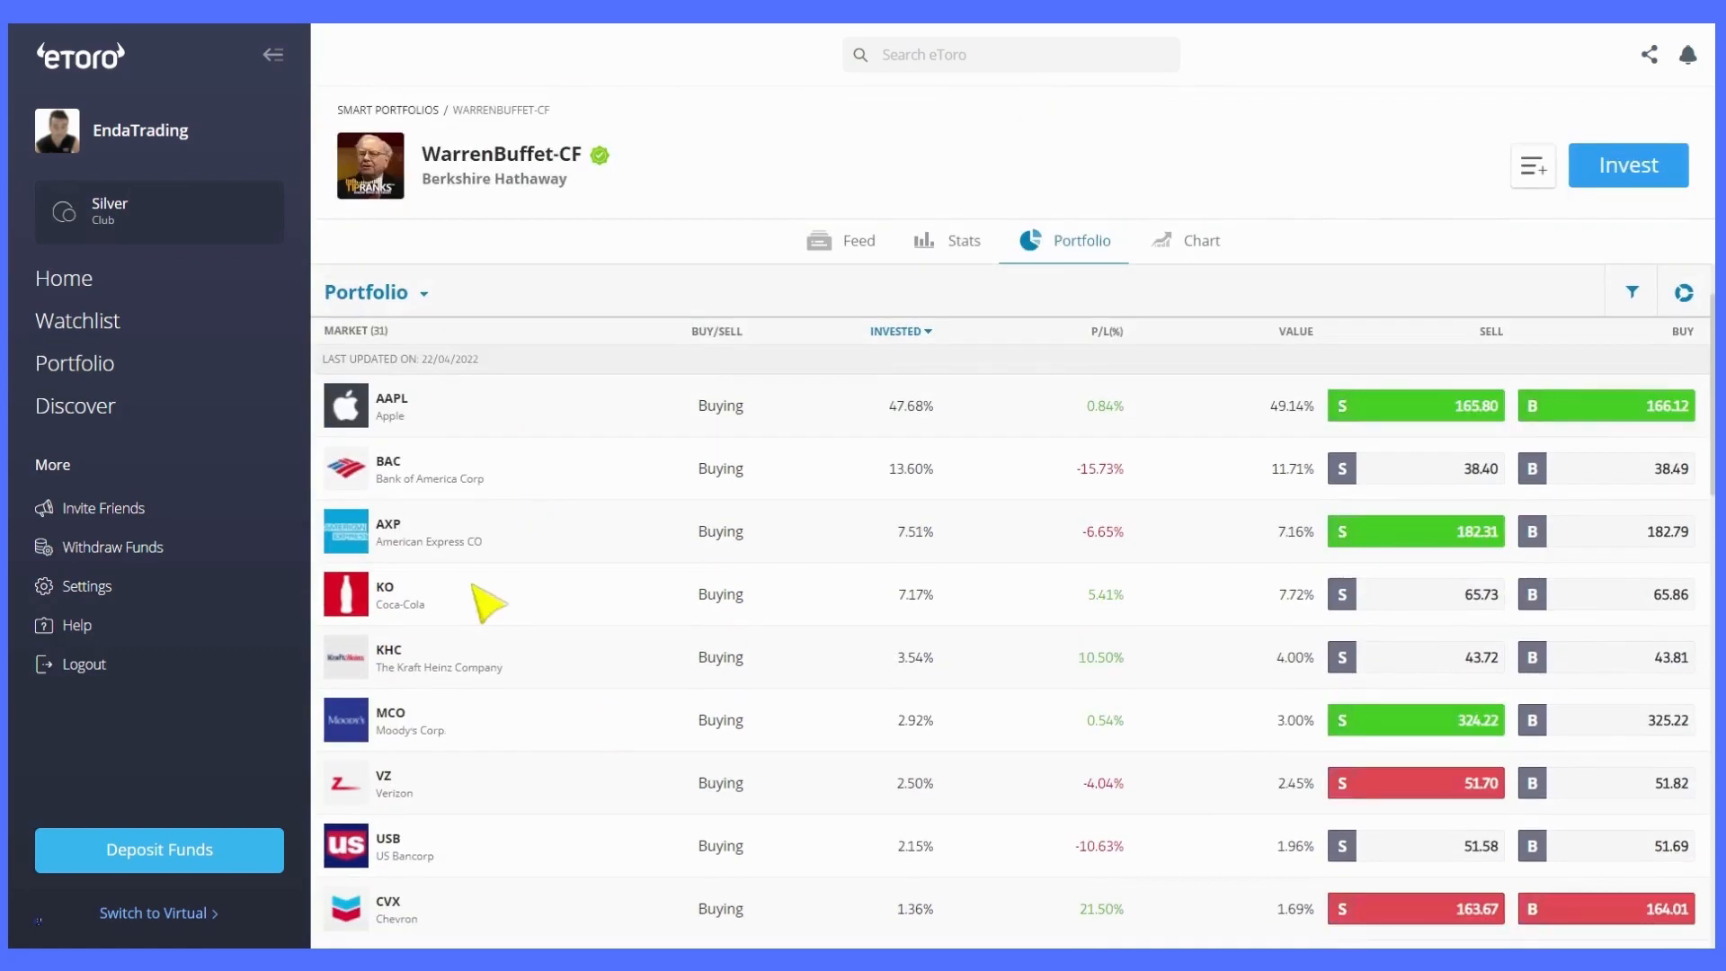
{"action": "scroll", "scroll_direction": "down", "scroll_amount": 3}
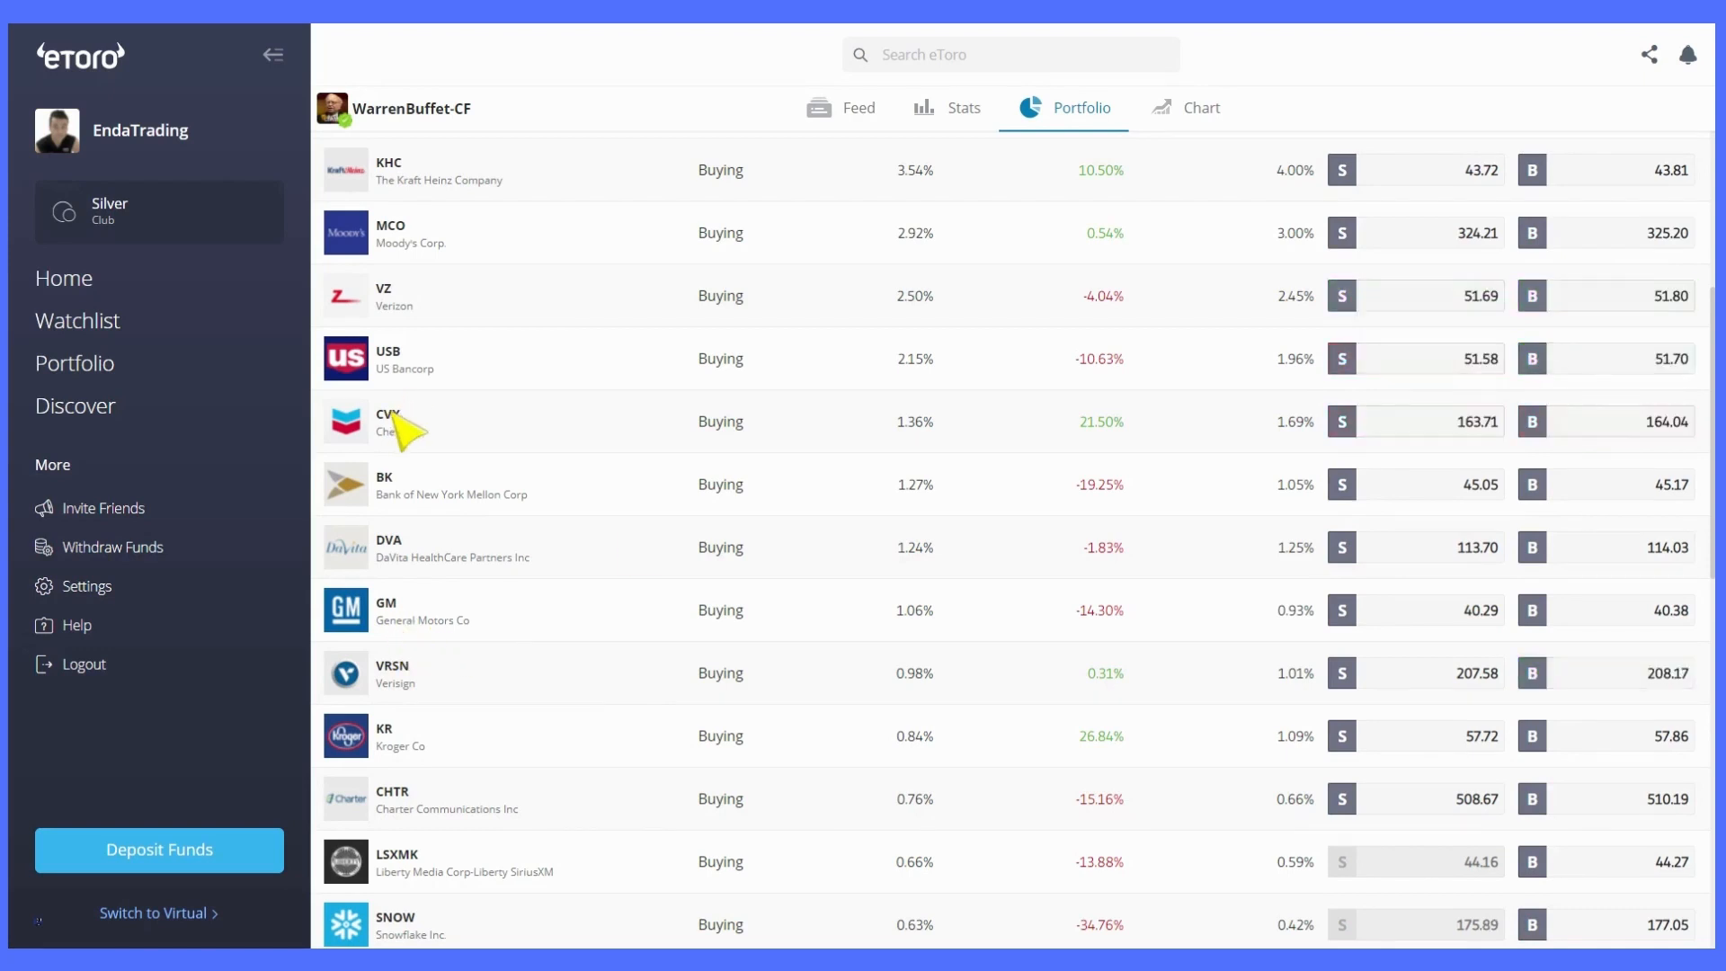
{"action": "scroll", "scroll_direction": "down", "scroll_amount": 3}
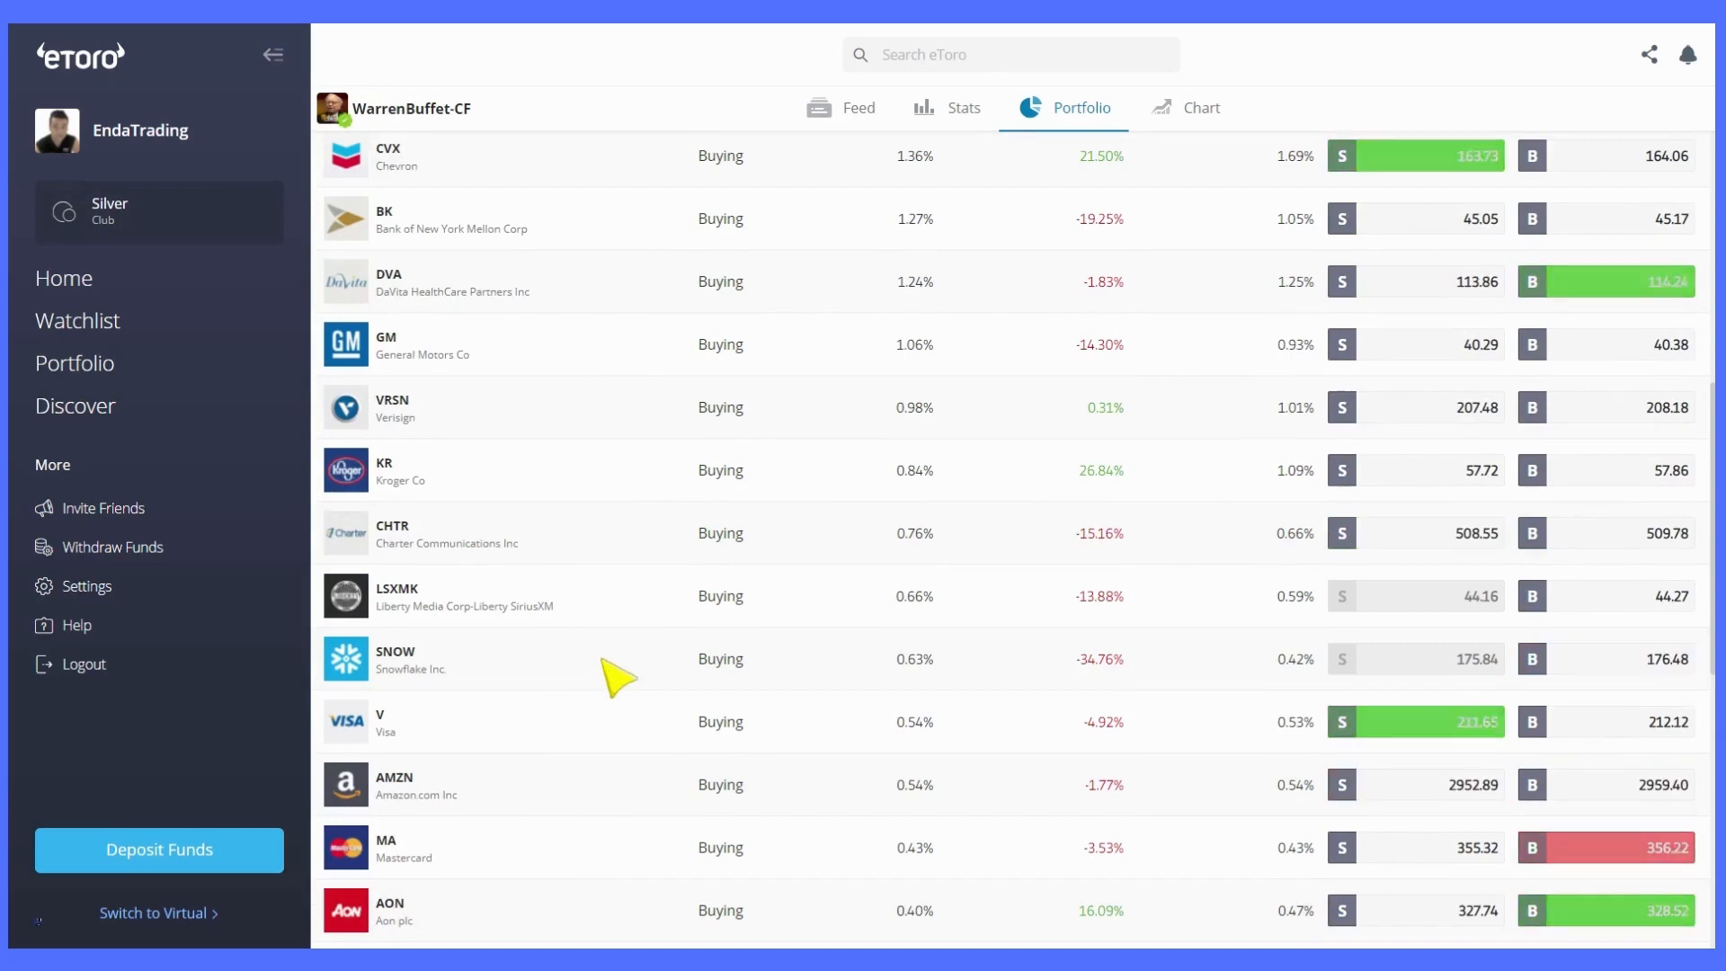
{"action": "scroll", "scroll_direction": "down", "scroll_amount": 3}
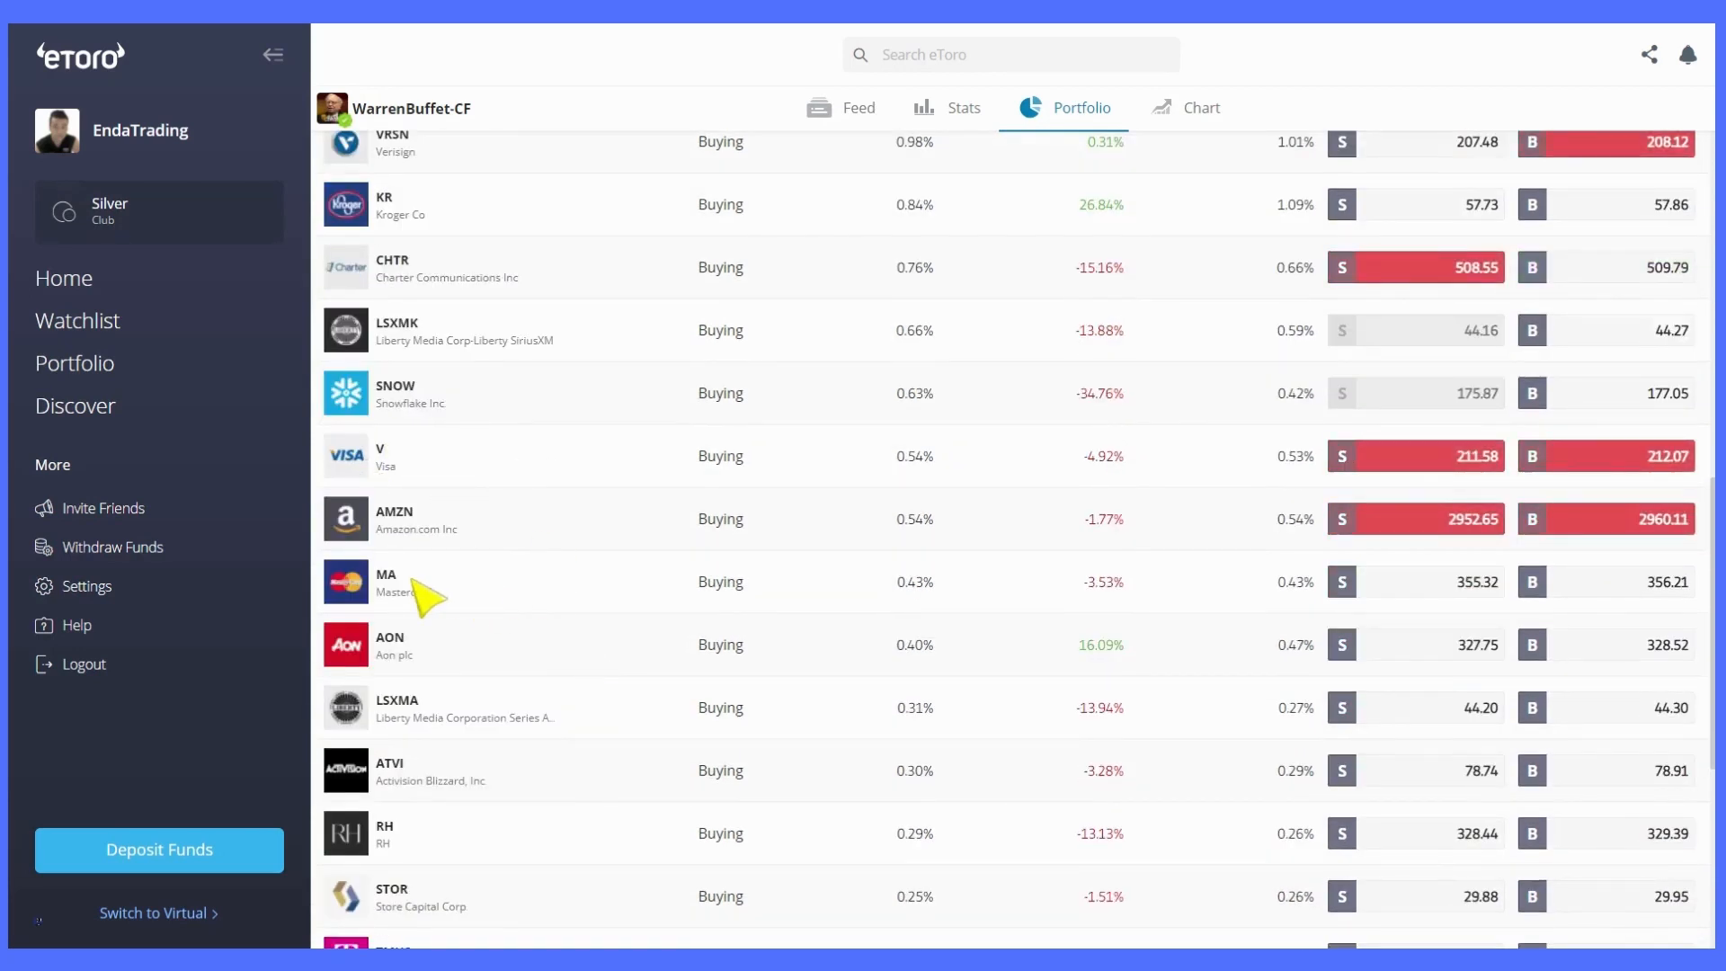
{"action": "scroll", "scroll_direction": "down", "scroll_amount": 3}
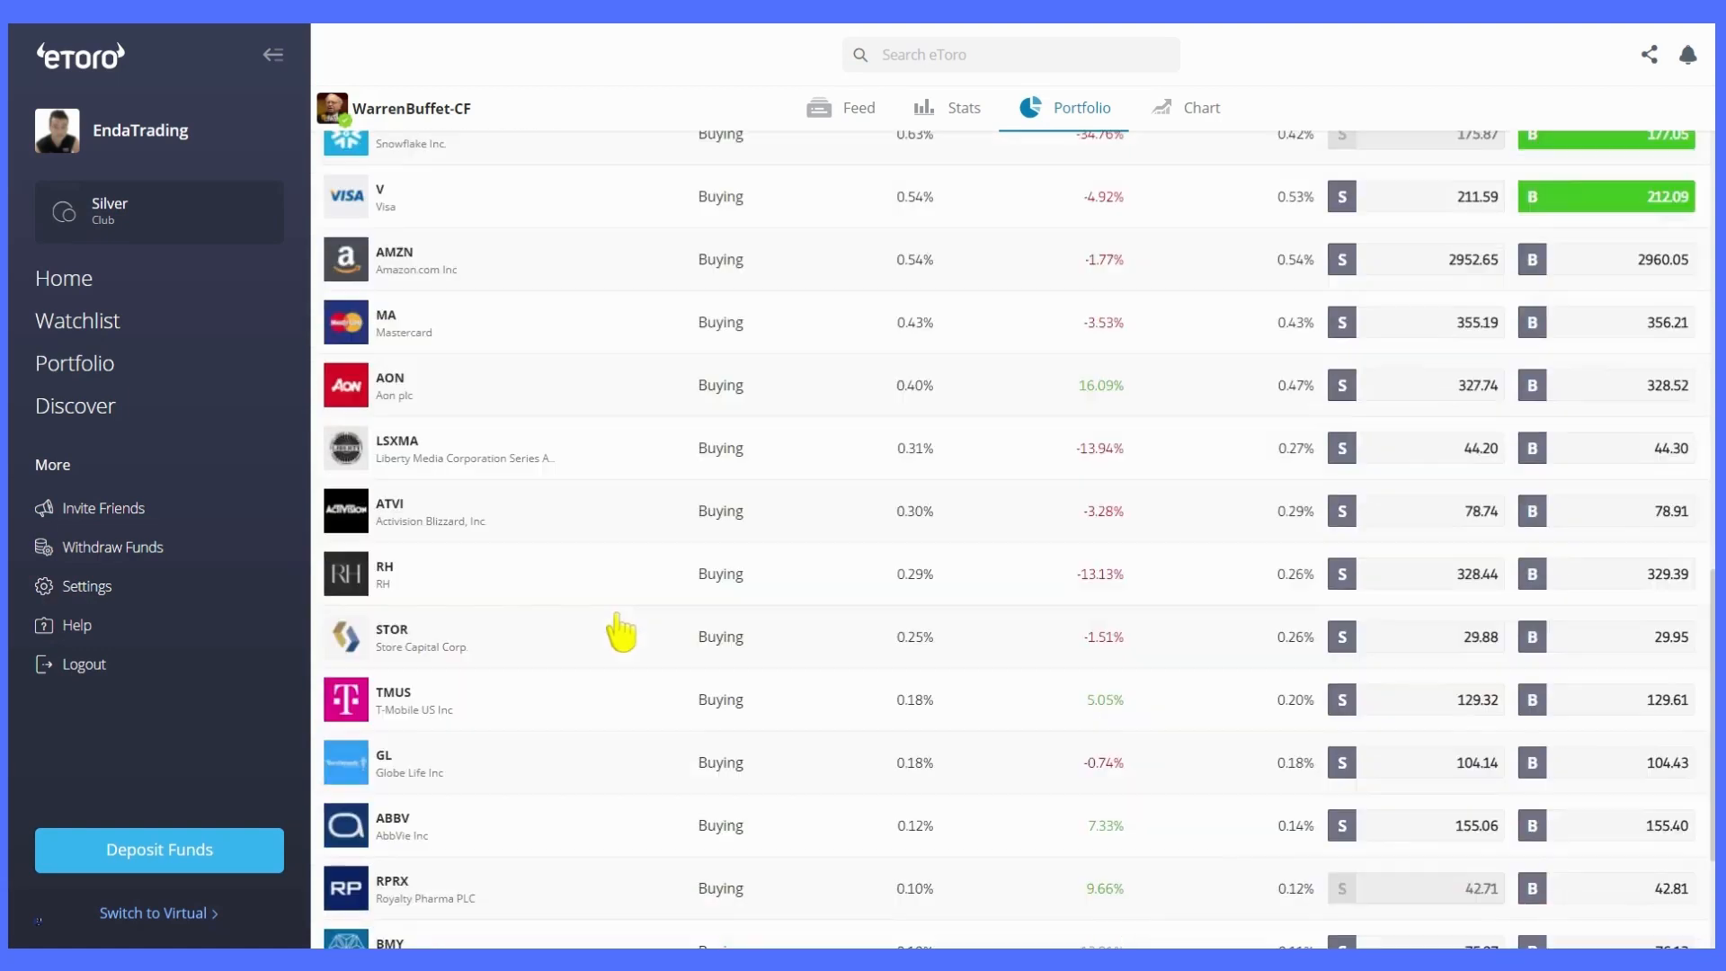
{"action": "scroll", "scroll_direction": "down", "scroll_amount": 3}
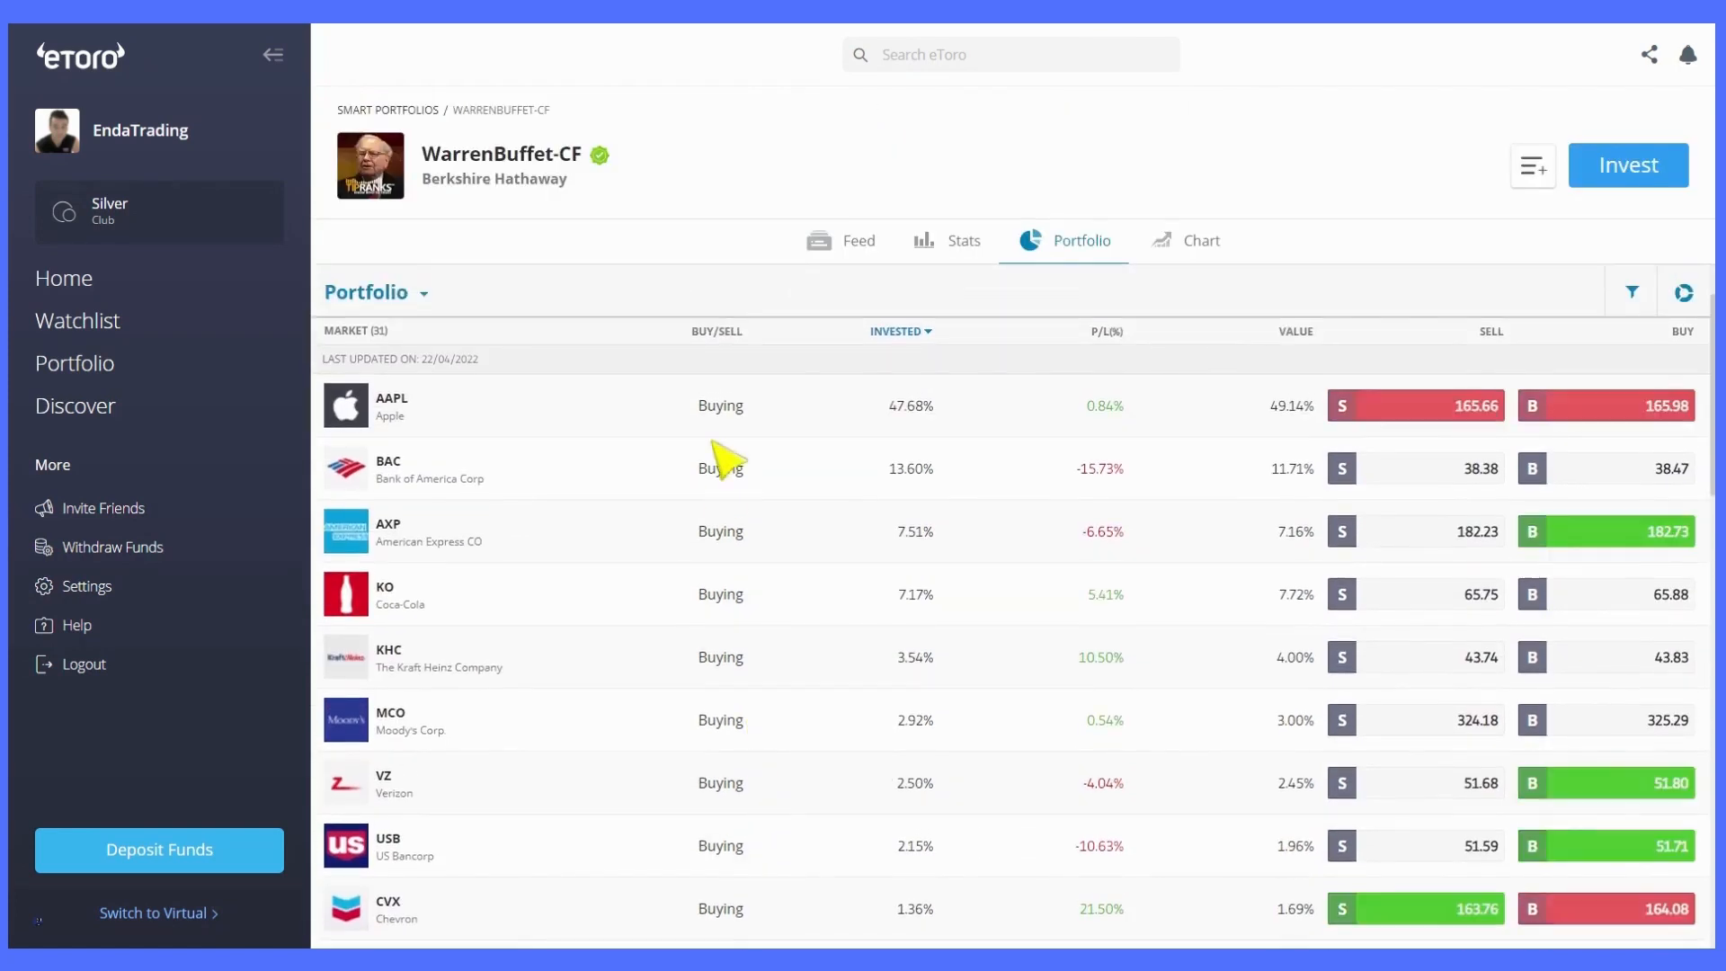
Switch to the virtual practice account from the sidebar.
{"action": "left_click", "coordinate": [842, 240]}
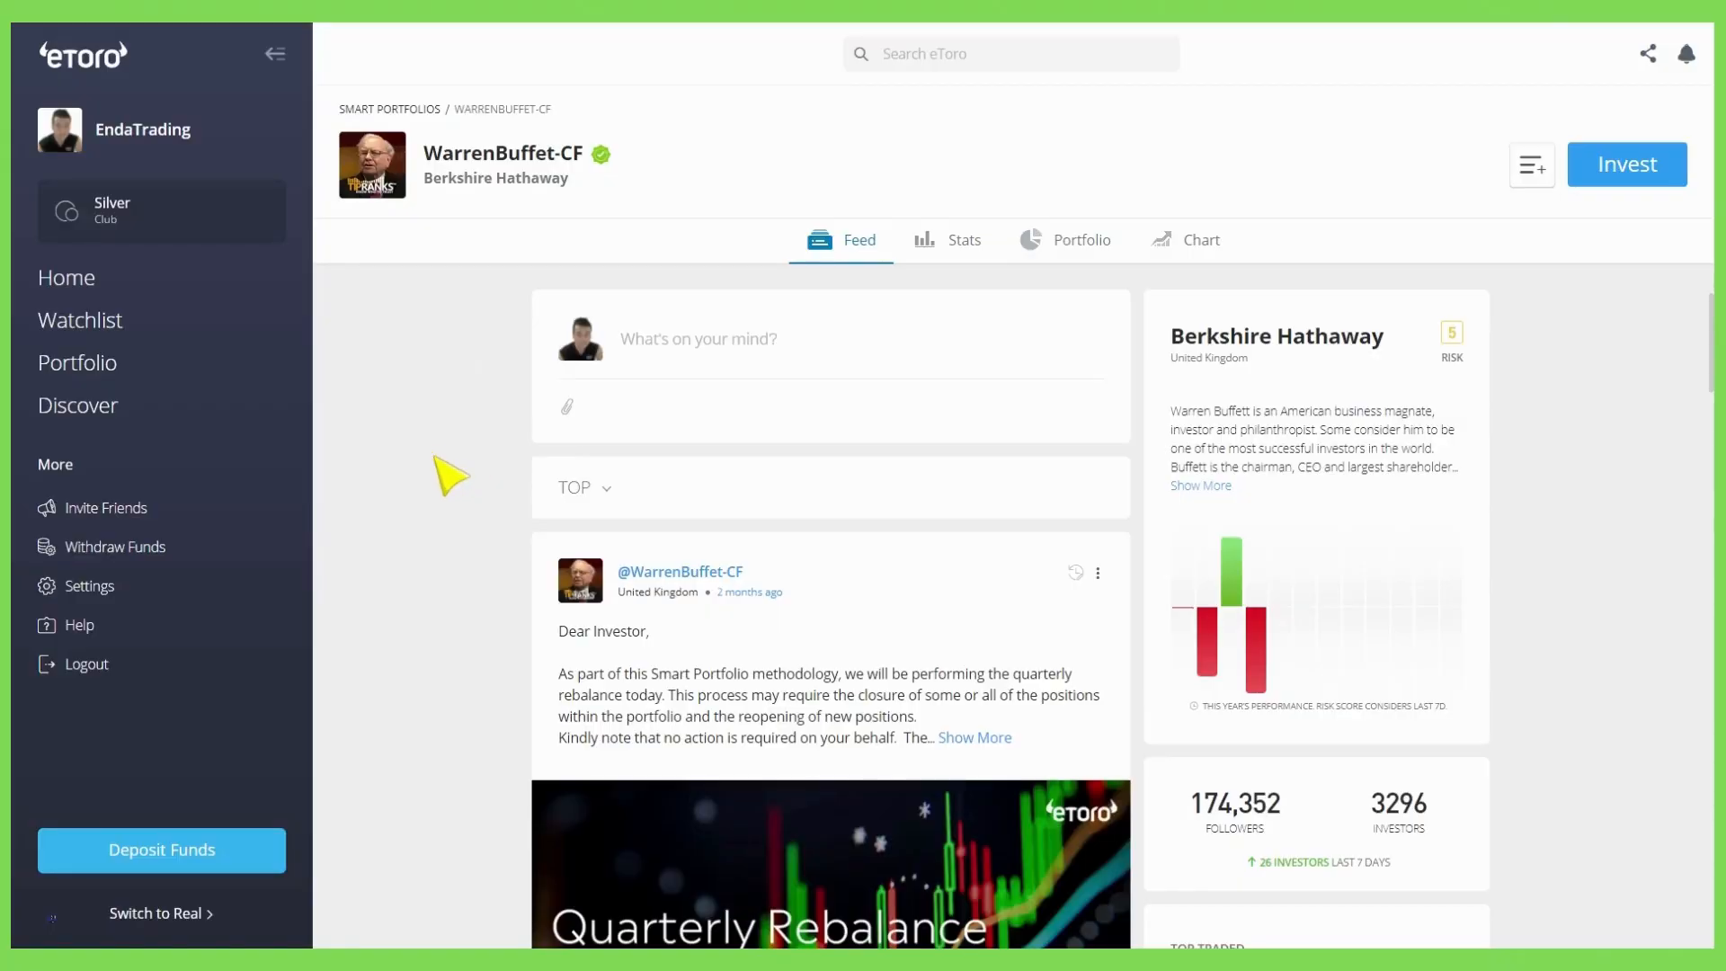
{"action": "mouse_move", "coordinate": [561, 209]}
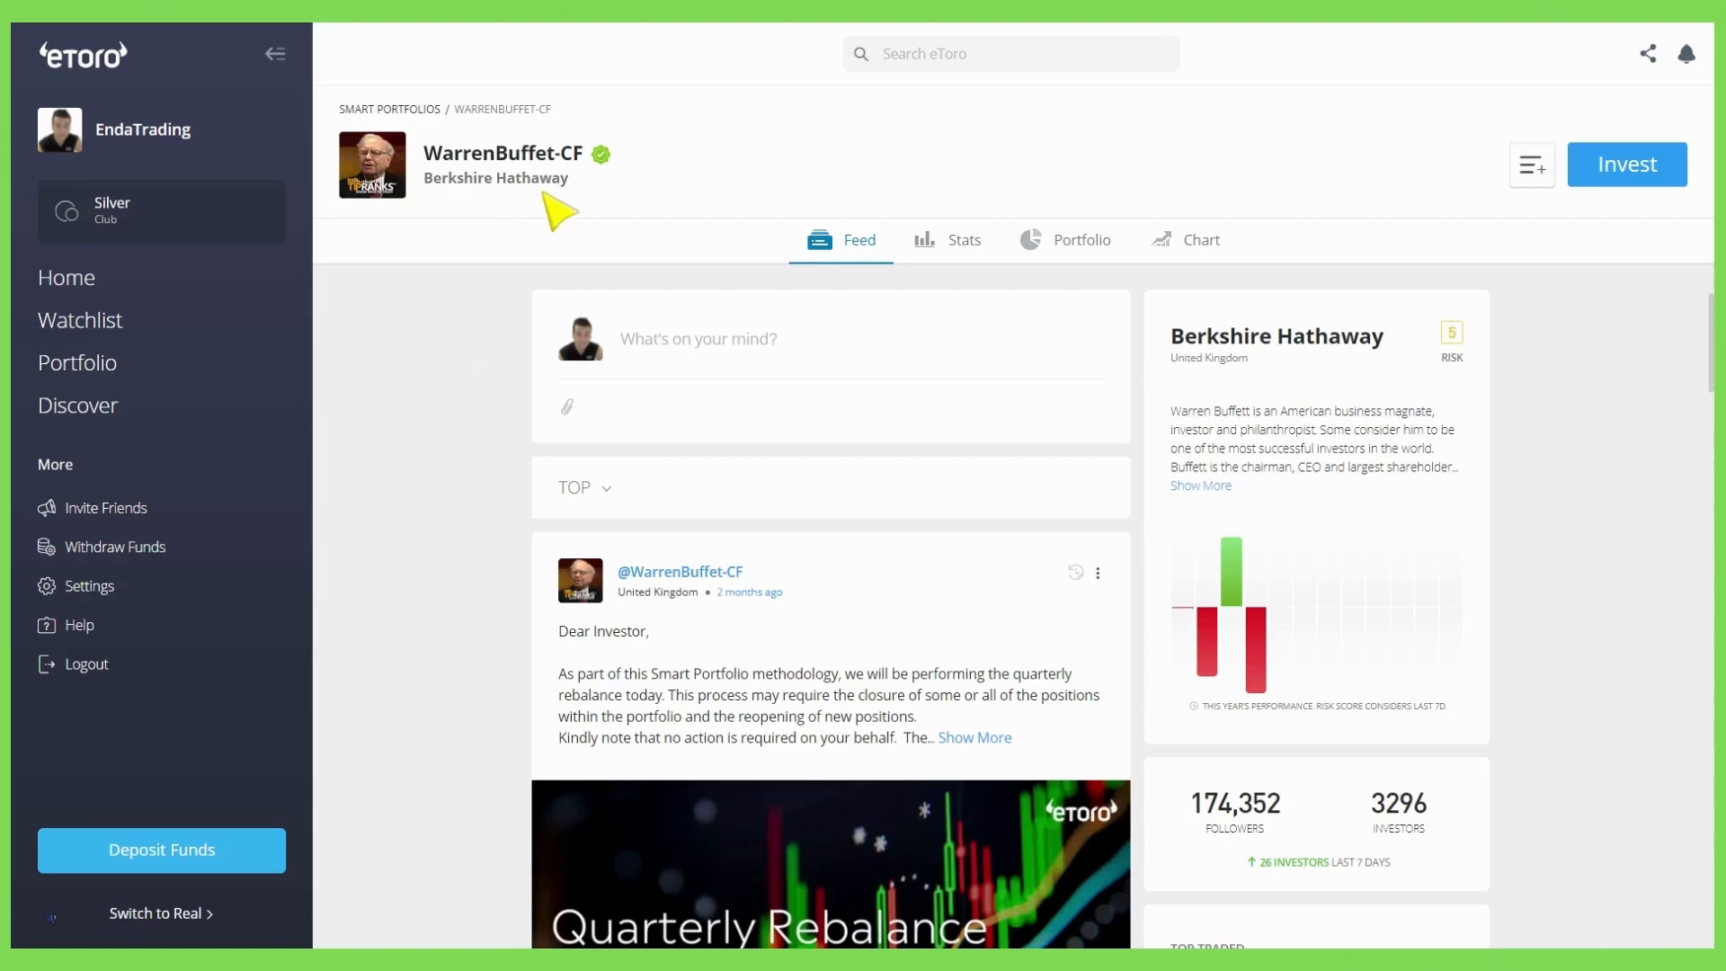
{"action": "mouse_move", "coordinate": [594, 529]}
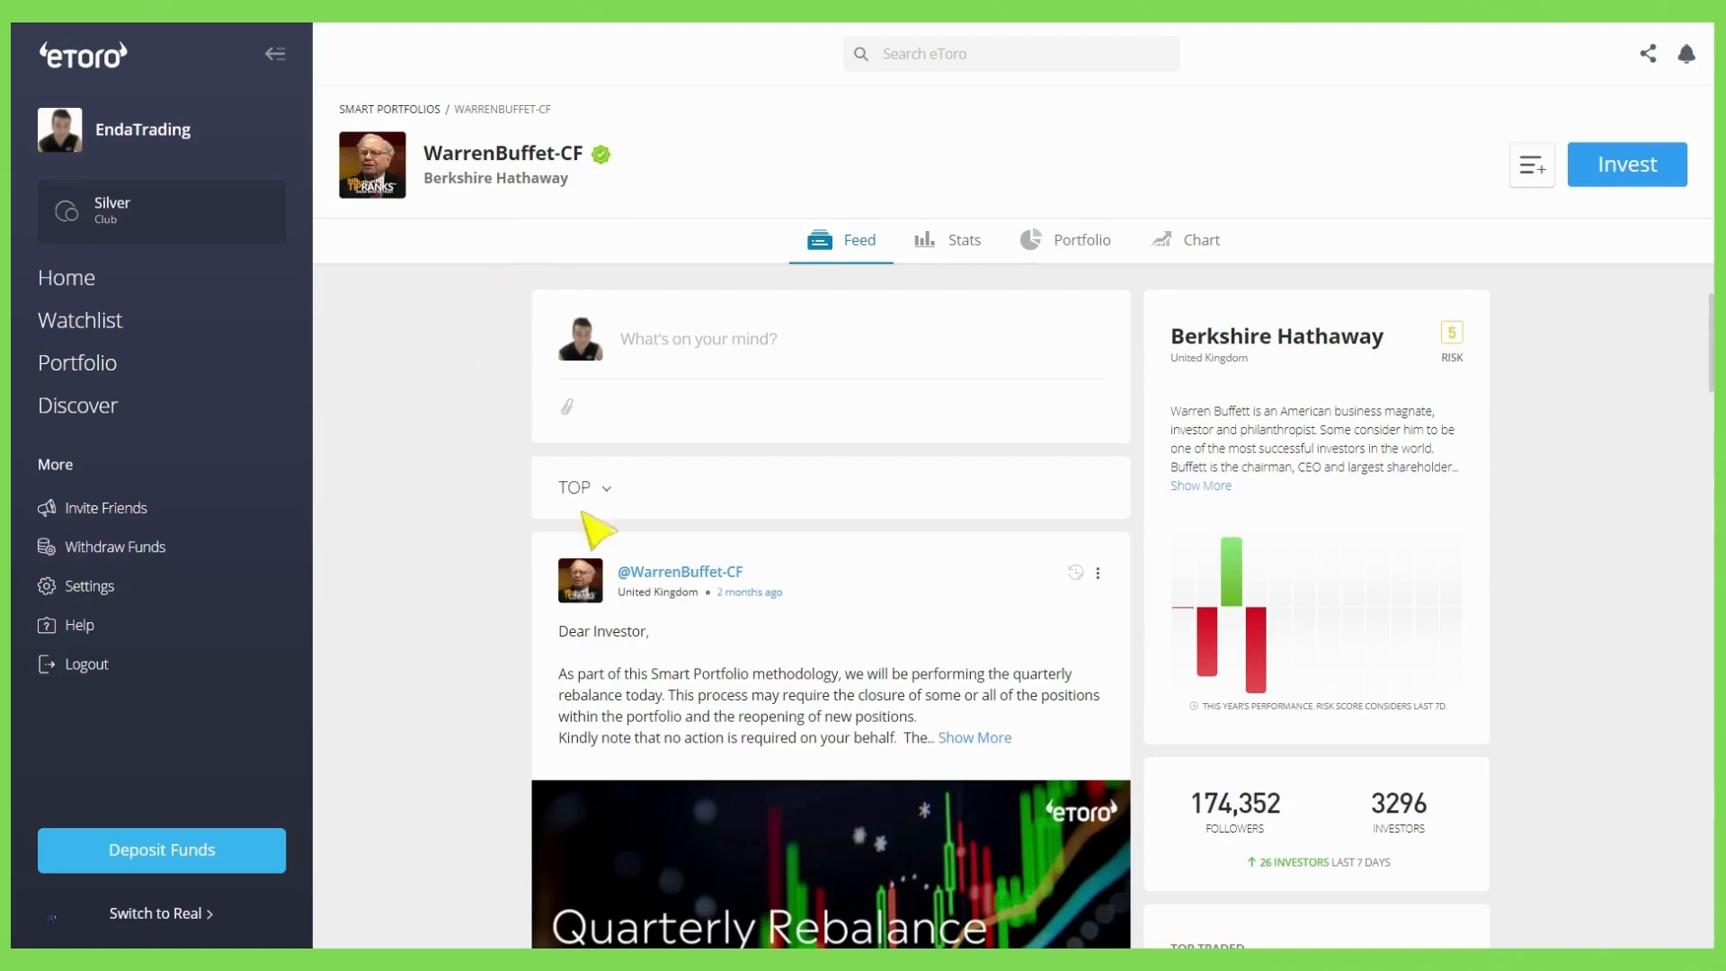
{"action": "mouse_move", "coordinate": [1628, 164]}
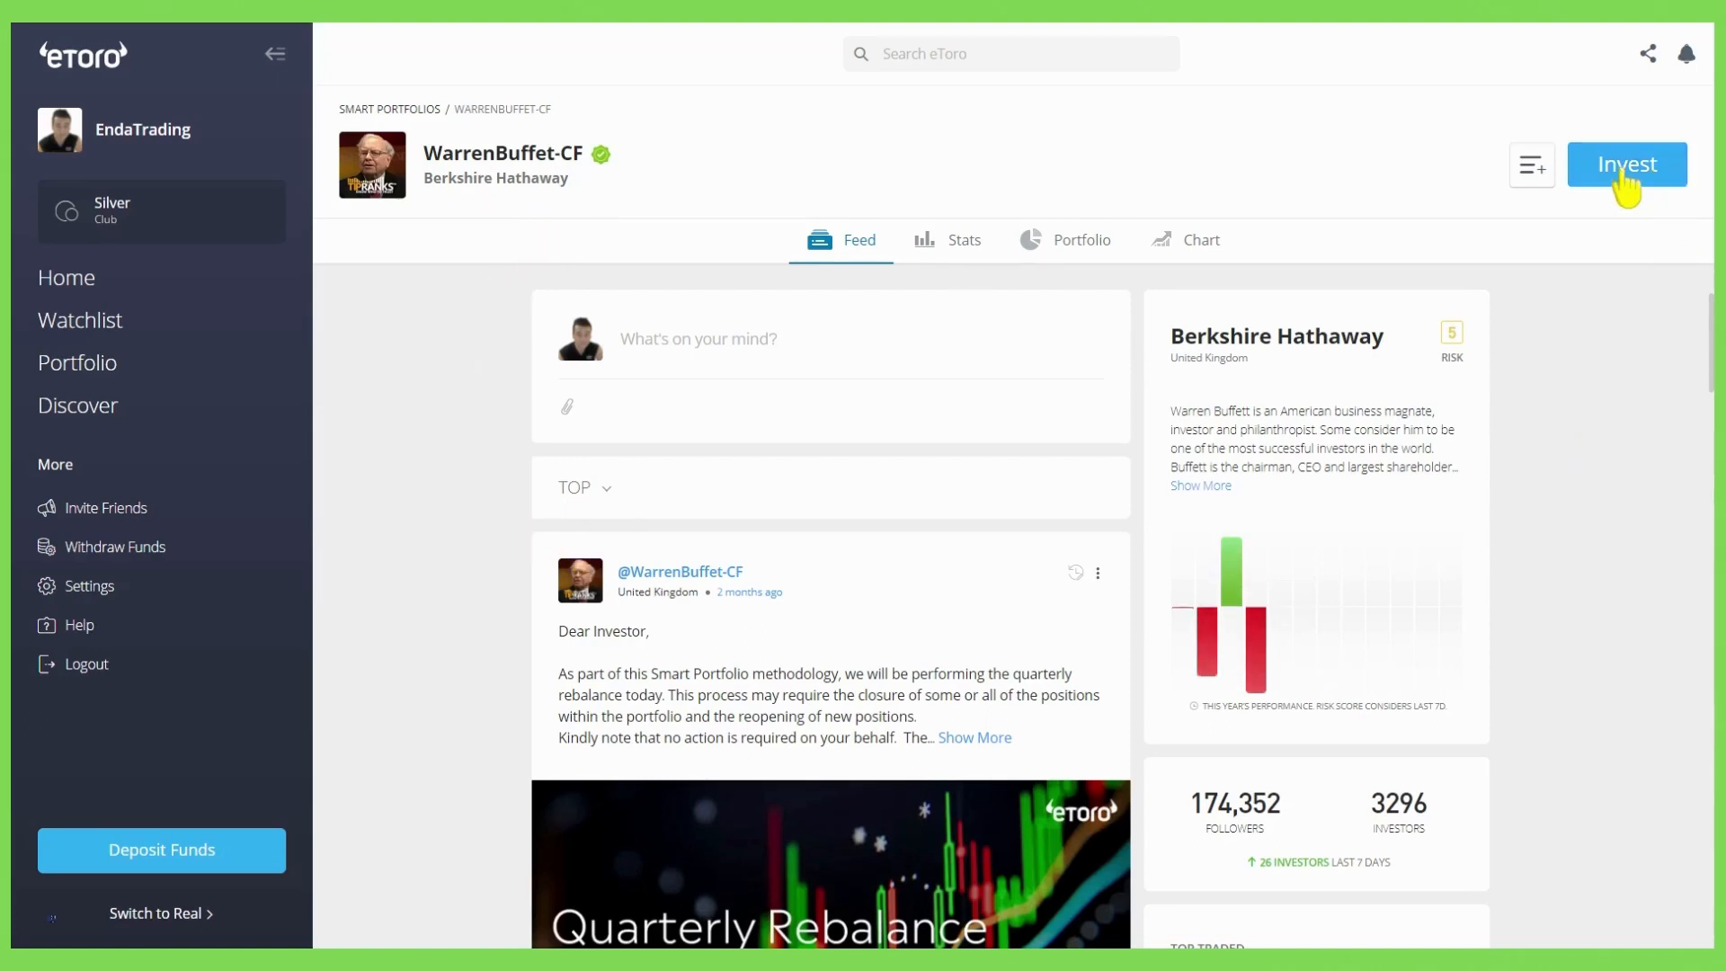
Invest $500 in WarrenBuffet-CF with the stop loss set to 250 (50%).
{"action": "left_click", "coordinate": [1626, 164]}
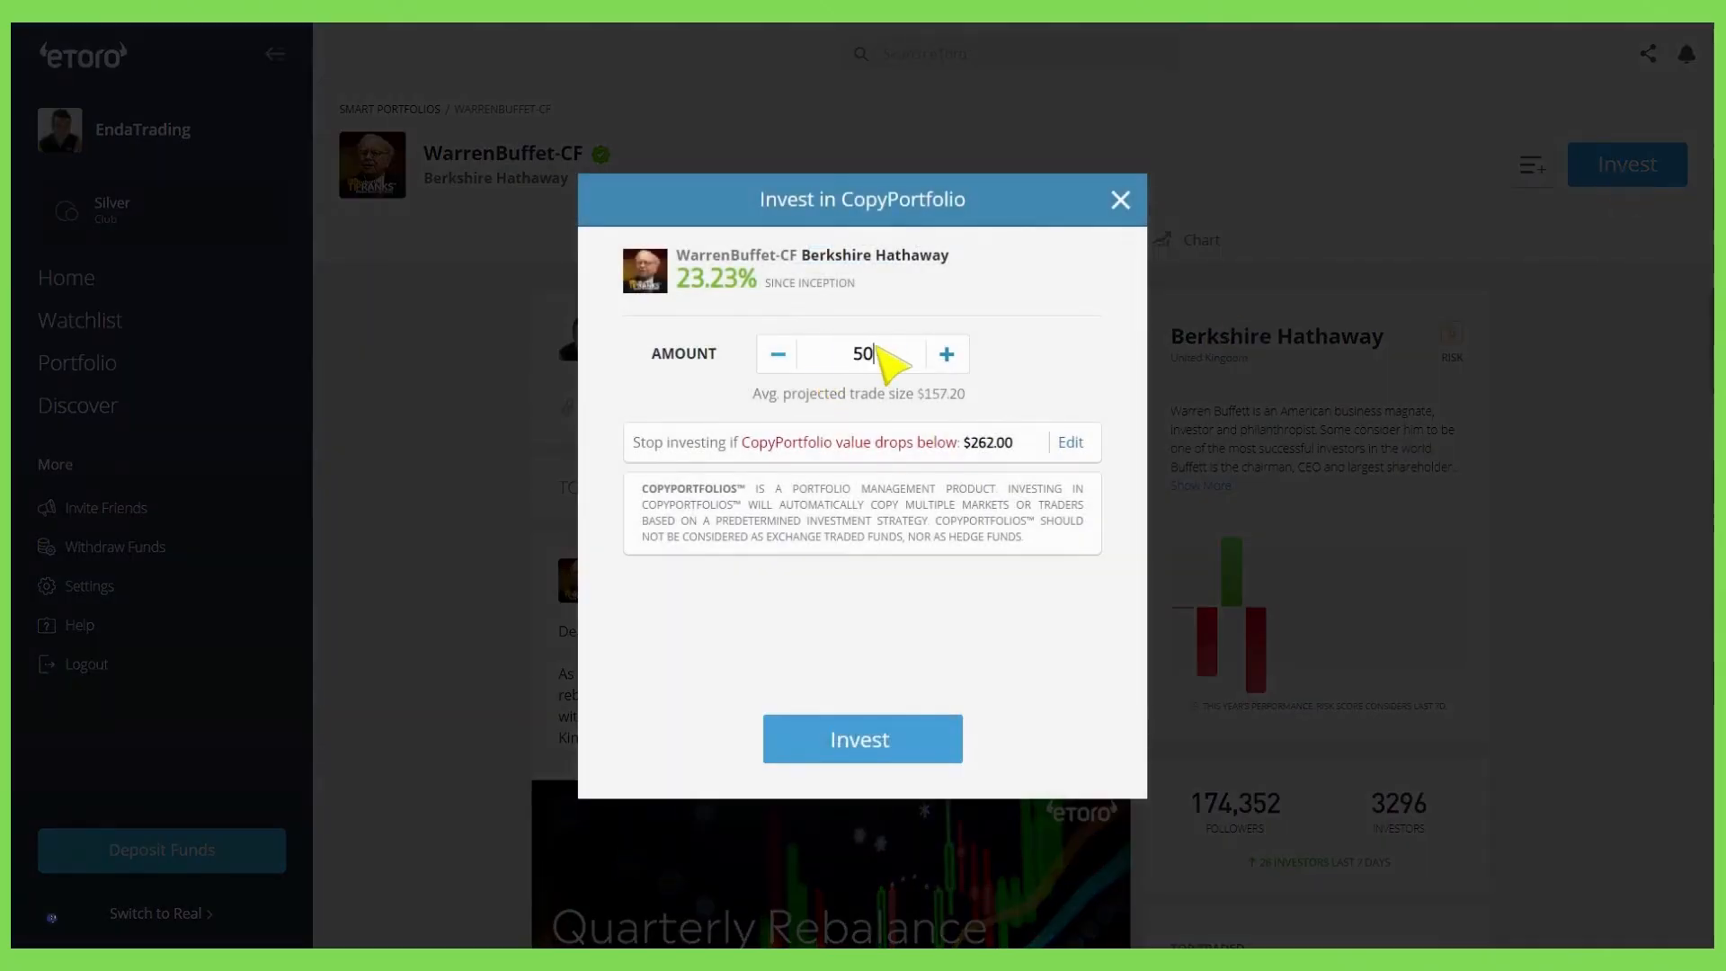
{"action": "type", "text": "500.00"}
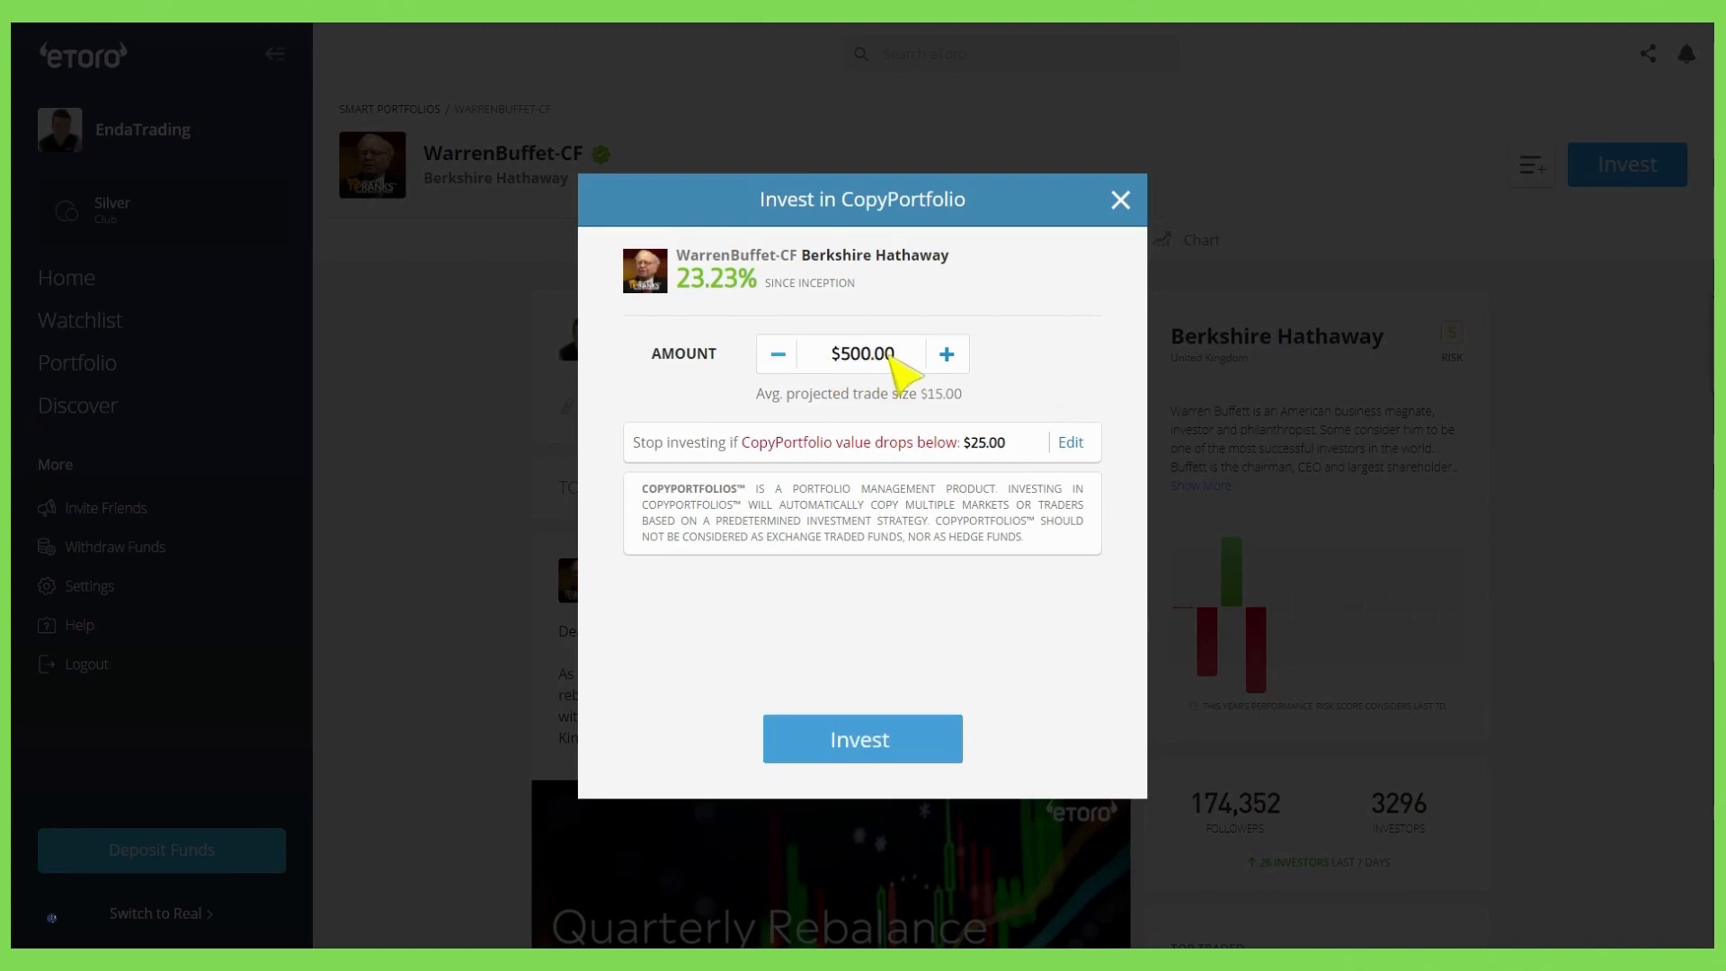
{"action": "mouse_move", "coordinate": [868, 377]}
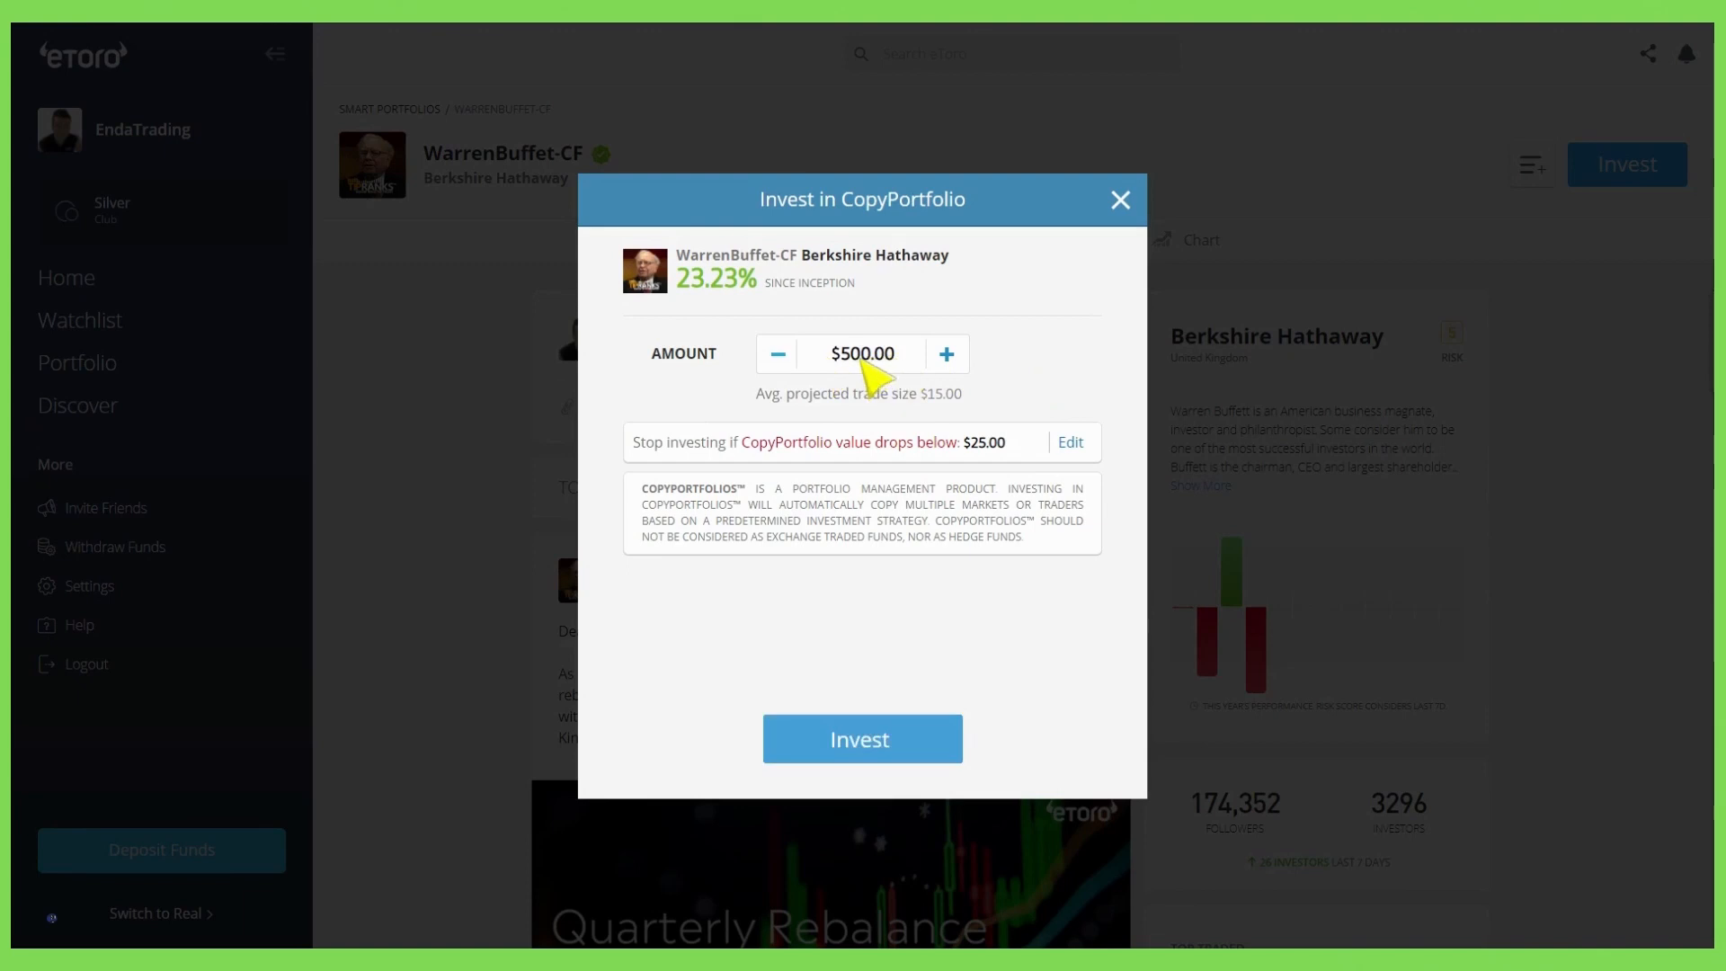
{"action": "mouse_move", "coordinate": [994, 465]}
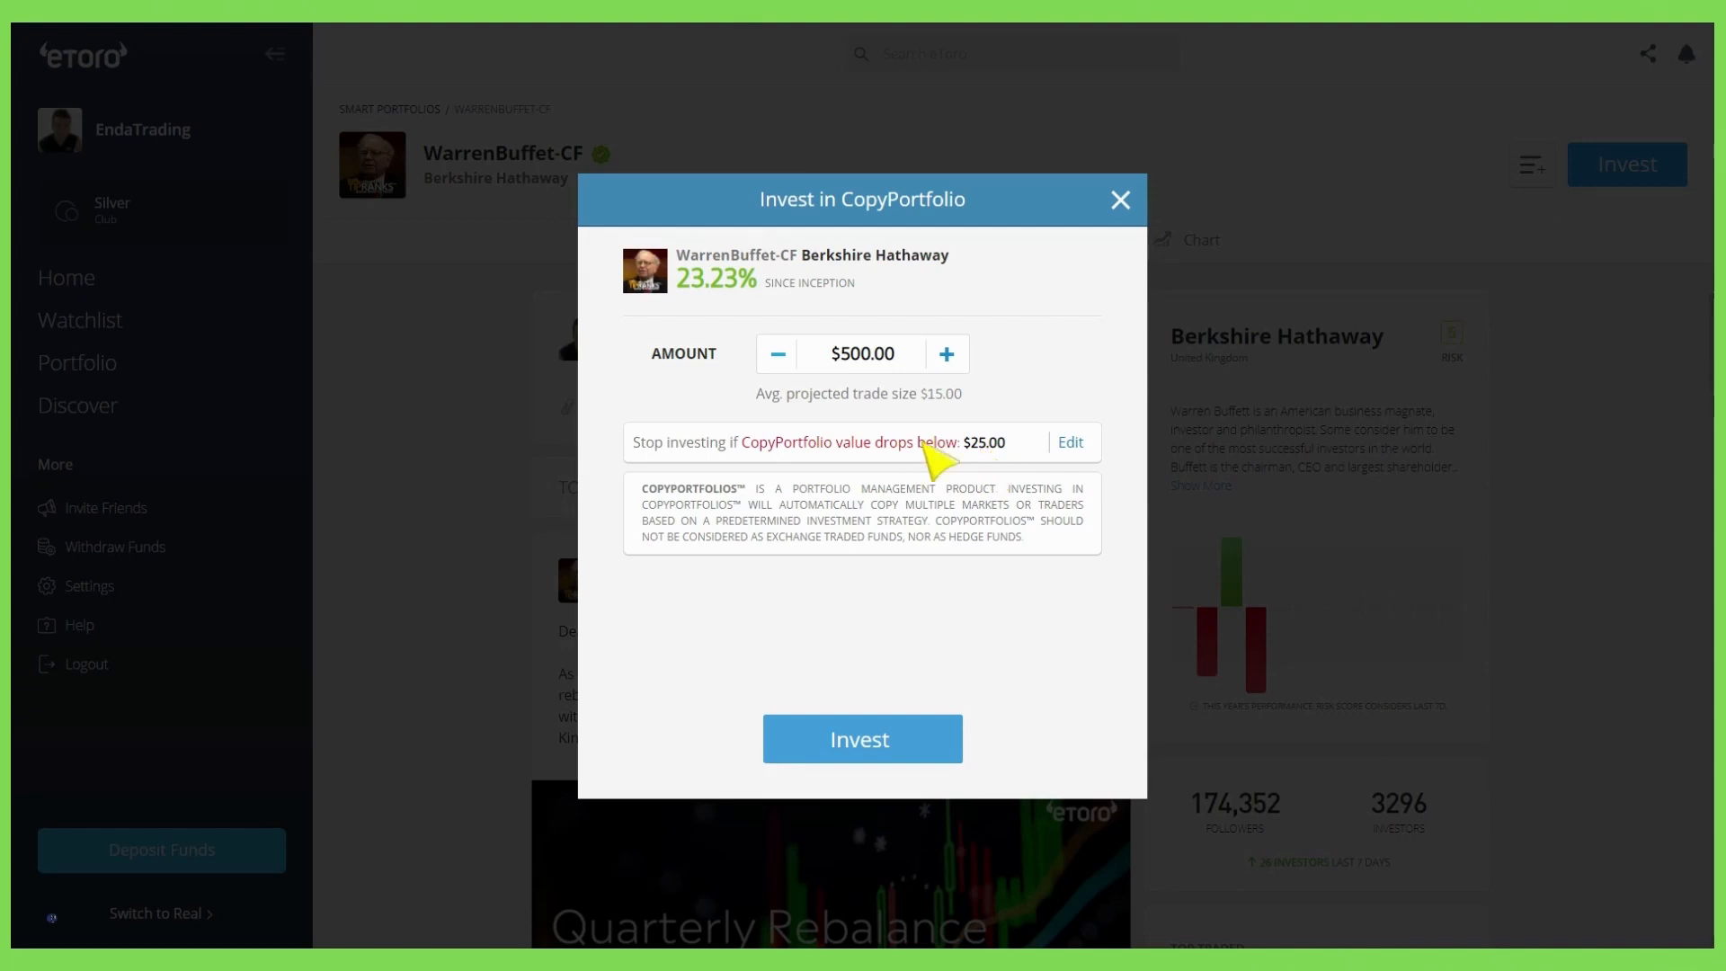
{"action": "mouse_move", "coordinate": [853, 378]}
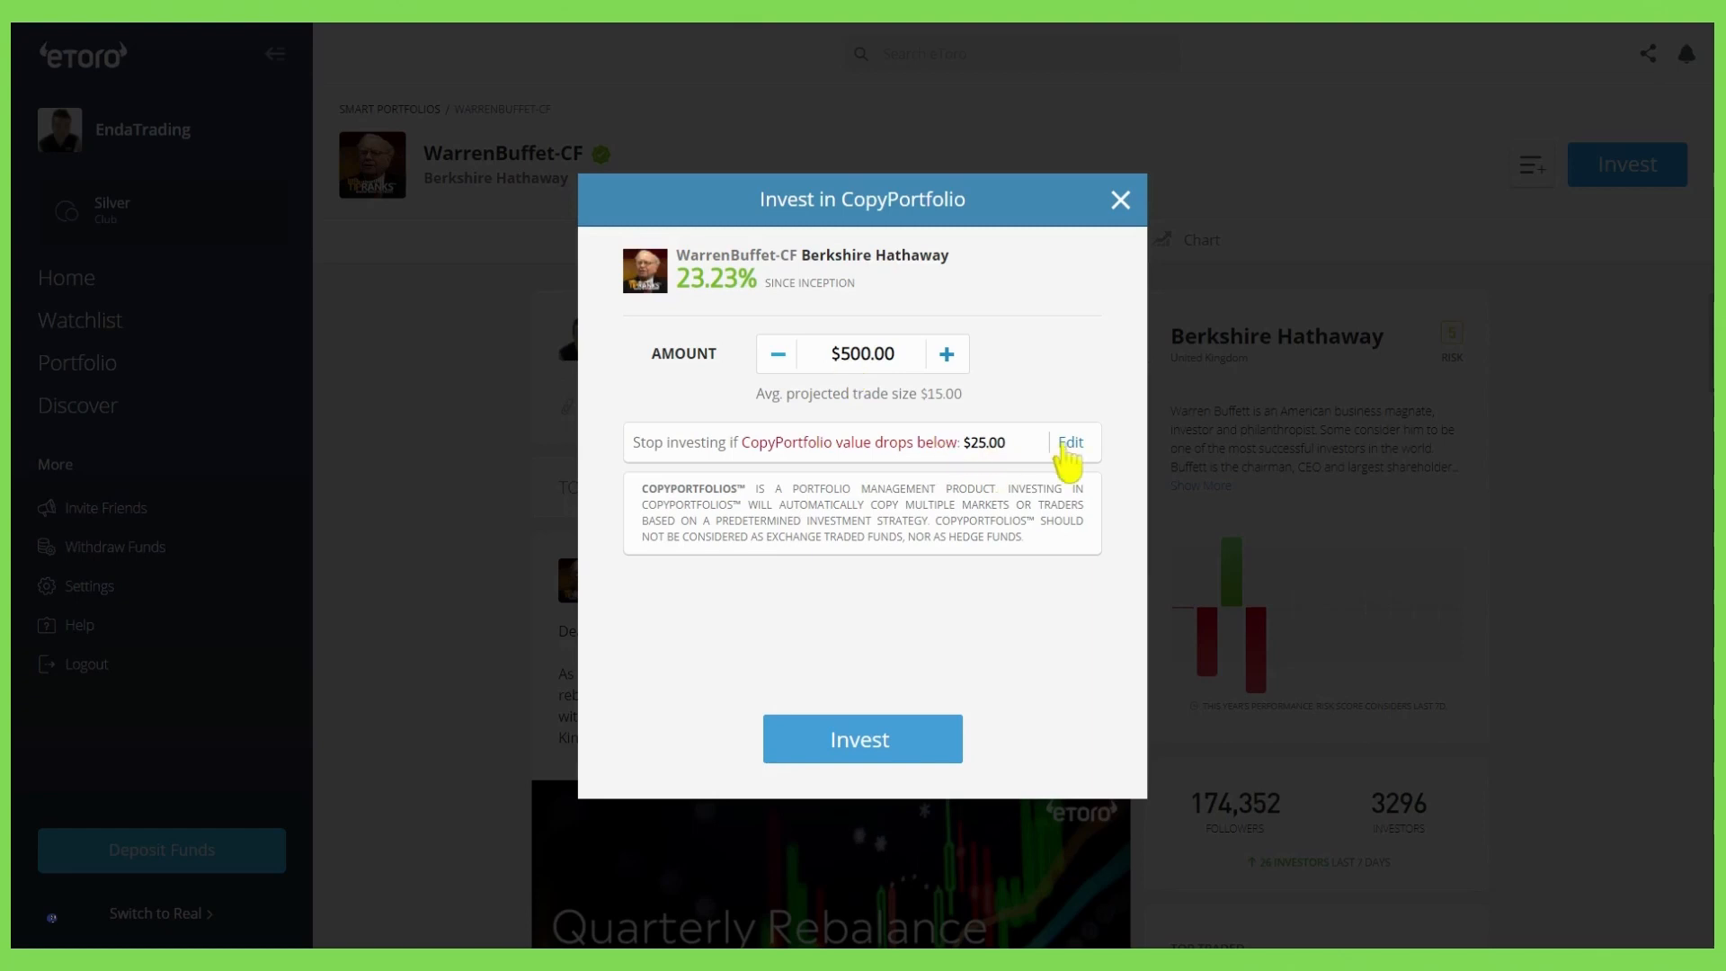
{"action": "left_click", "coordinate": [1069, 442]}
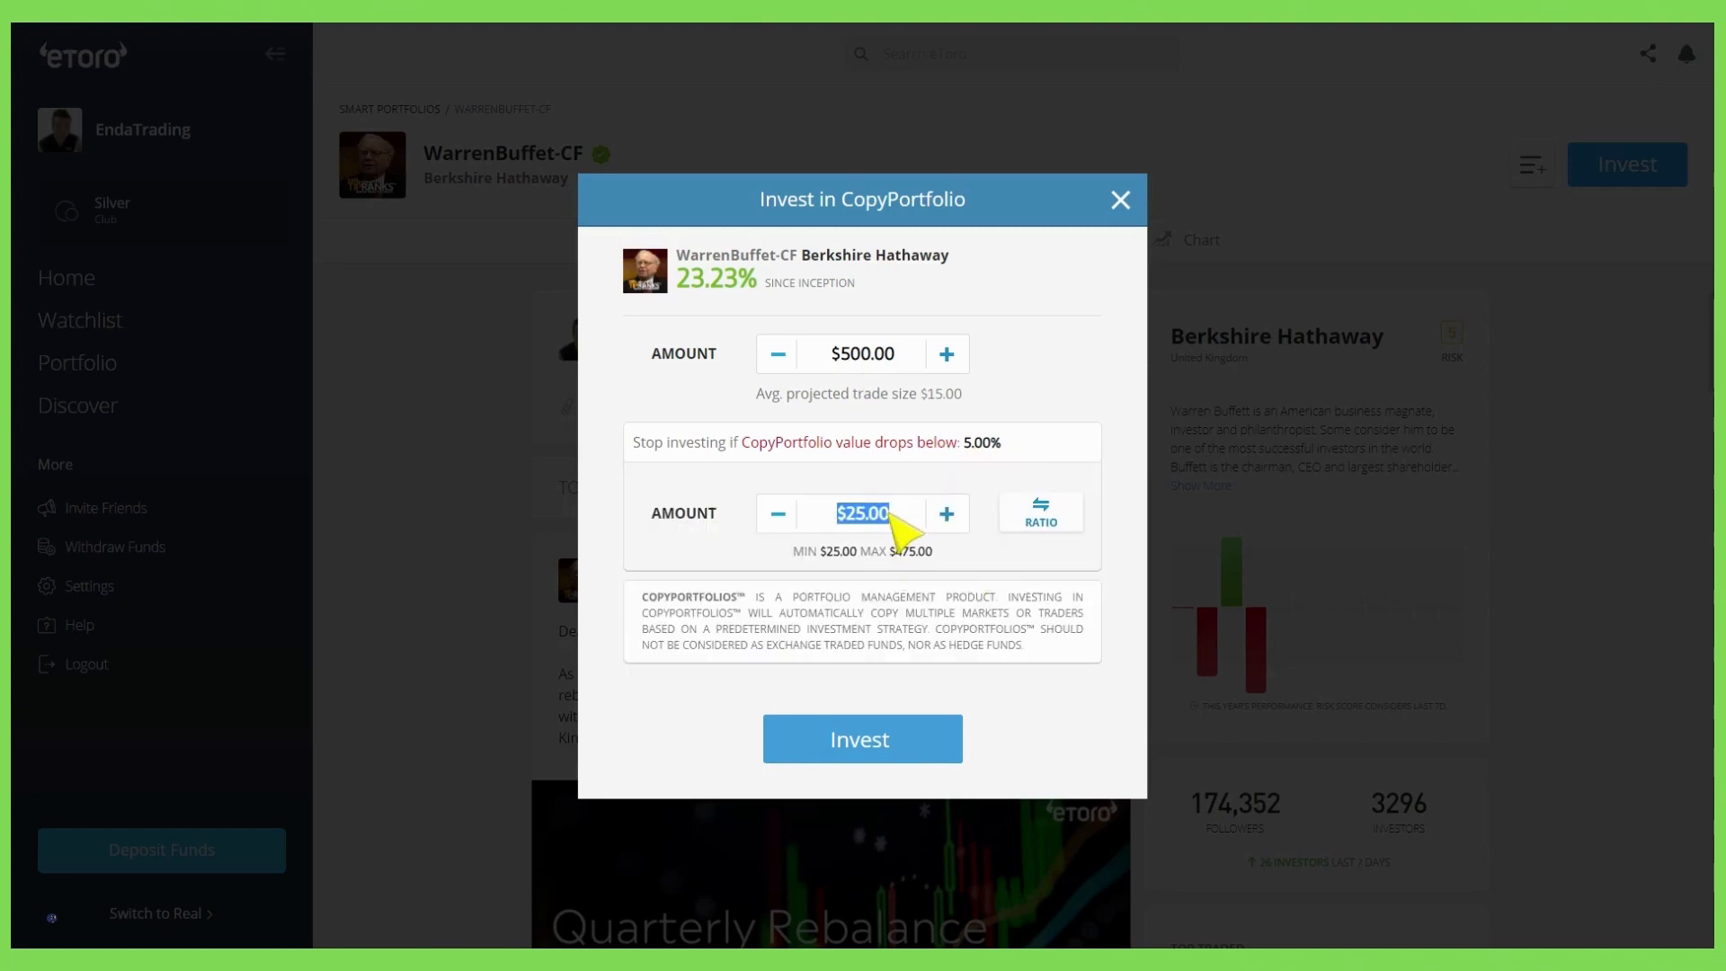
{"action": "type", "text": "250"}
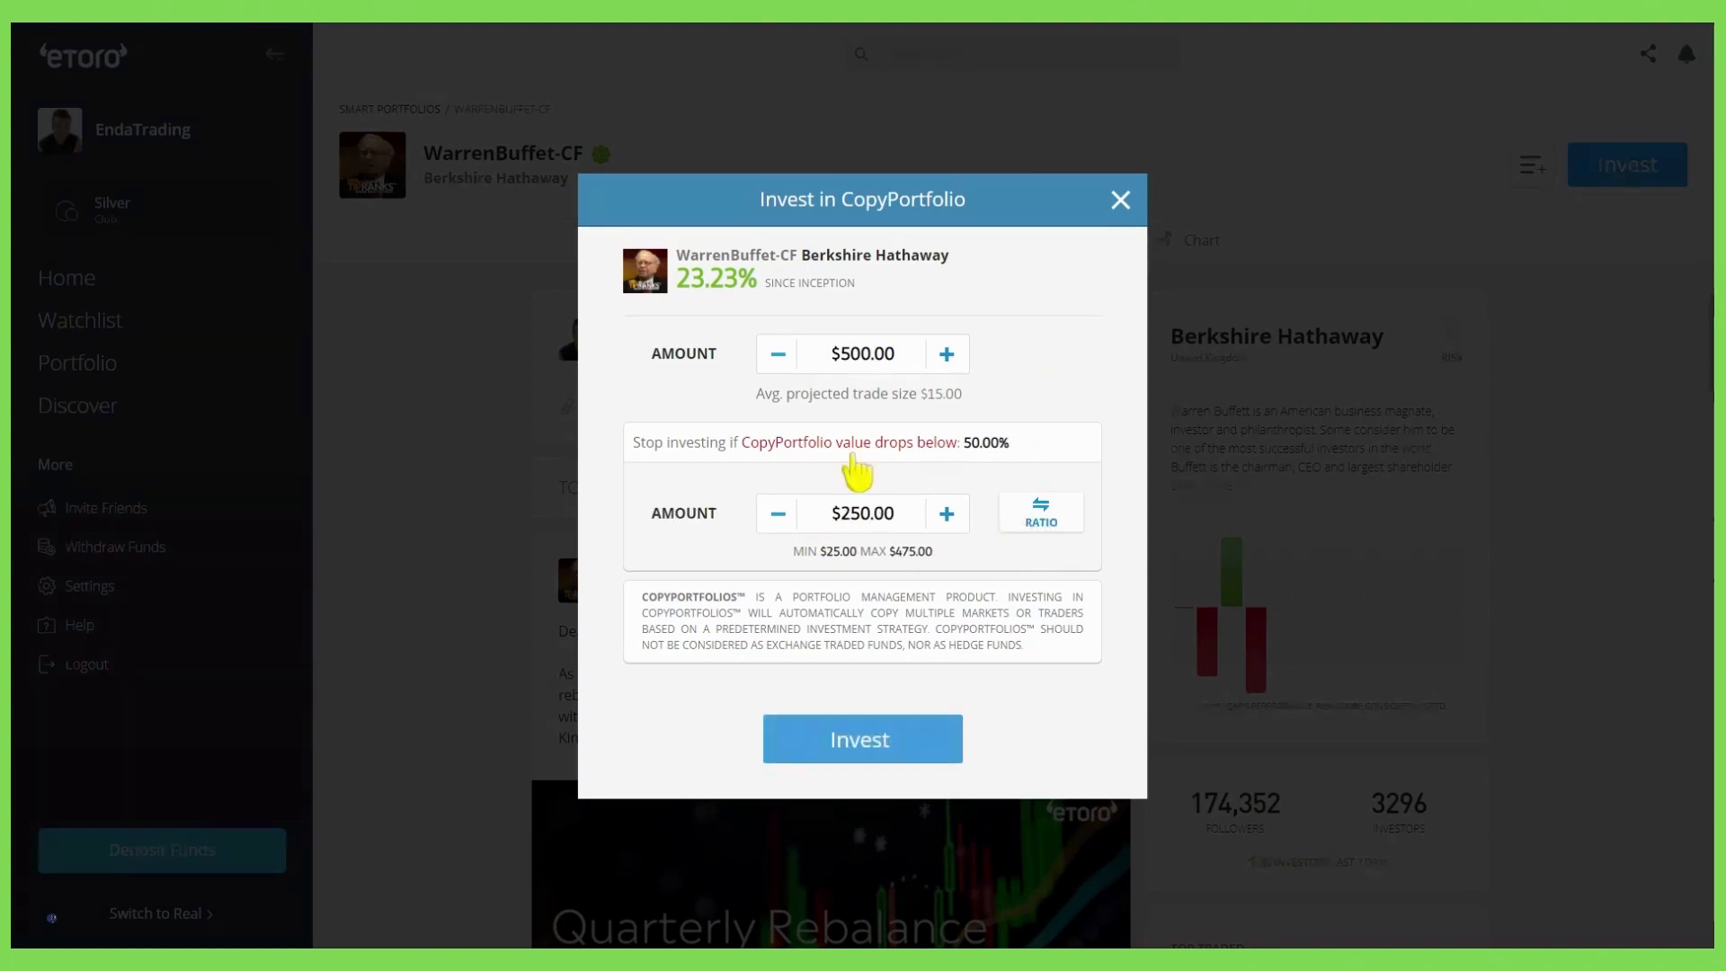
{"action": "mouse_move", "coordinate": [862, 739]}
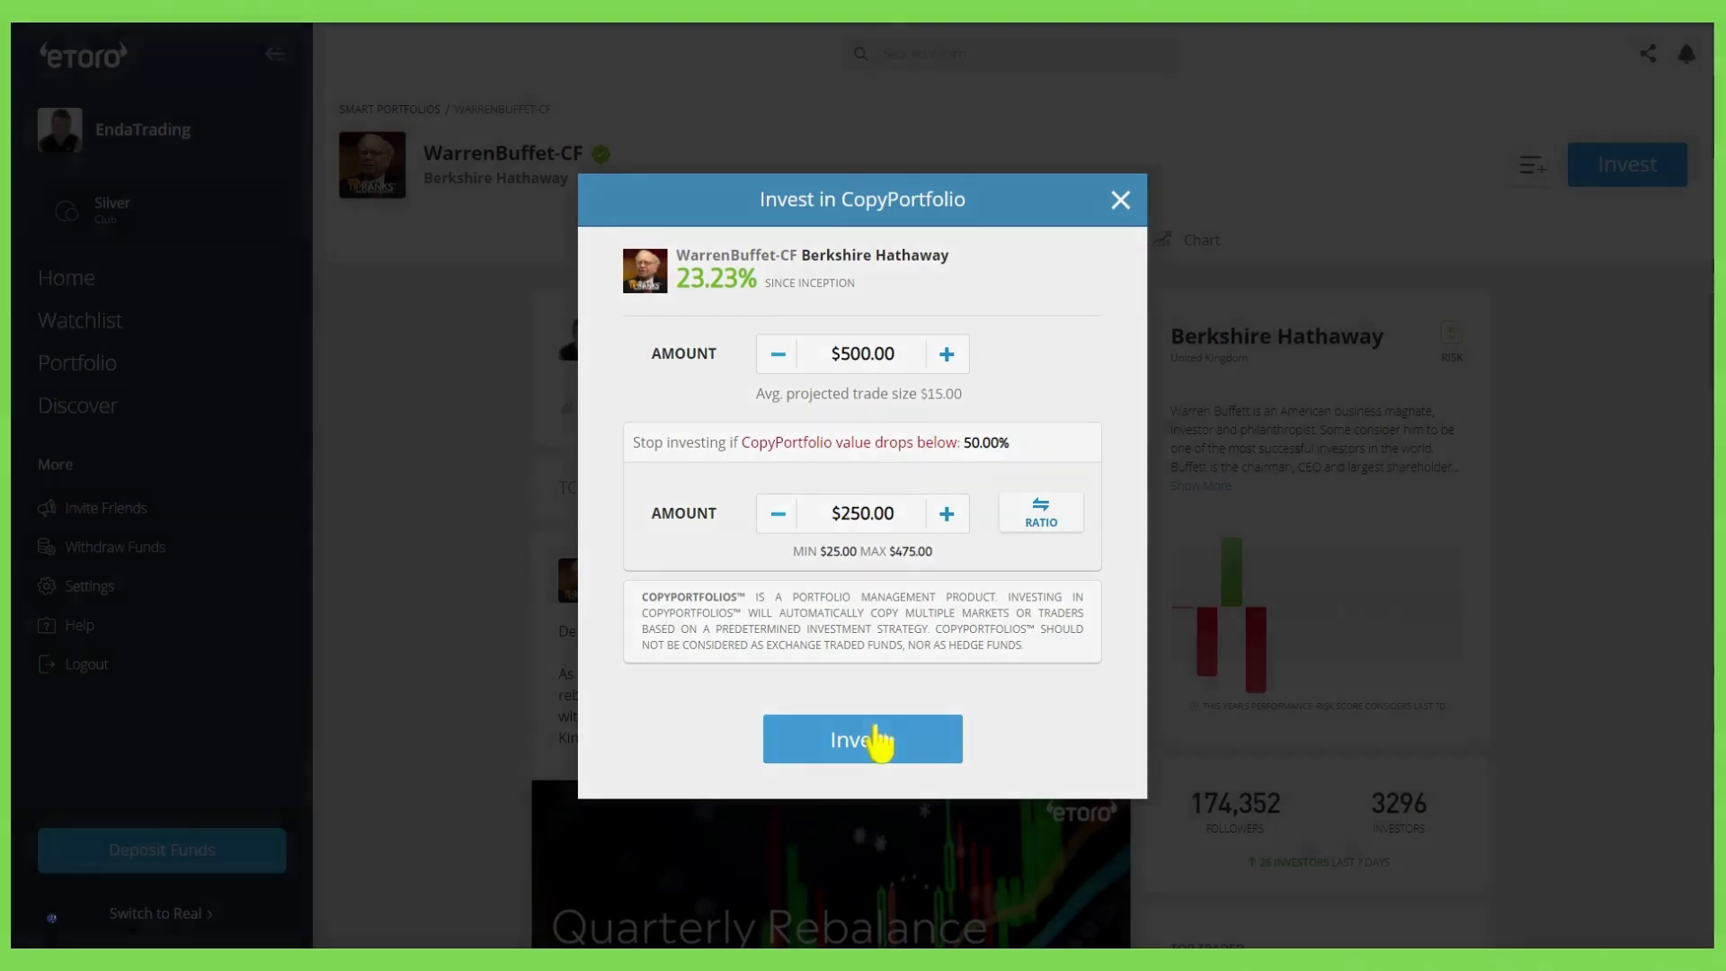
{"action": "left_click", "coordinate": [862, 739]}
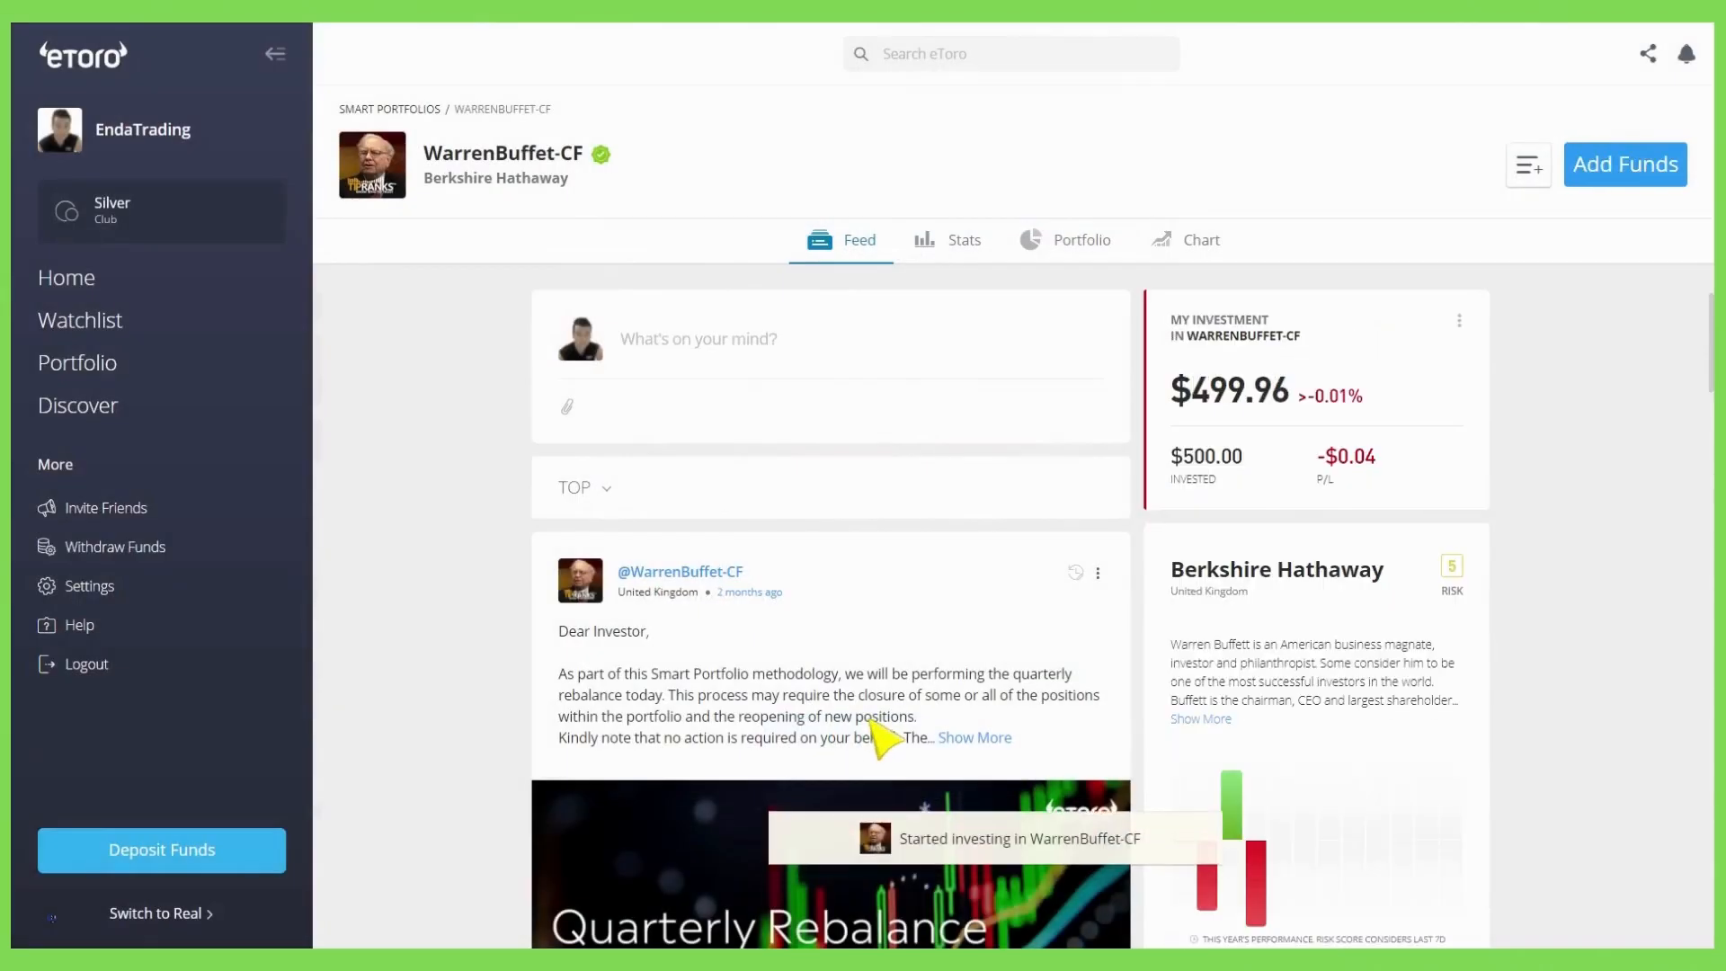
{"action": "mouse_move", "coordinate": [666, 441]}
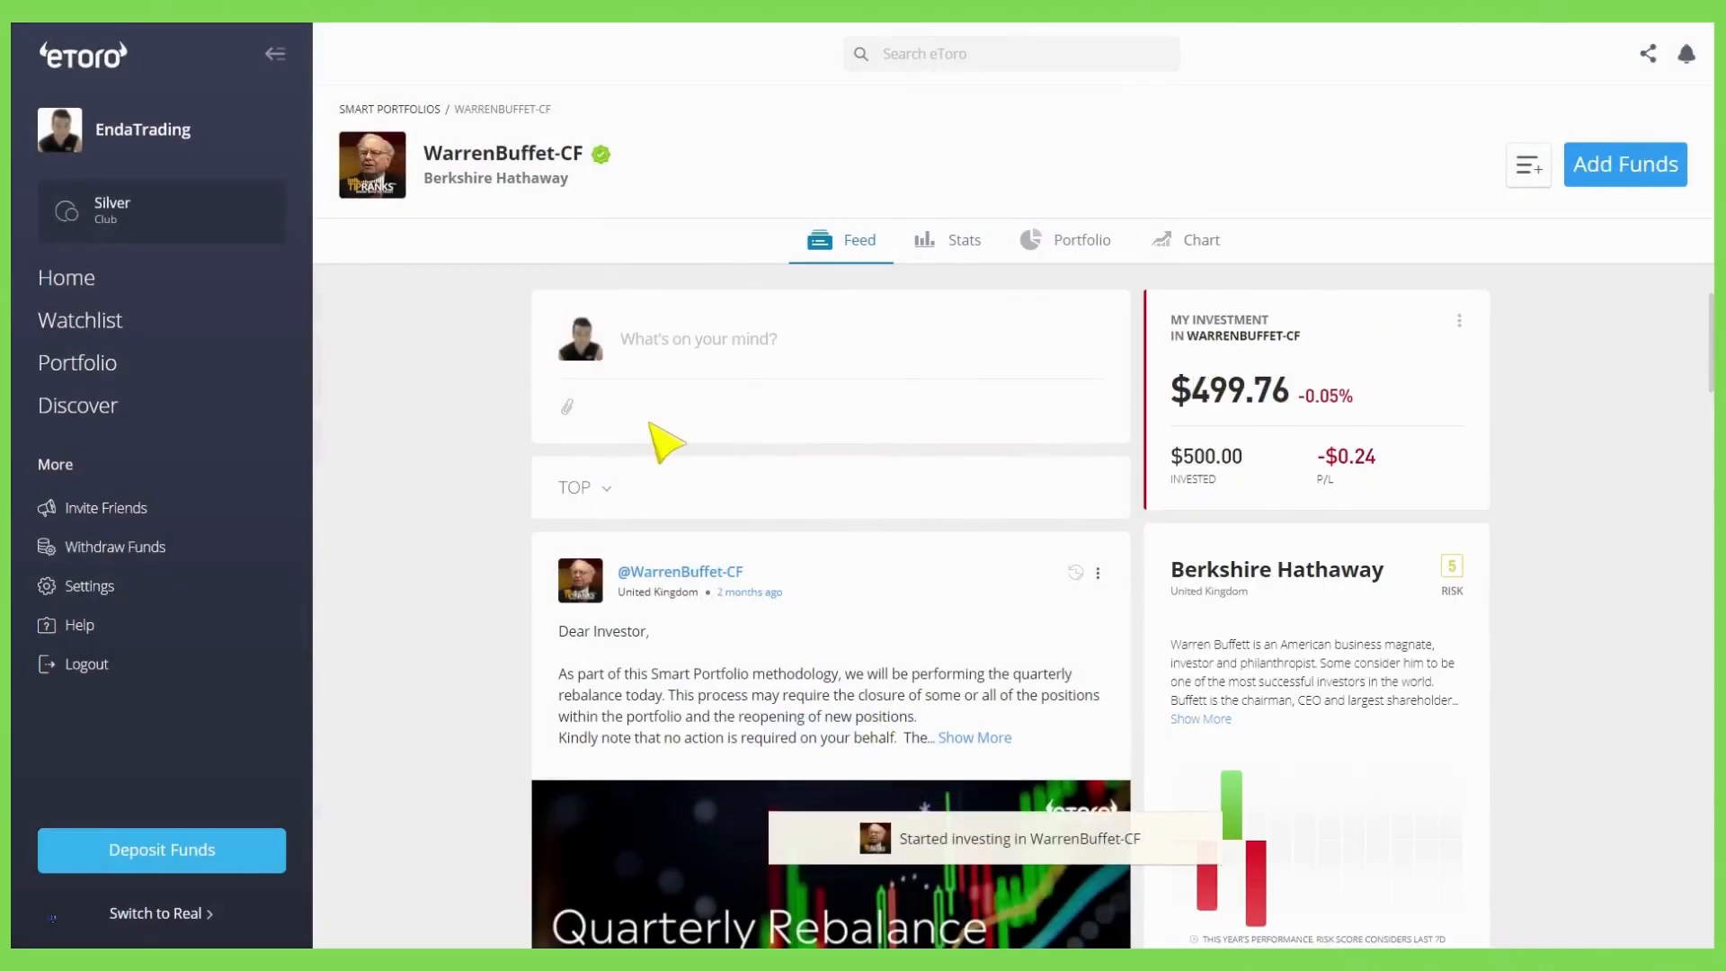
{"action": "mouse_move", "coordinate": [77, 363]}
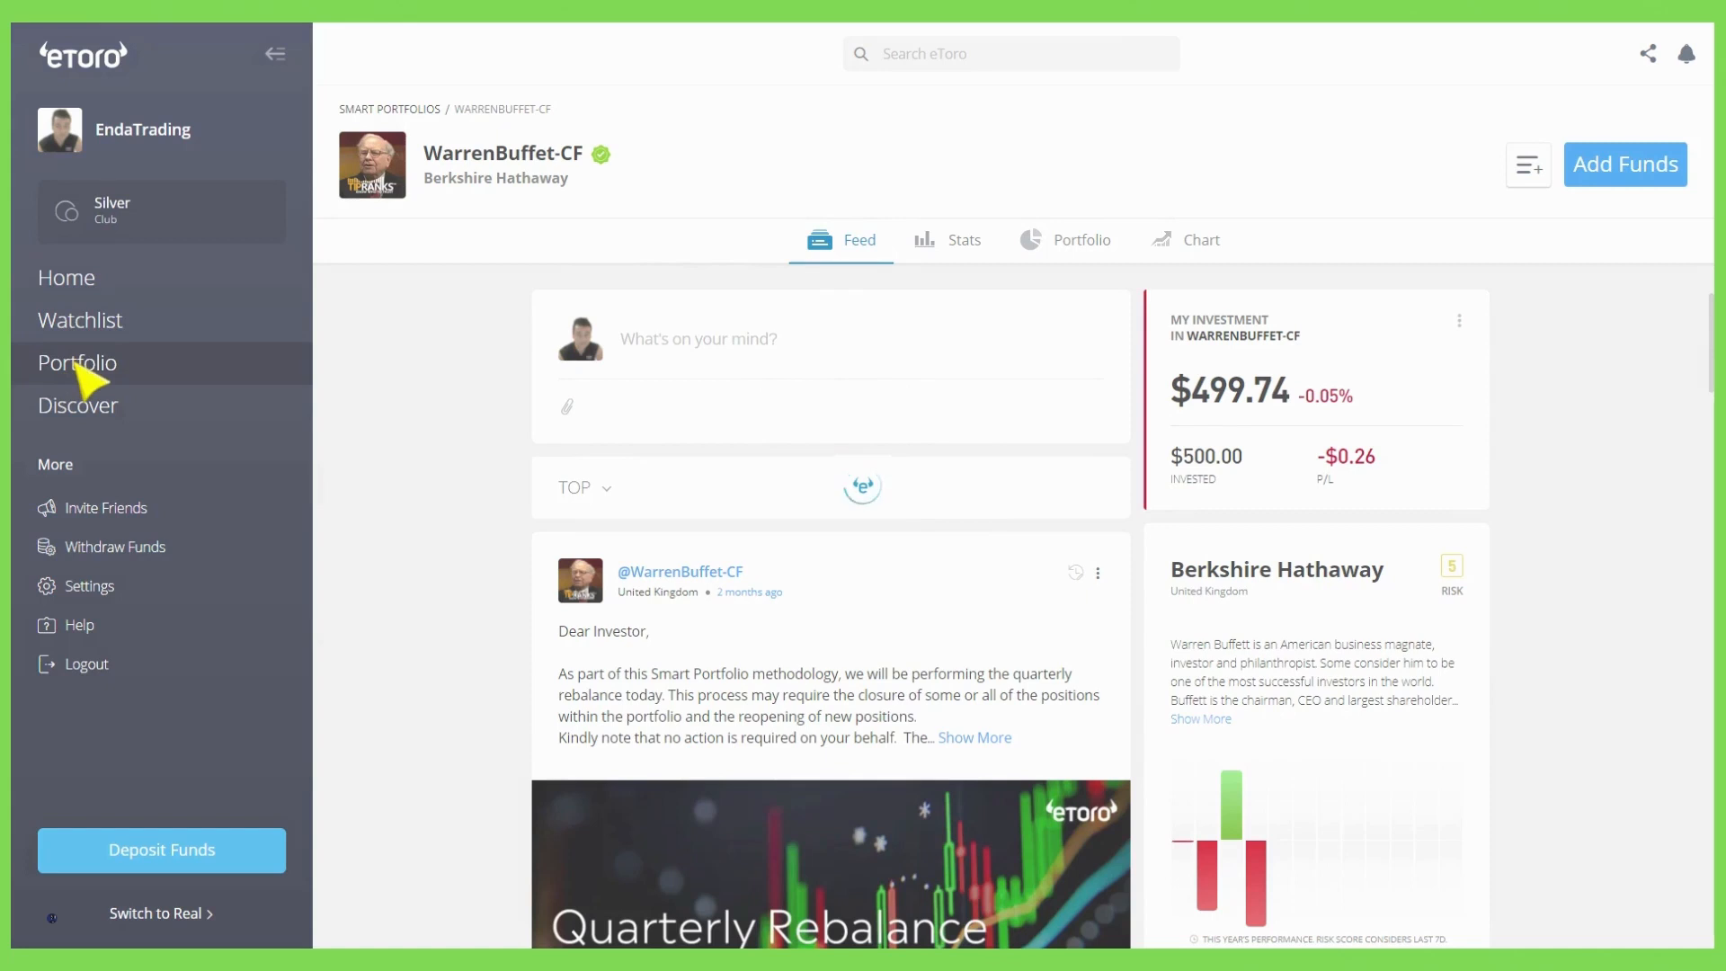
Open the $500 WarrenBuffett-CF holding from Portfolio to see its 100% stock exposure.
{"action": "left_click", "coordinate": [77, 362]}
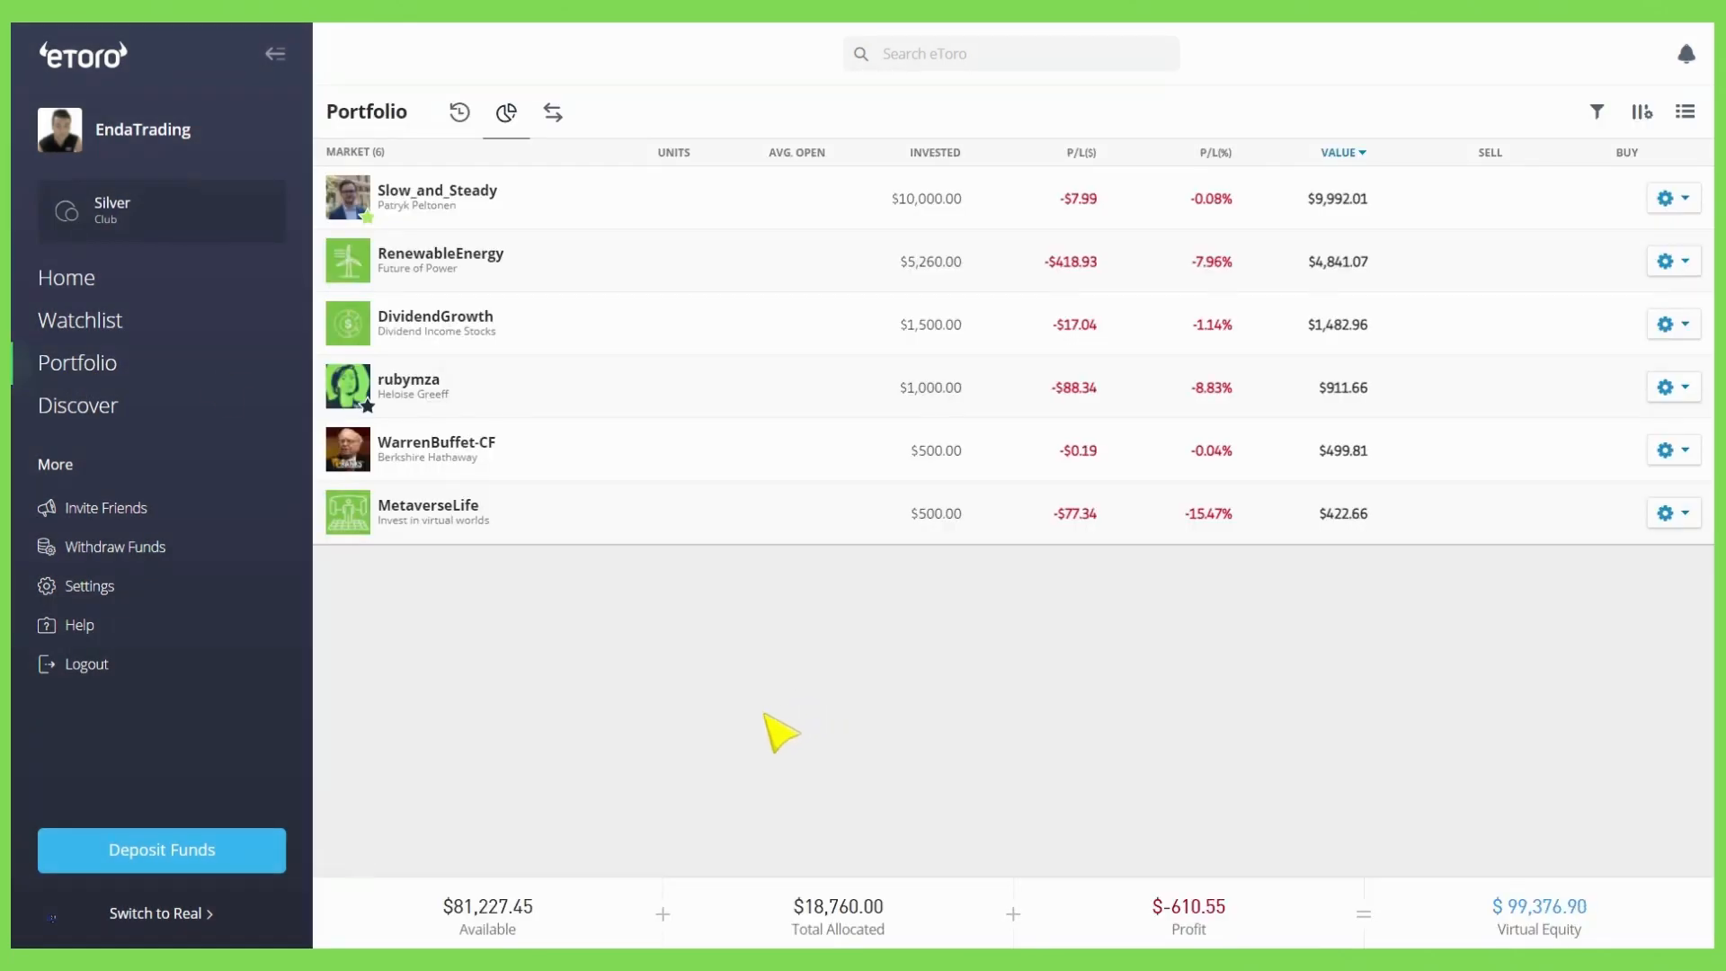
{"action": "mouse_move", "coordinate": [715, 746]}
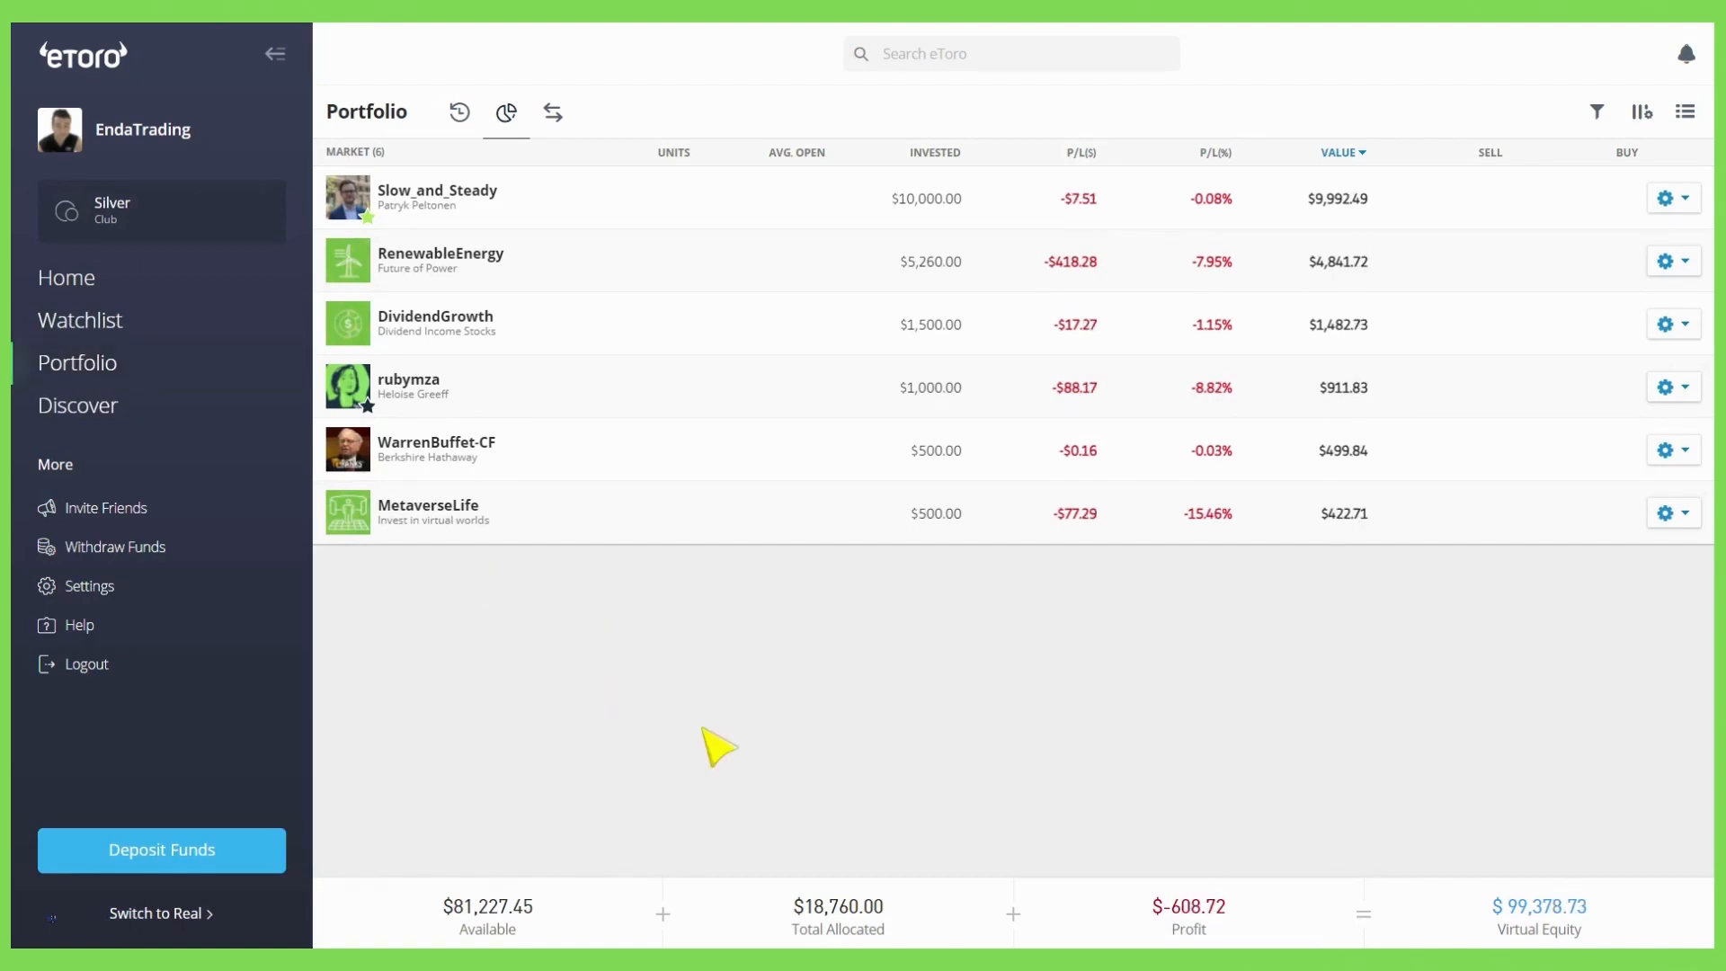
{"action": "mouse_move", "coordinate": [490, 460]}
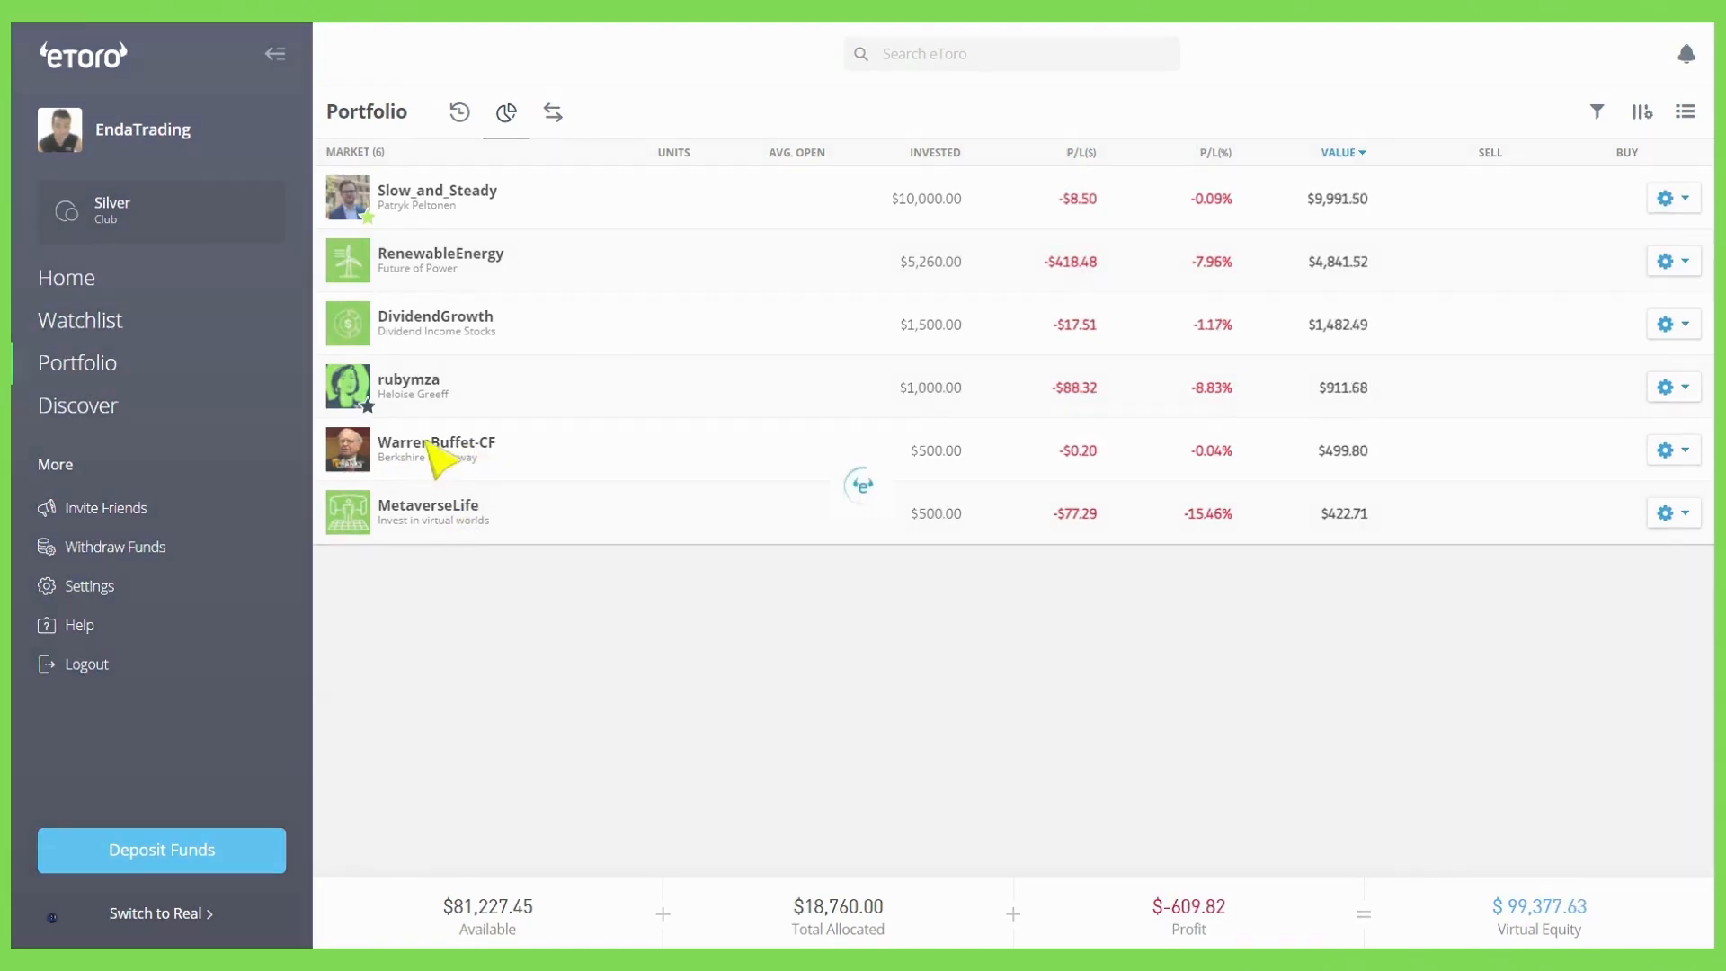
{"action": "left_click", "coordinate": [436, 449]}
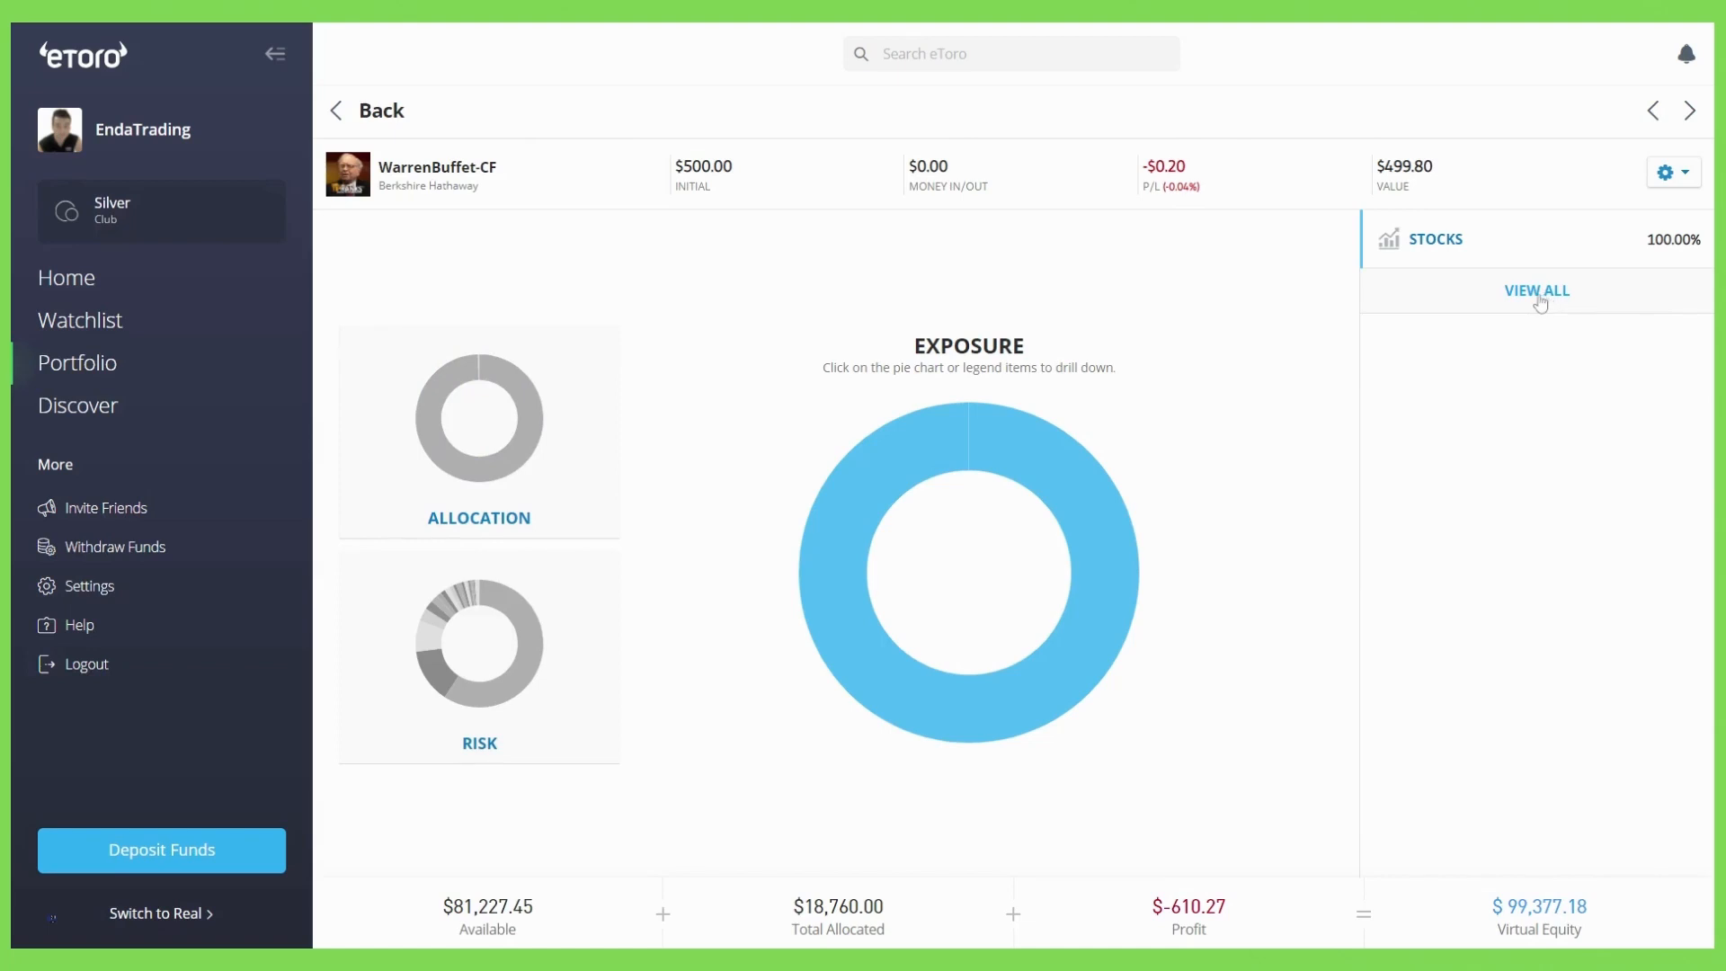
List all 29 WarrenBuffet-CF stock positions, led by Apple, and scroll through them.
{"action": "left_click", "coordinate": [1535, 290]}
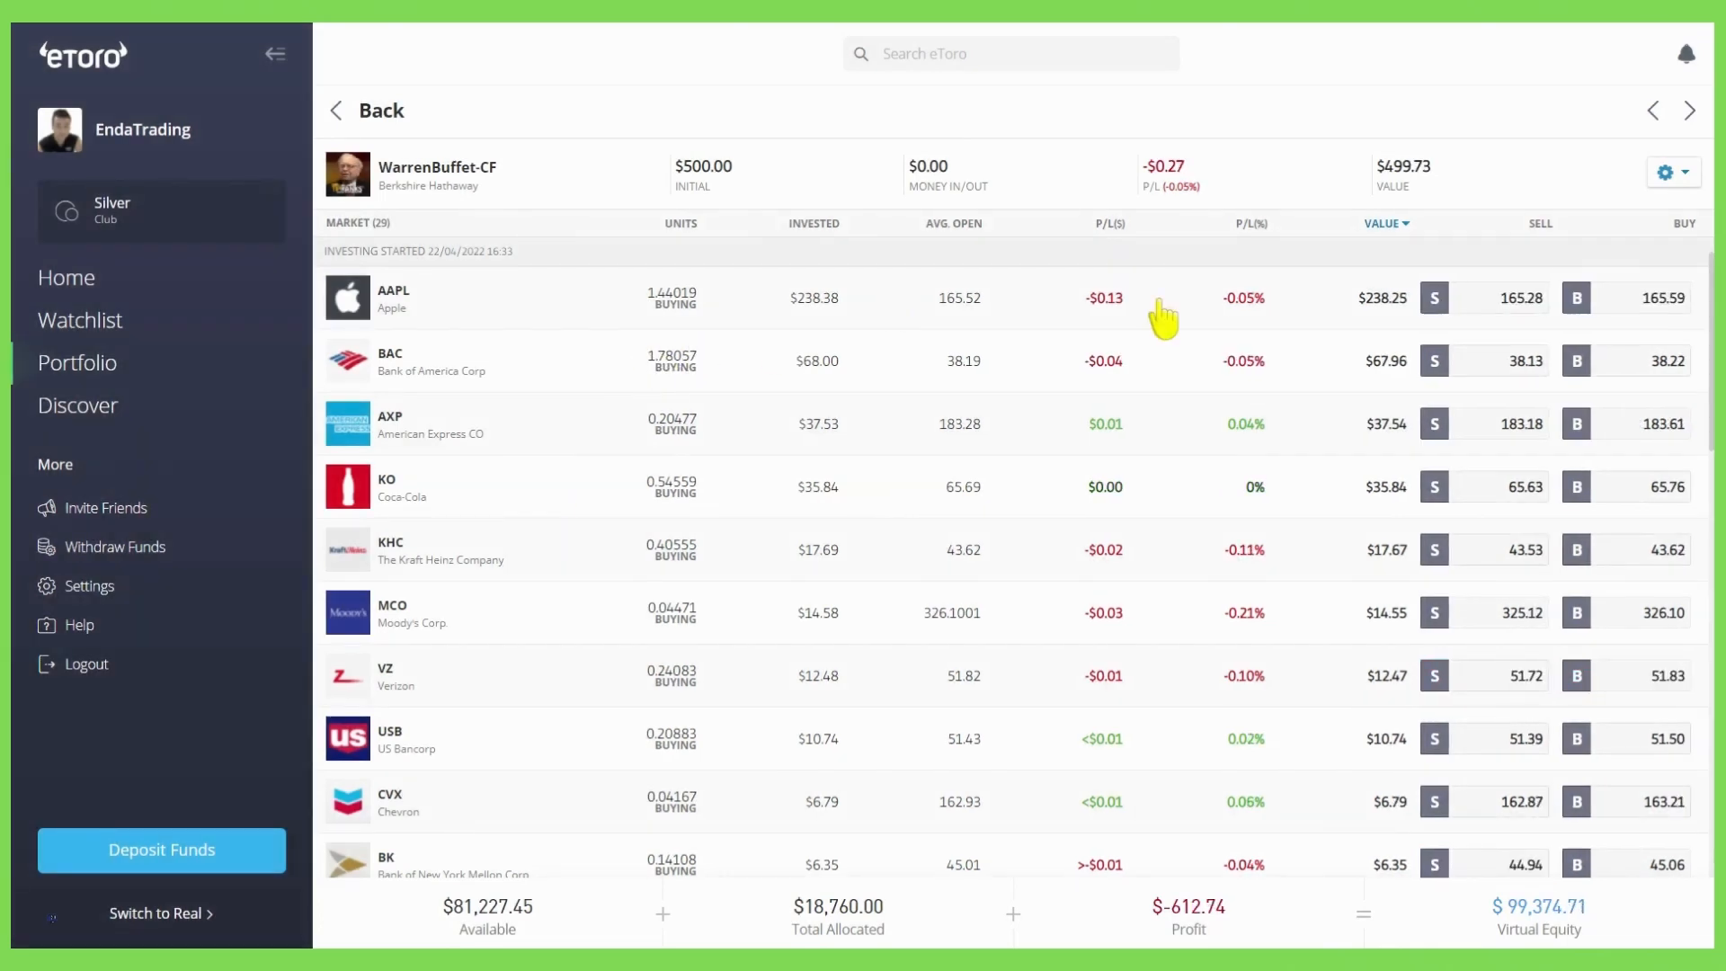
{"action": "mouse_move", "coordinate": [787, 526]}
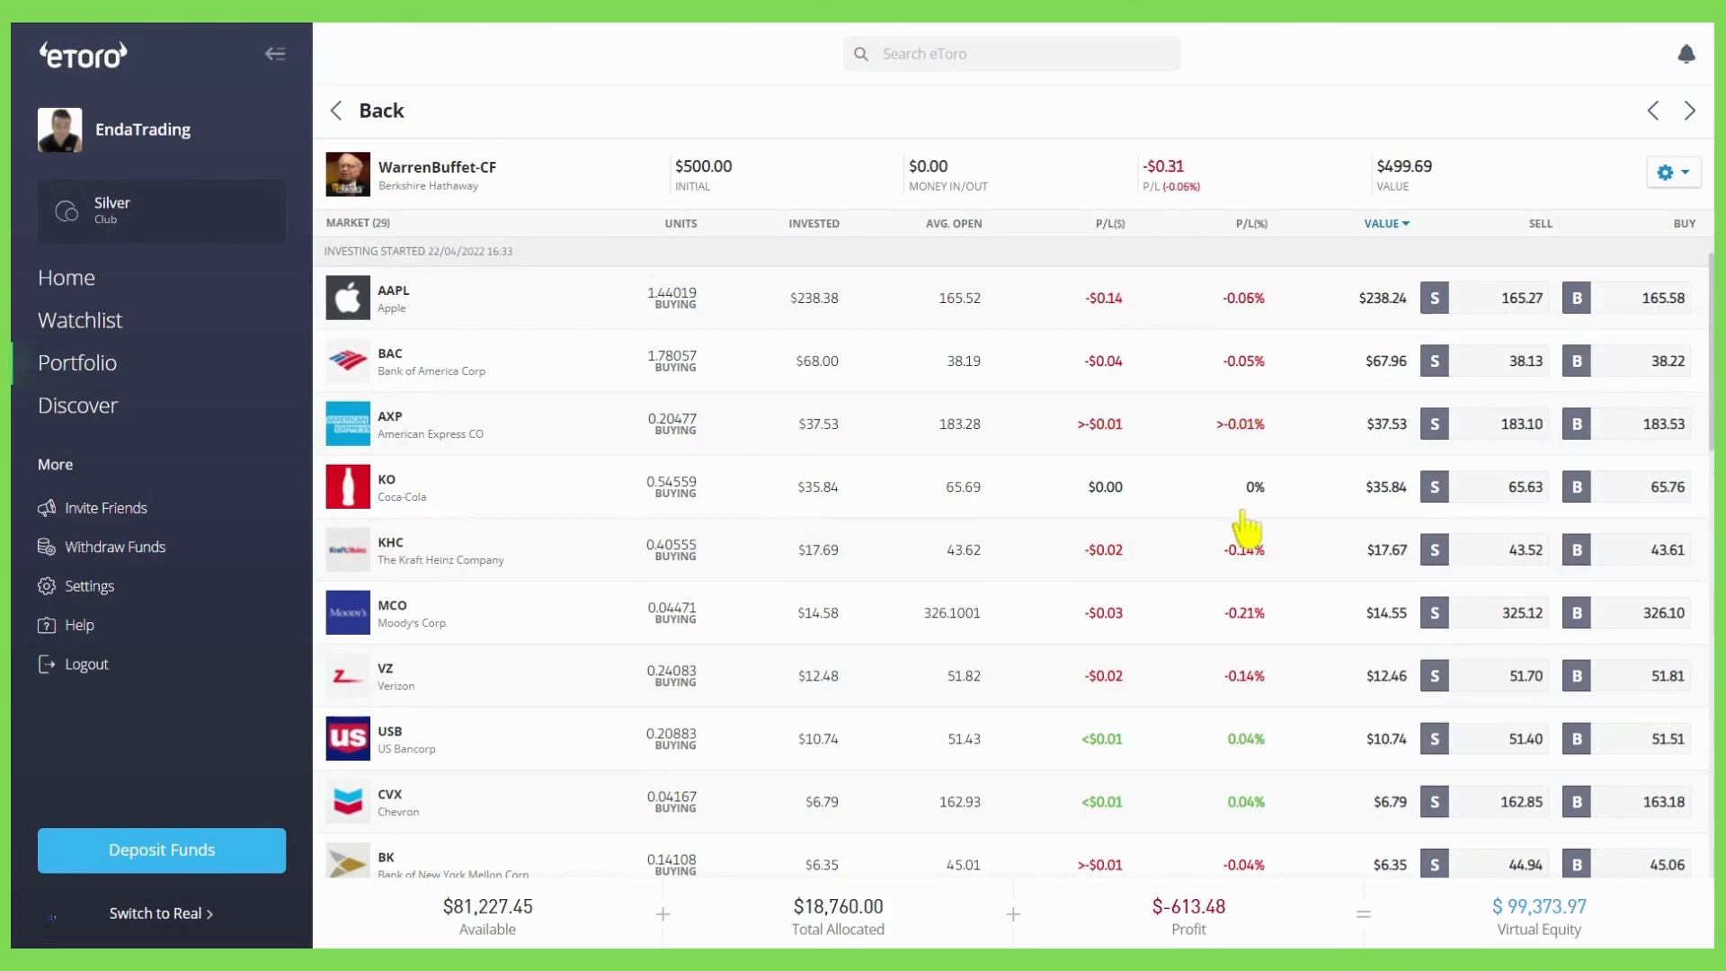
{"action": "scroll", "scroll_direction": "down", "scroll_amount": 3}
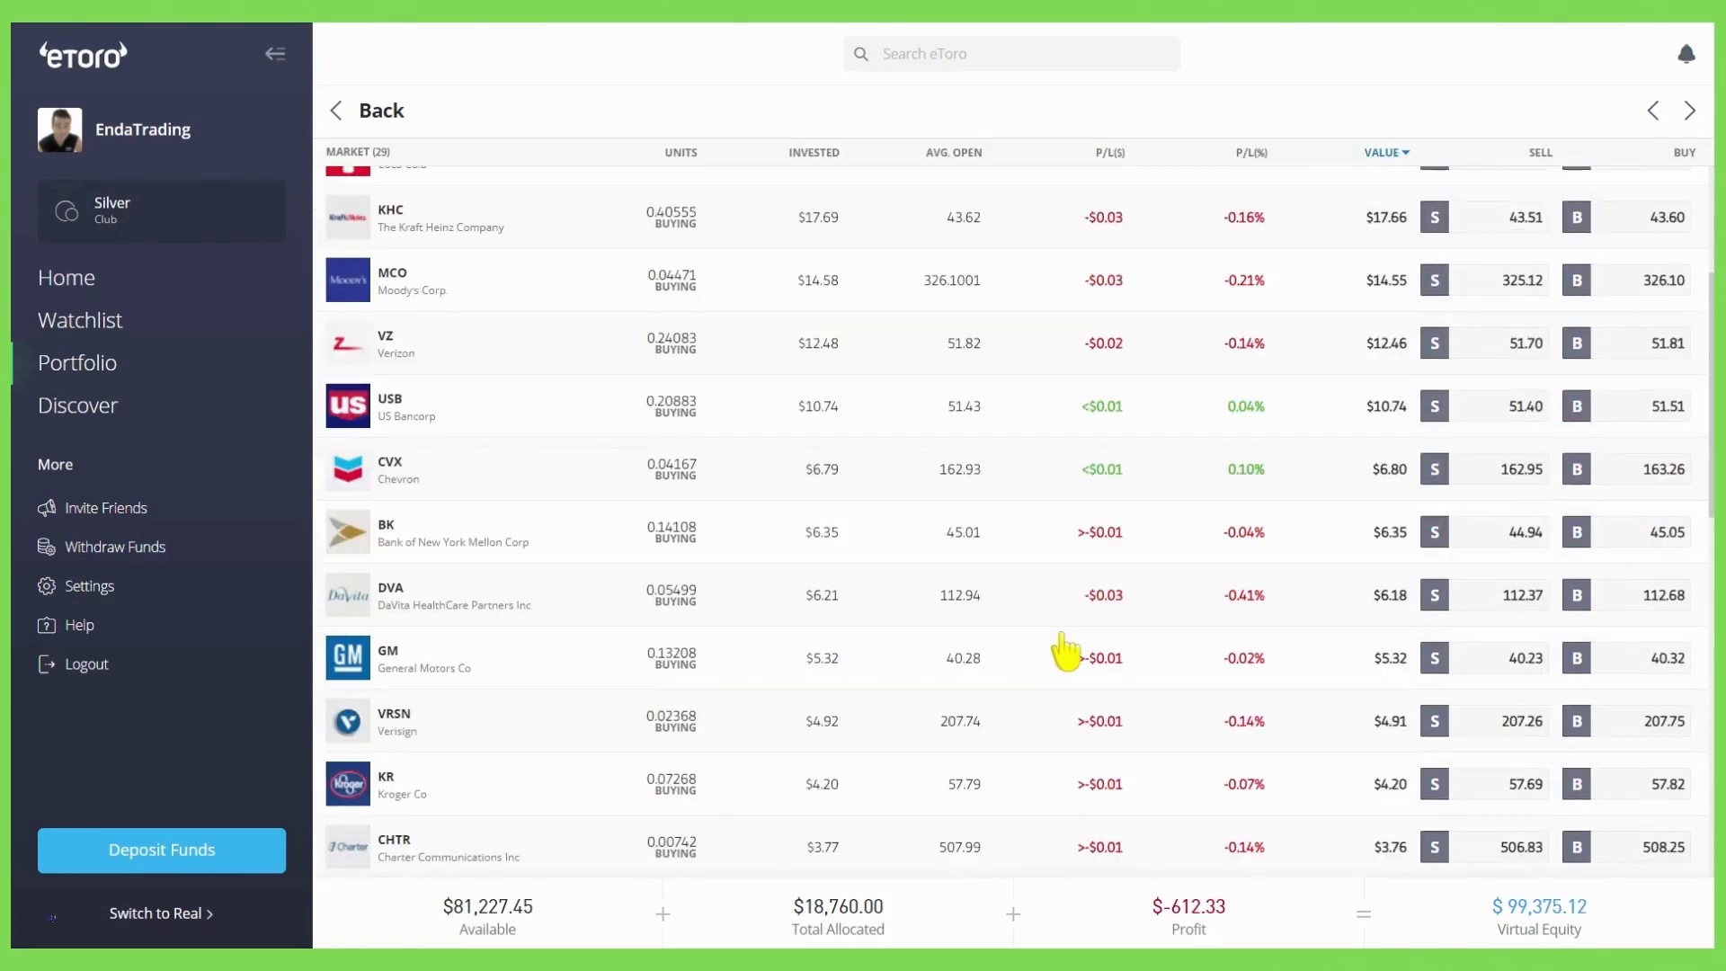
{"action": "scroll", "scroll_direction": "down", "scroll_amount": 3}
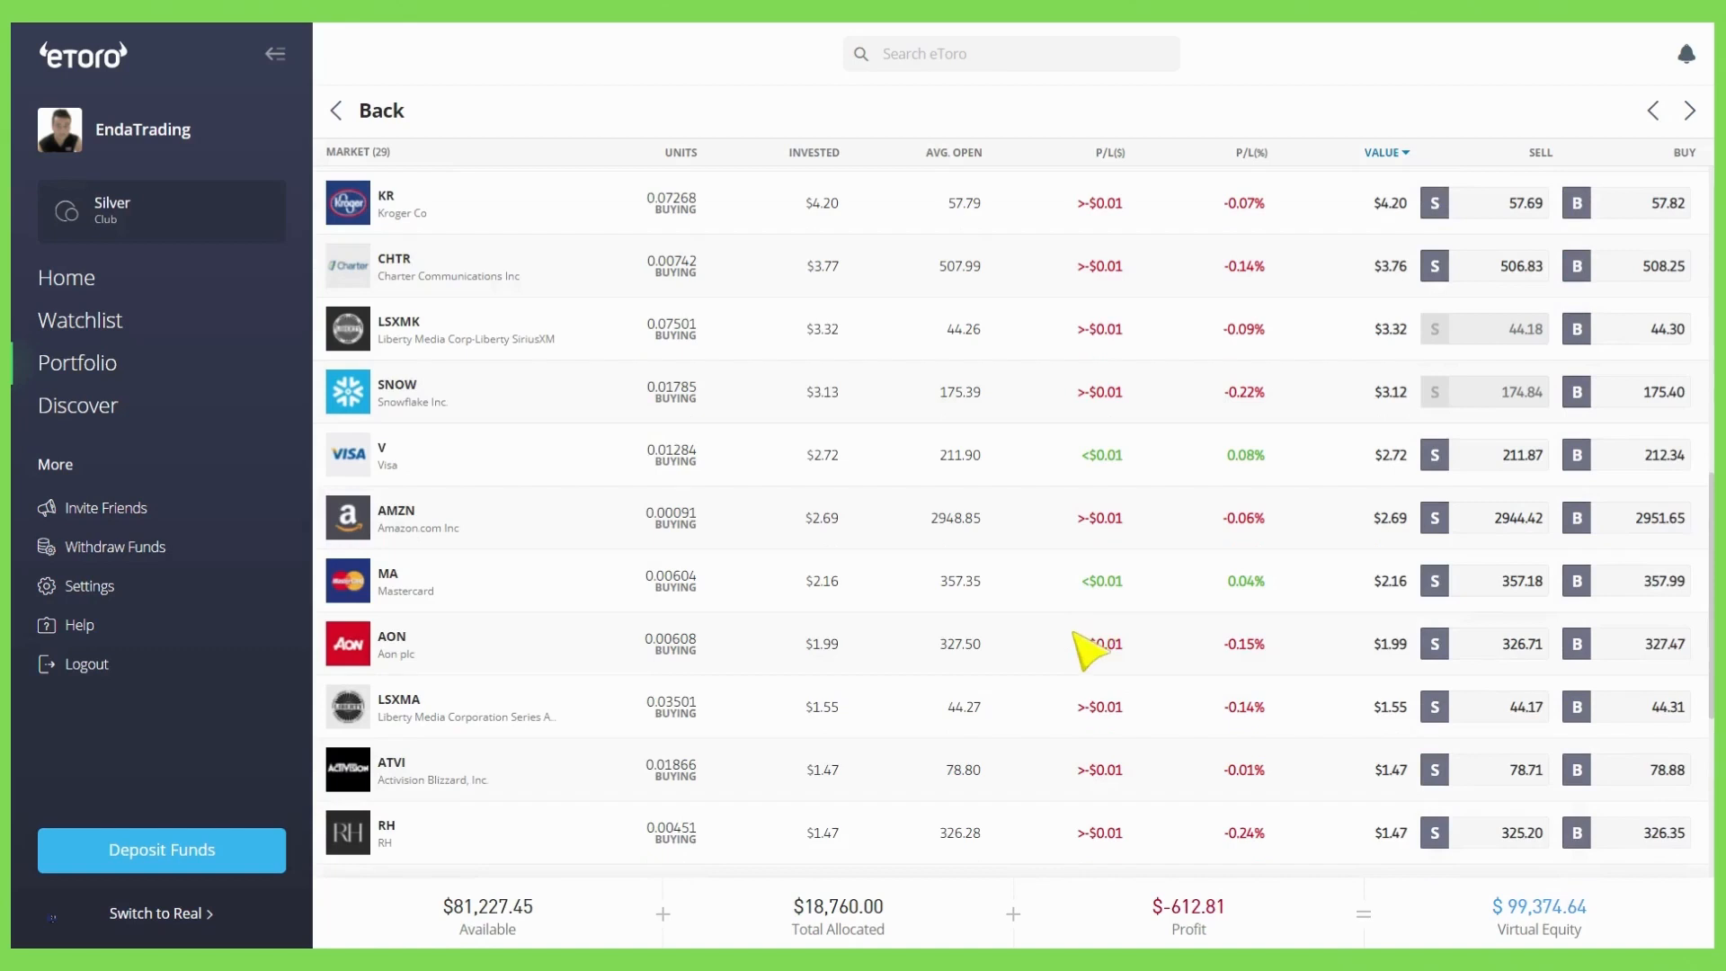
{"action": "scroll", "scroll_direction": "down", "scroll_amount": 3}
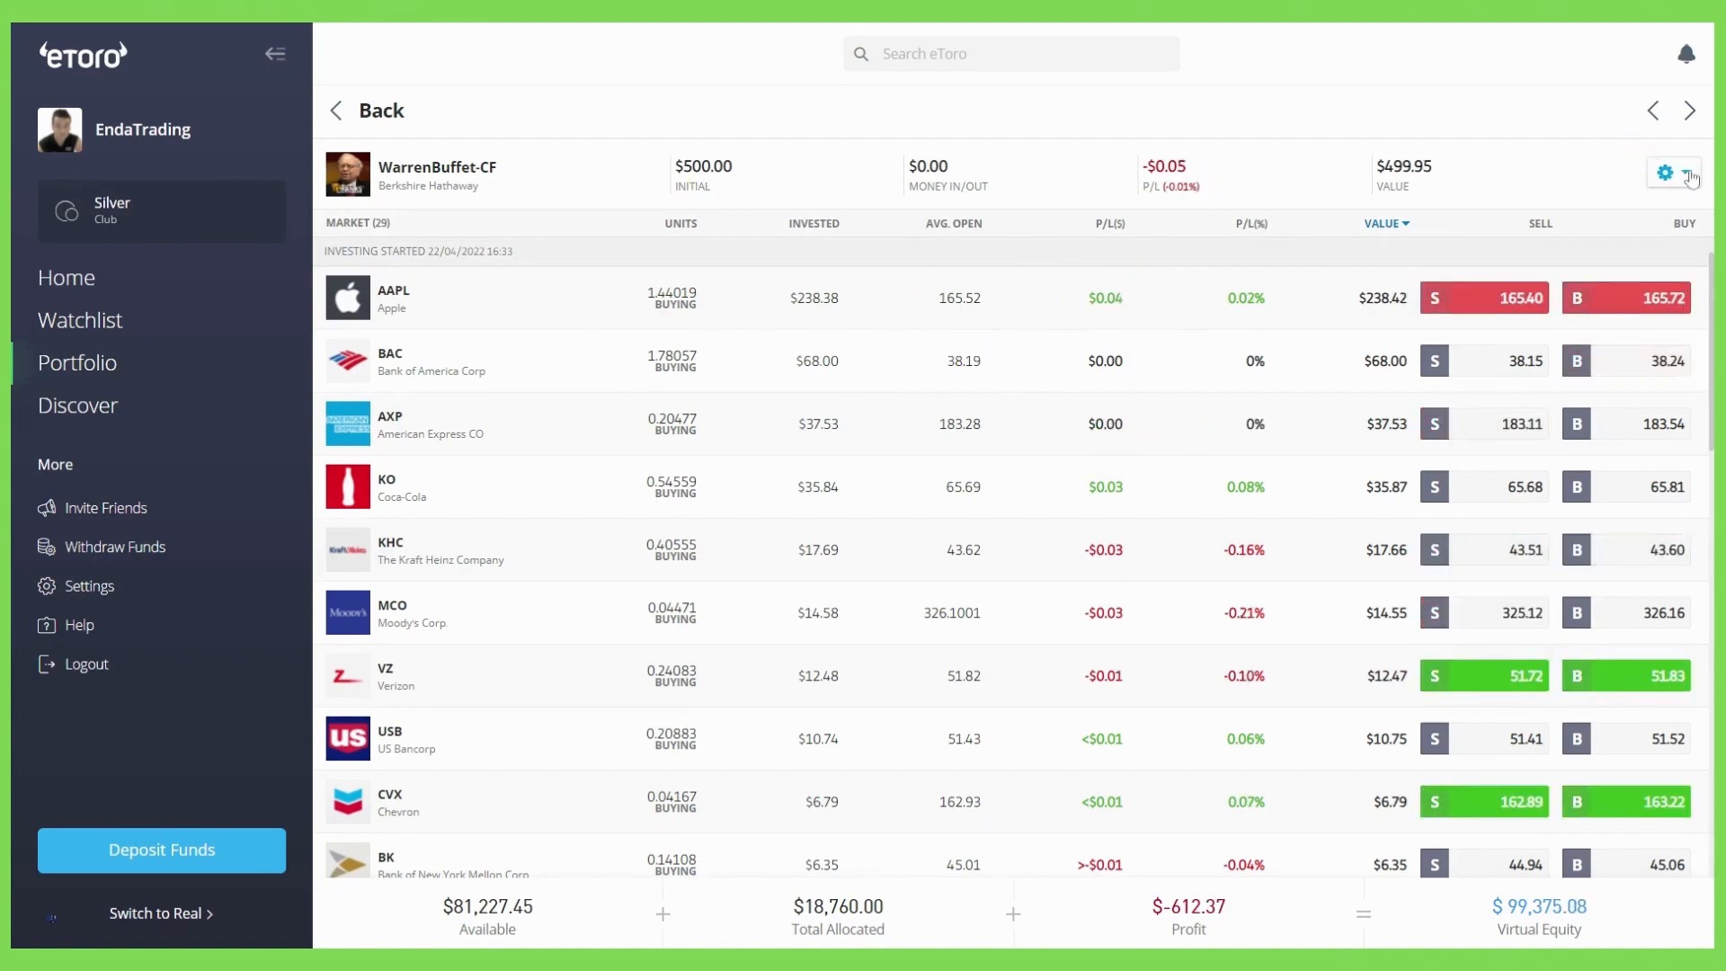
Open the WarrenBuffet-CF position's actions menu to increase the investment.
{"action": "left_click", "coordinate": [1669, 173]}
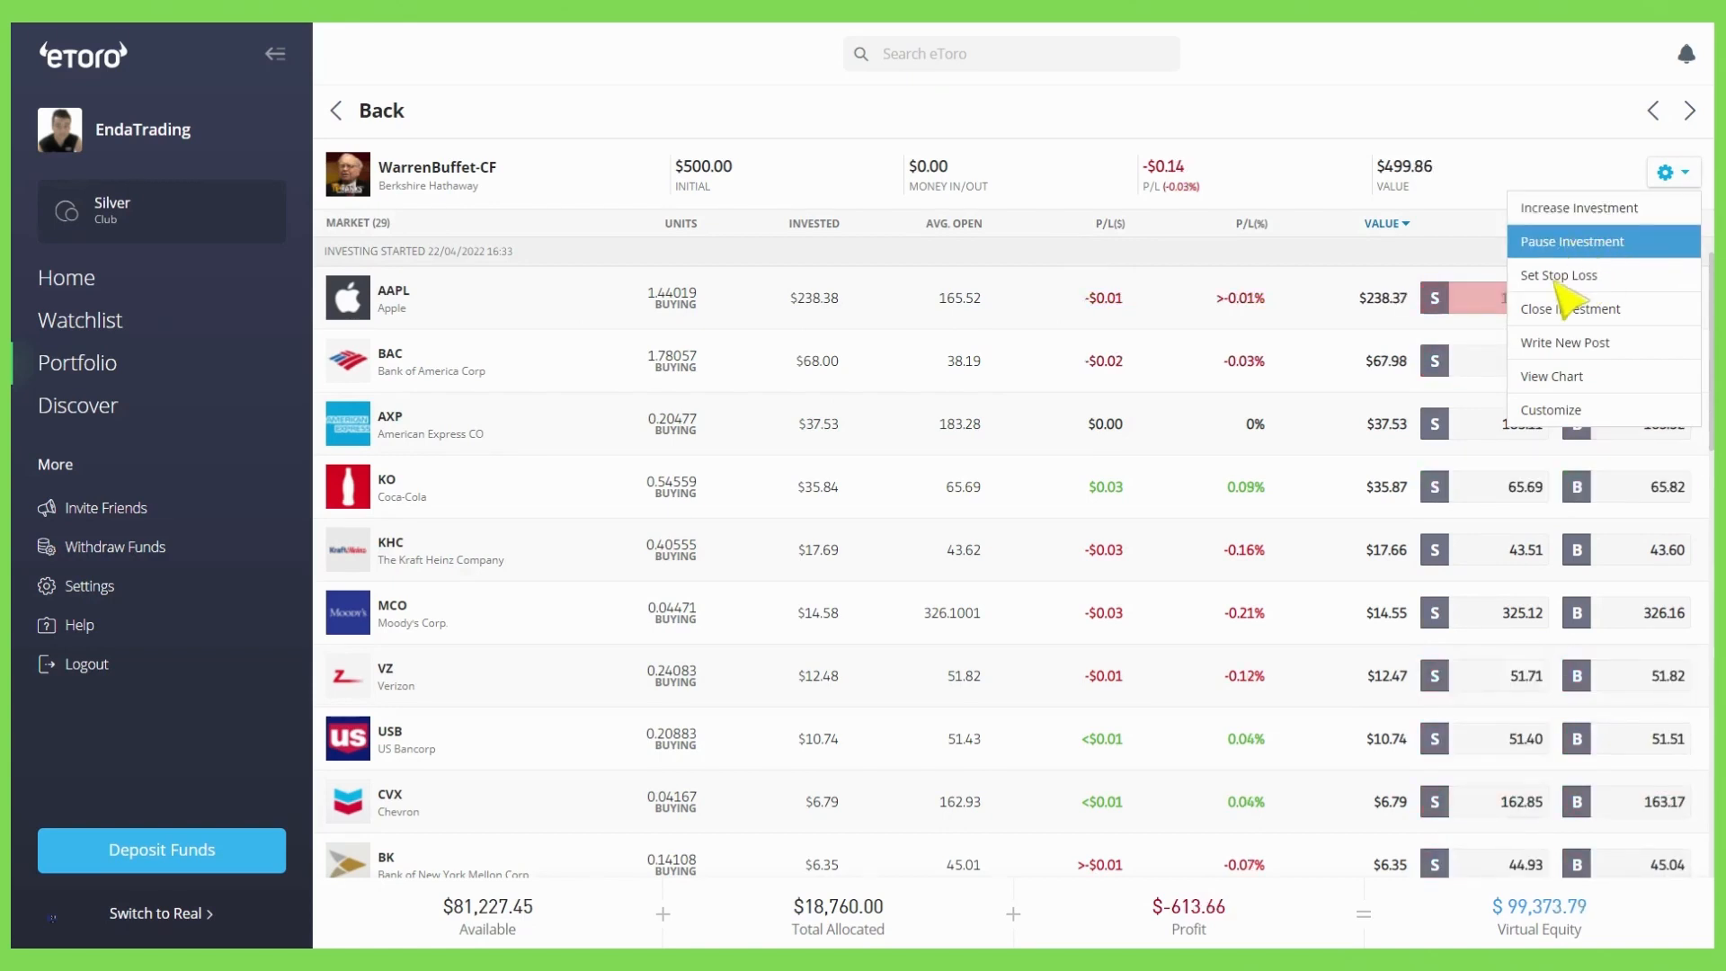
{"action": "mouse_move", "coordinate": [1603, 274]}
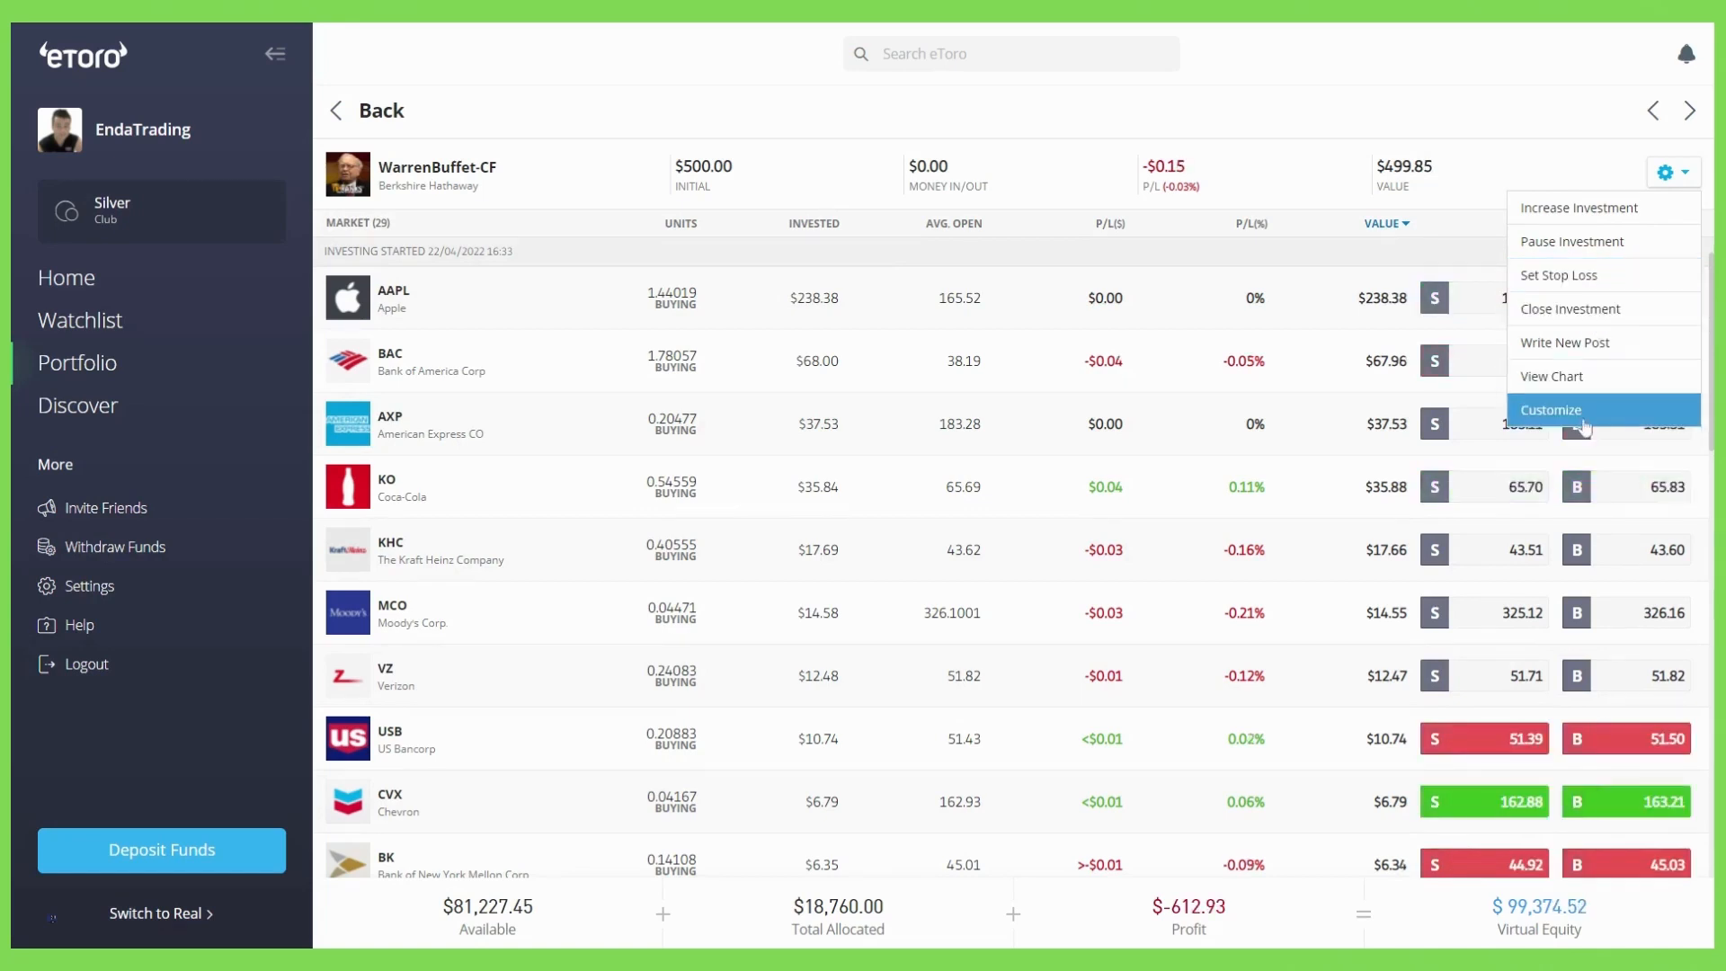
{"action": "mouse_move", "coordinate": [1603, 240]}
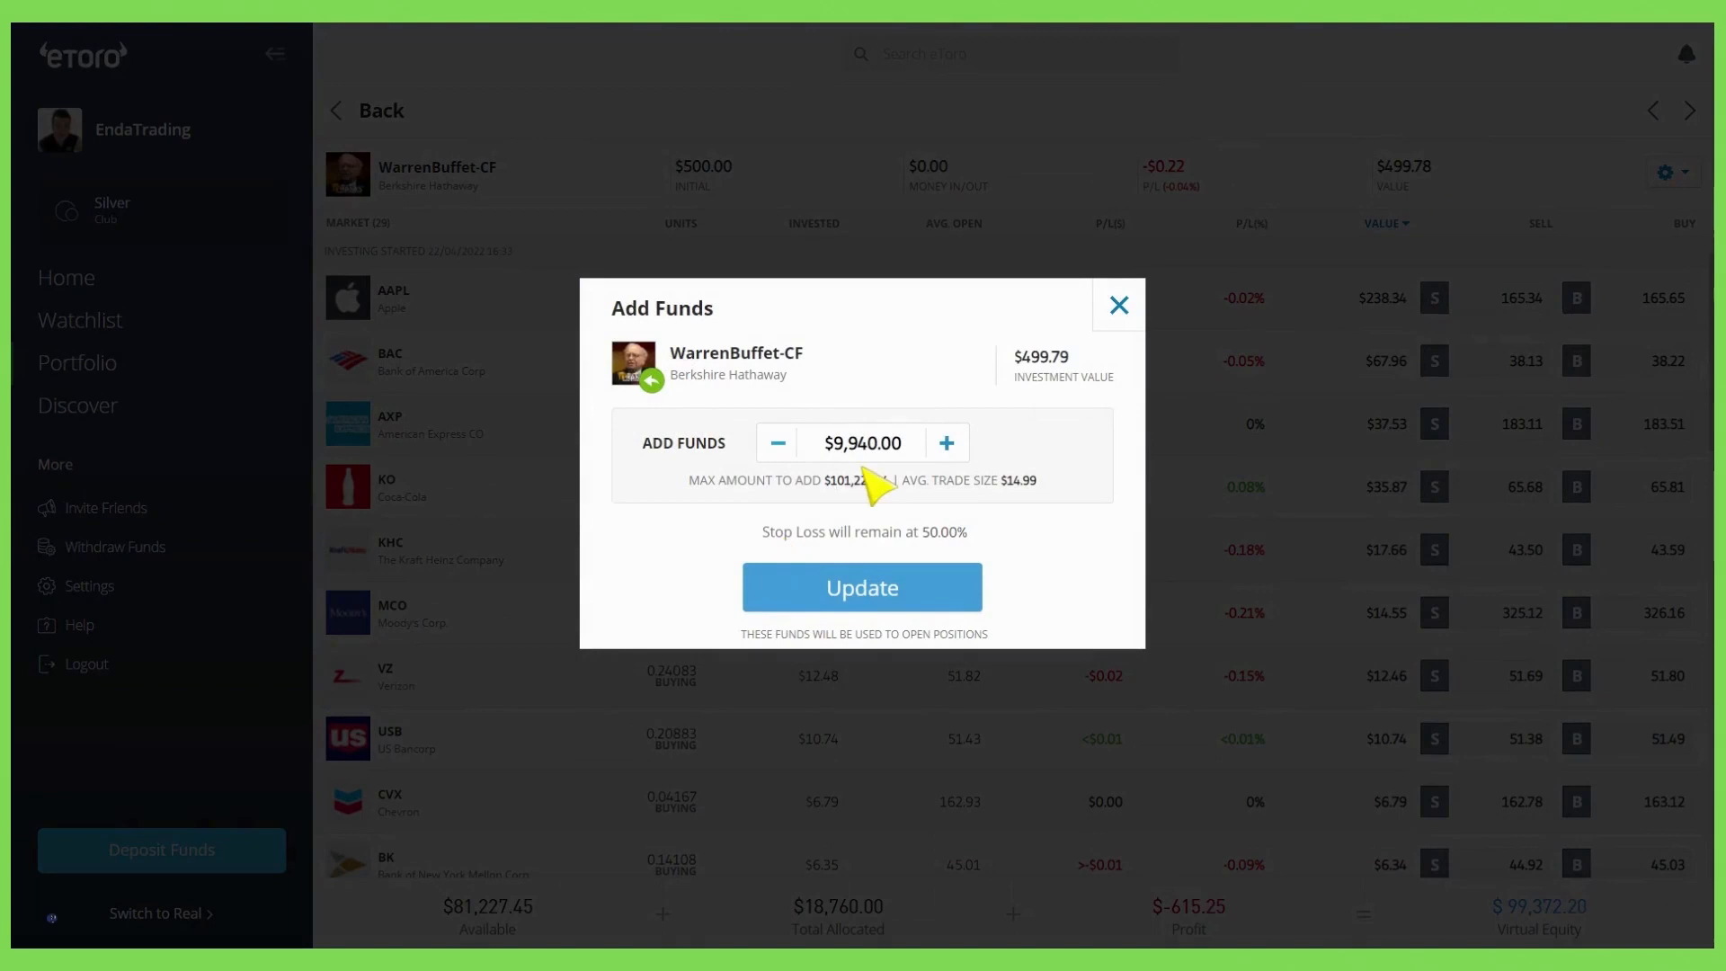
Add $250 to the WarrenBuffet-CF investment, raising its value to about $749.78.
{"action": "triple_click", "coordinate": [861, 443]}
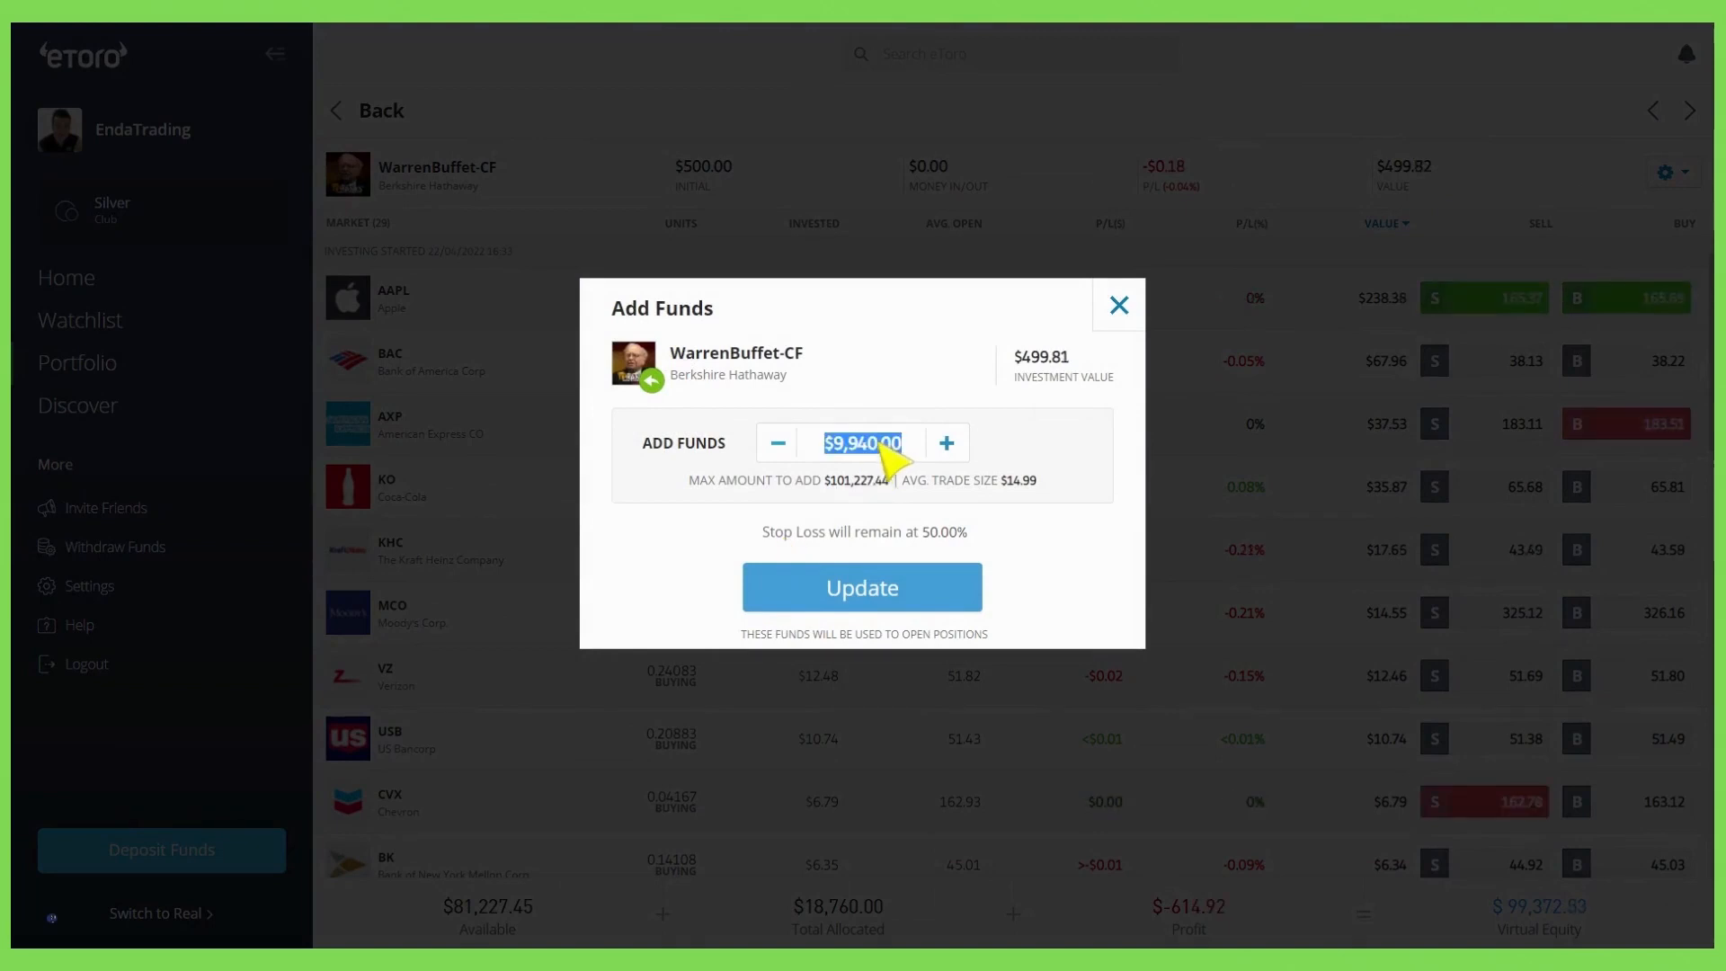
{"action": "type", "text": "200"}
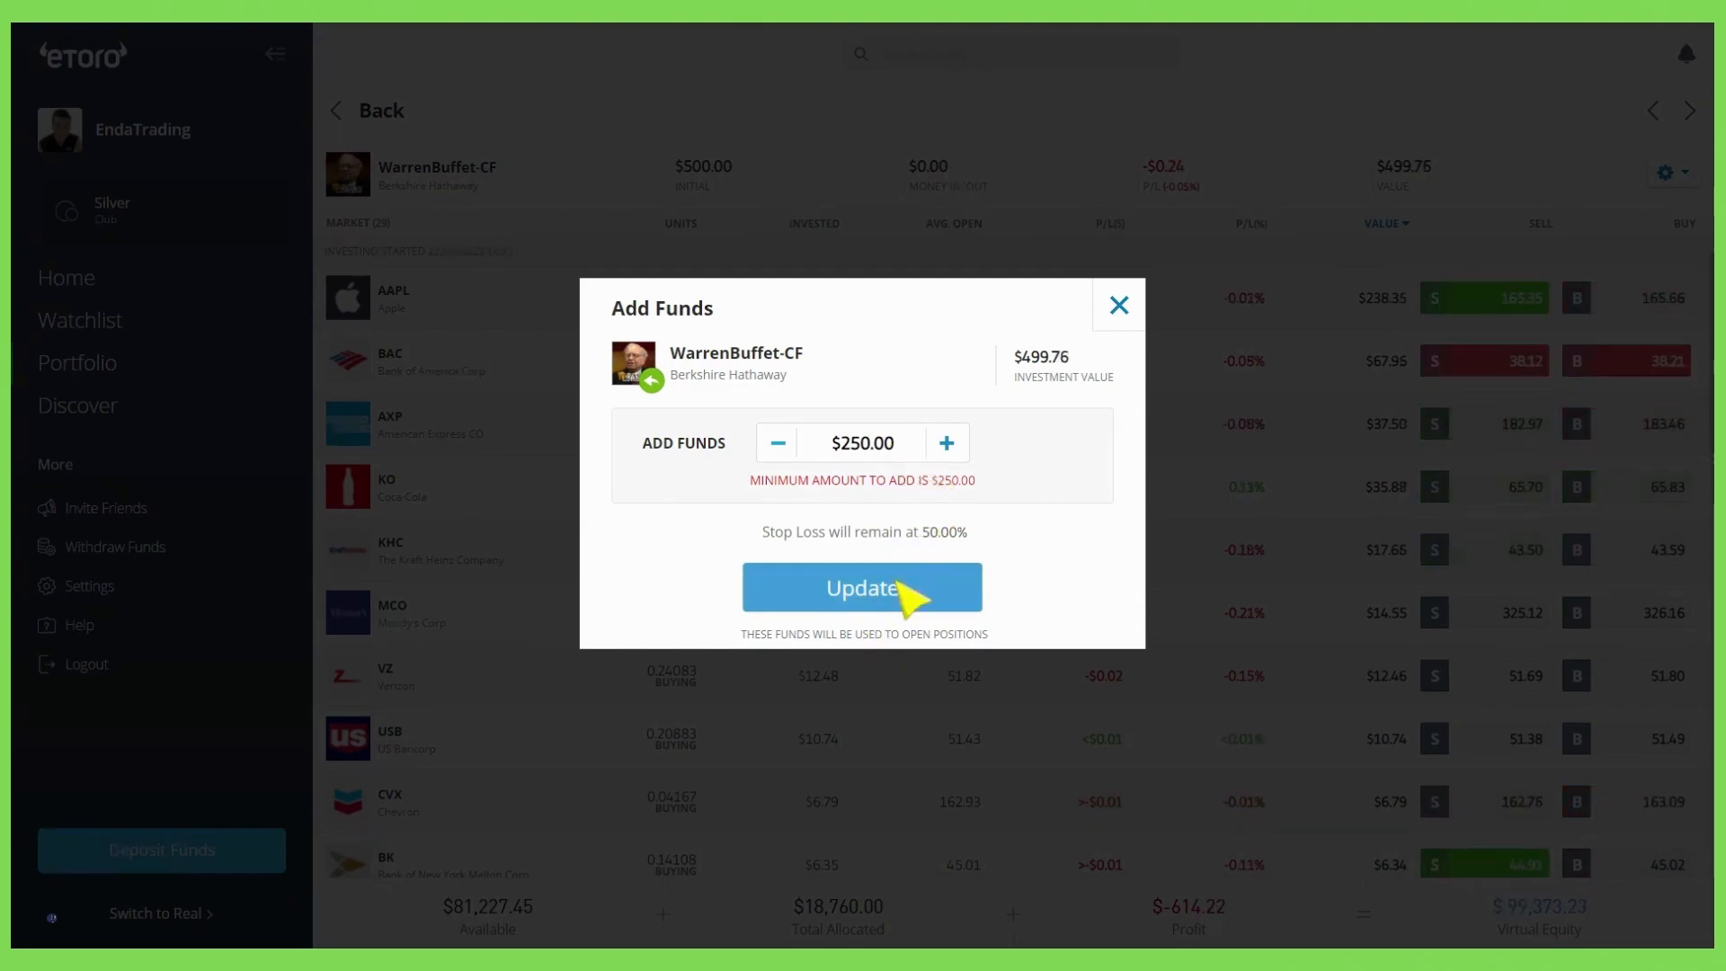
{"action": "left_click", "coordinate": [861, 588]}
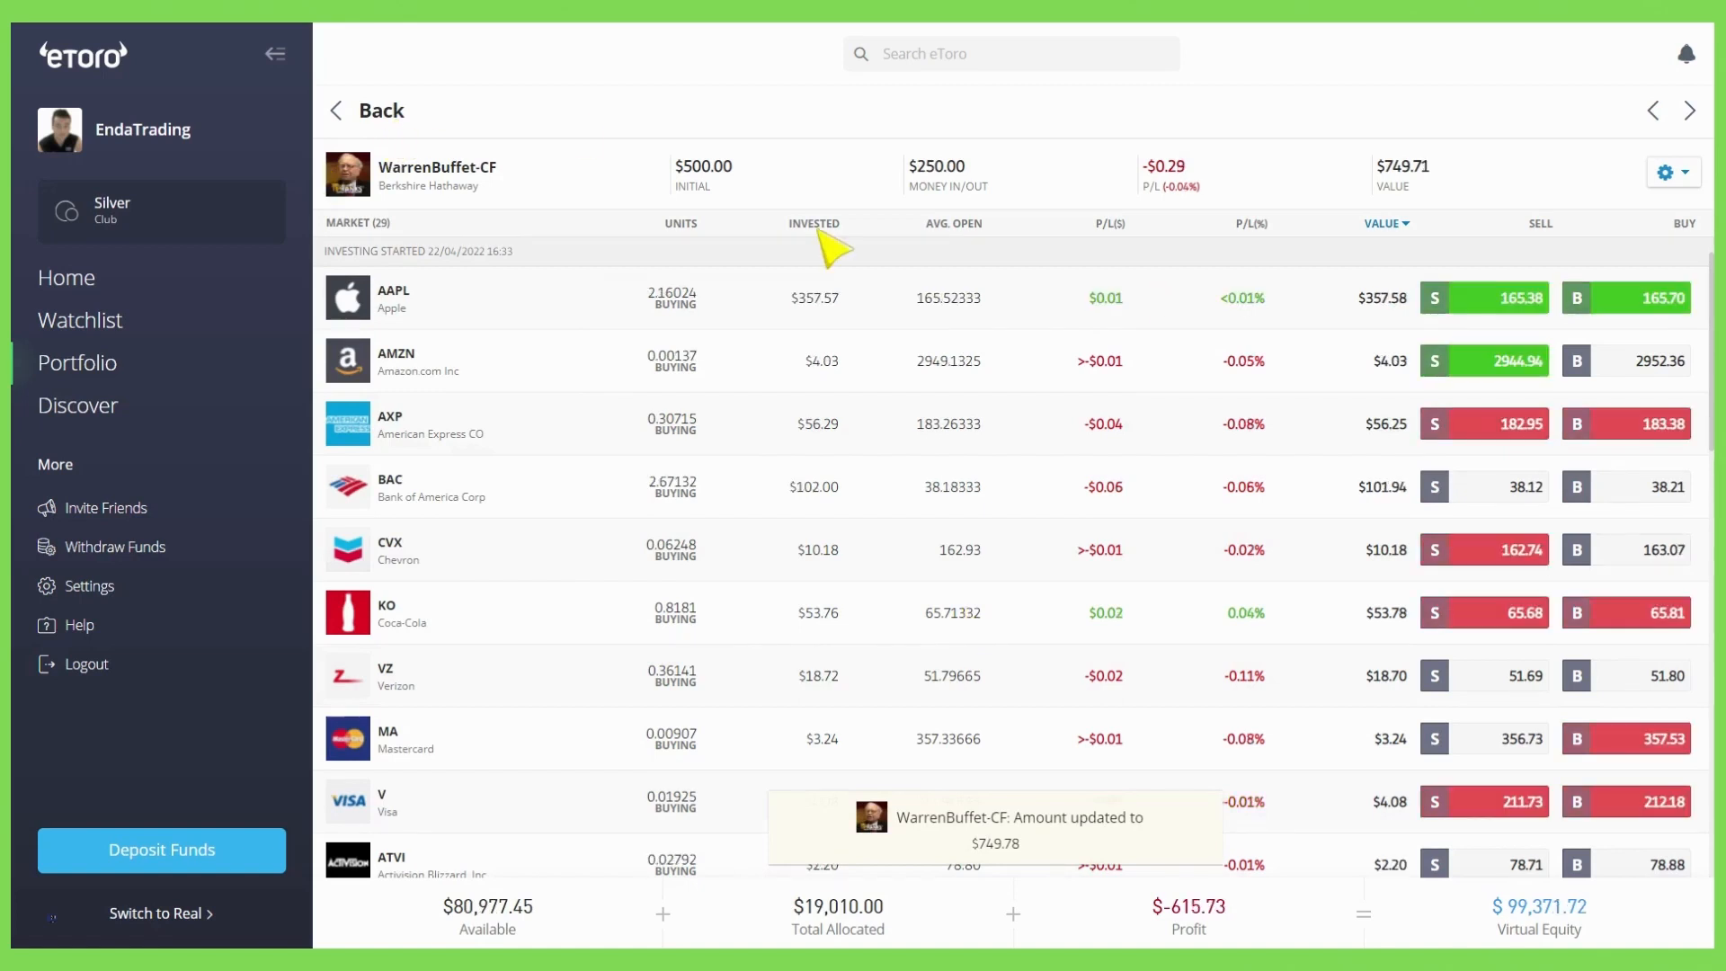
Scroll the topped-up holdings list and reopen the position's actions menu.
{"action": "scroll", "scroll_direction": "down", "scroll_amount": 3}
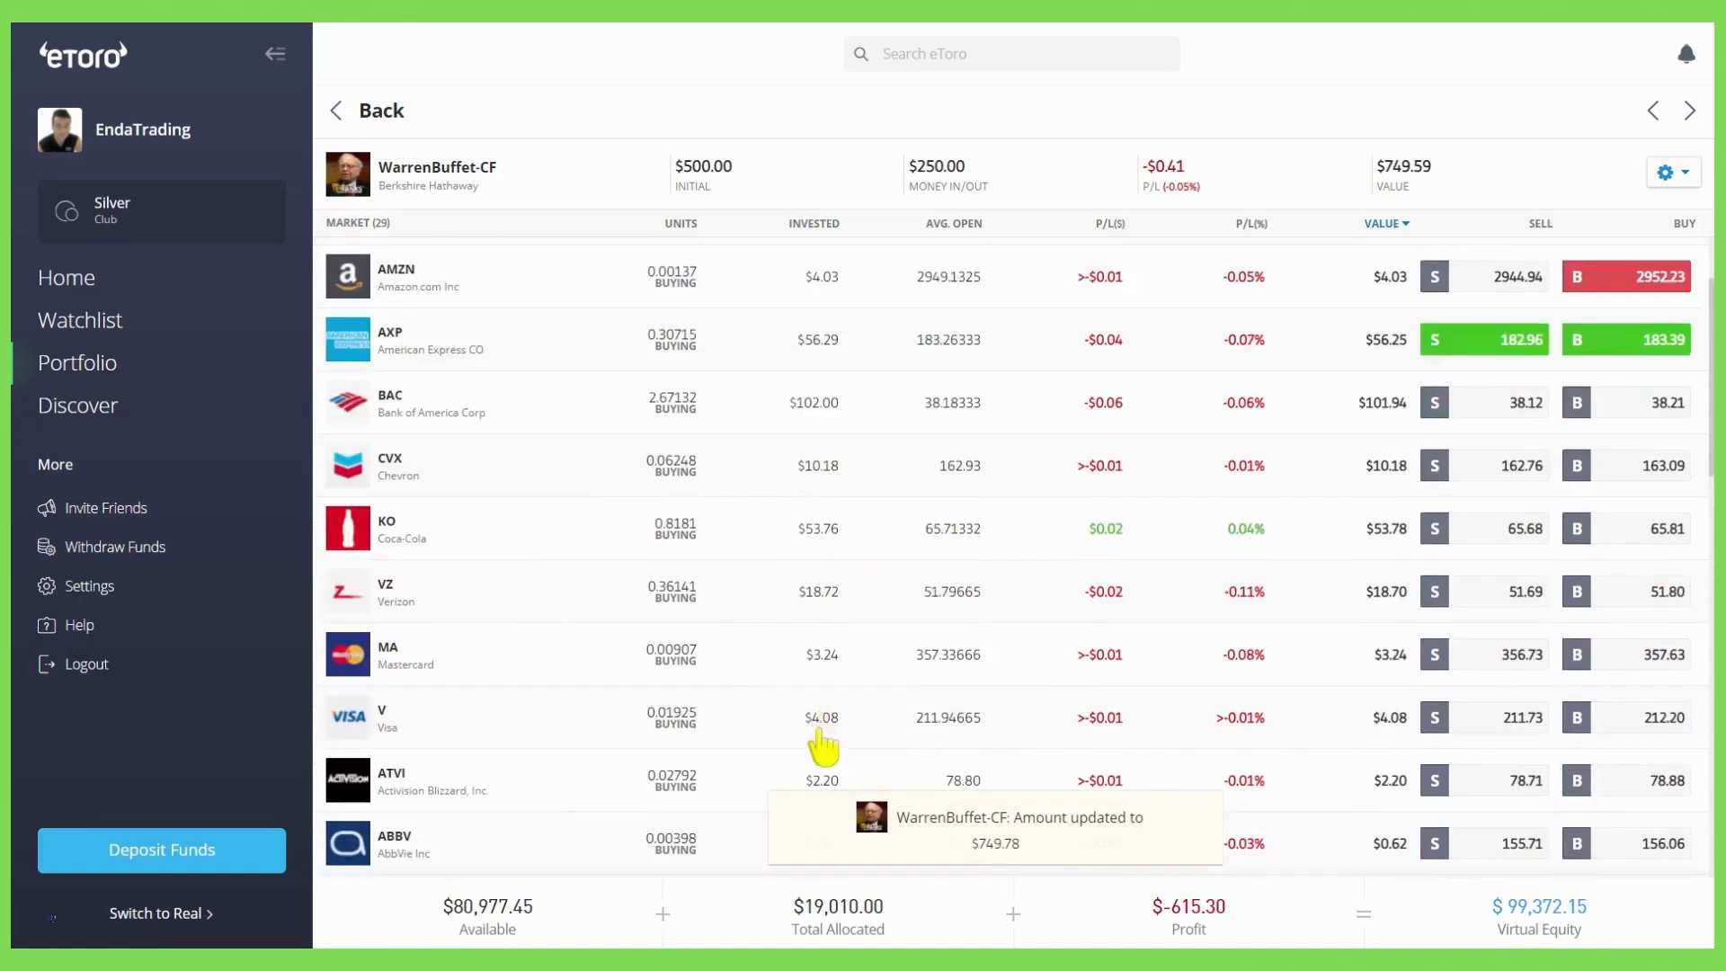
{"action": "scroll", "scroll_direction": "down", "scroll_amount": 3}
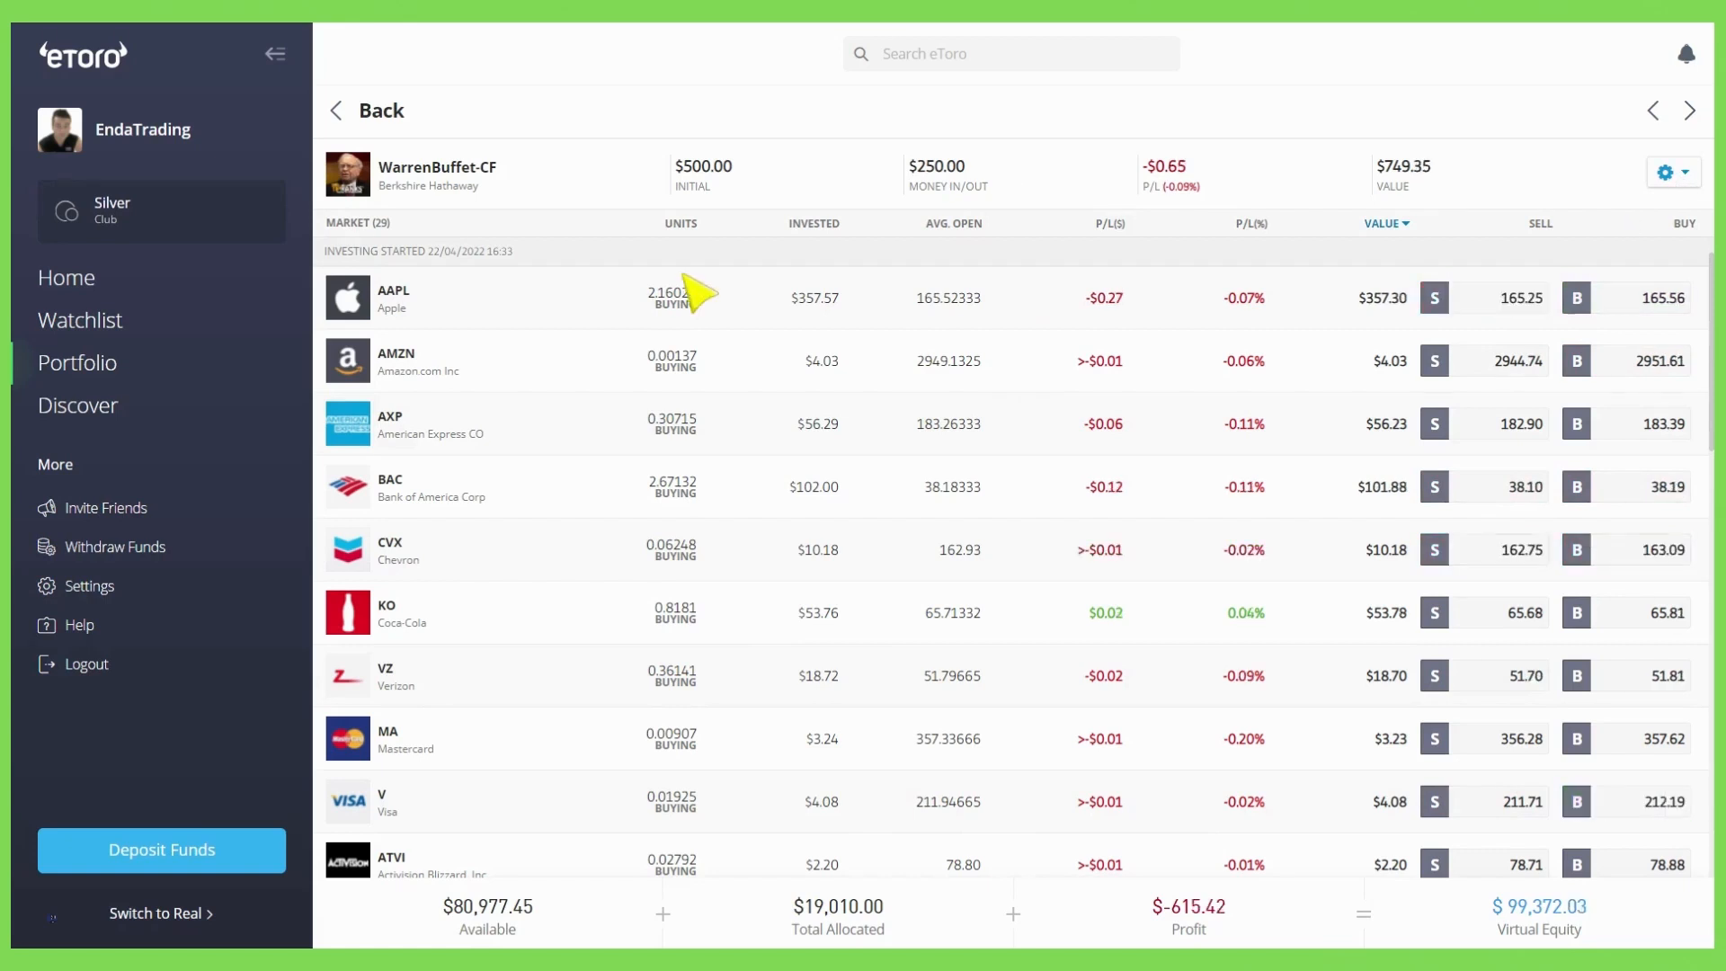
{"action": "left_click", "coordinate": [1668, 172]}
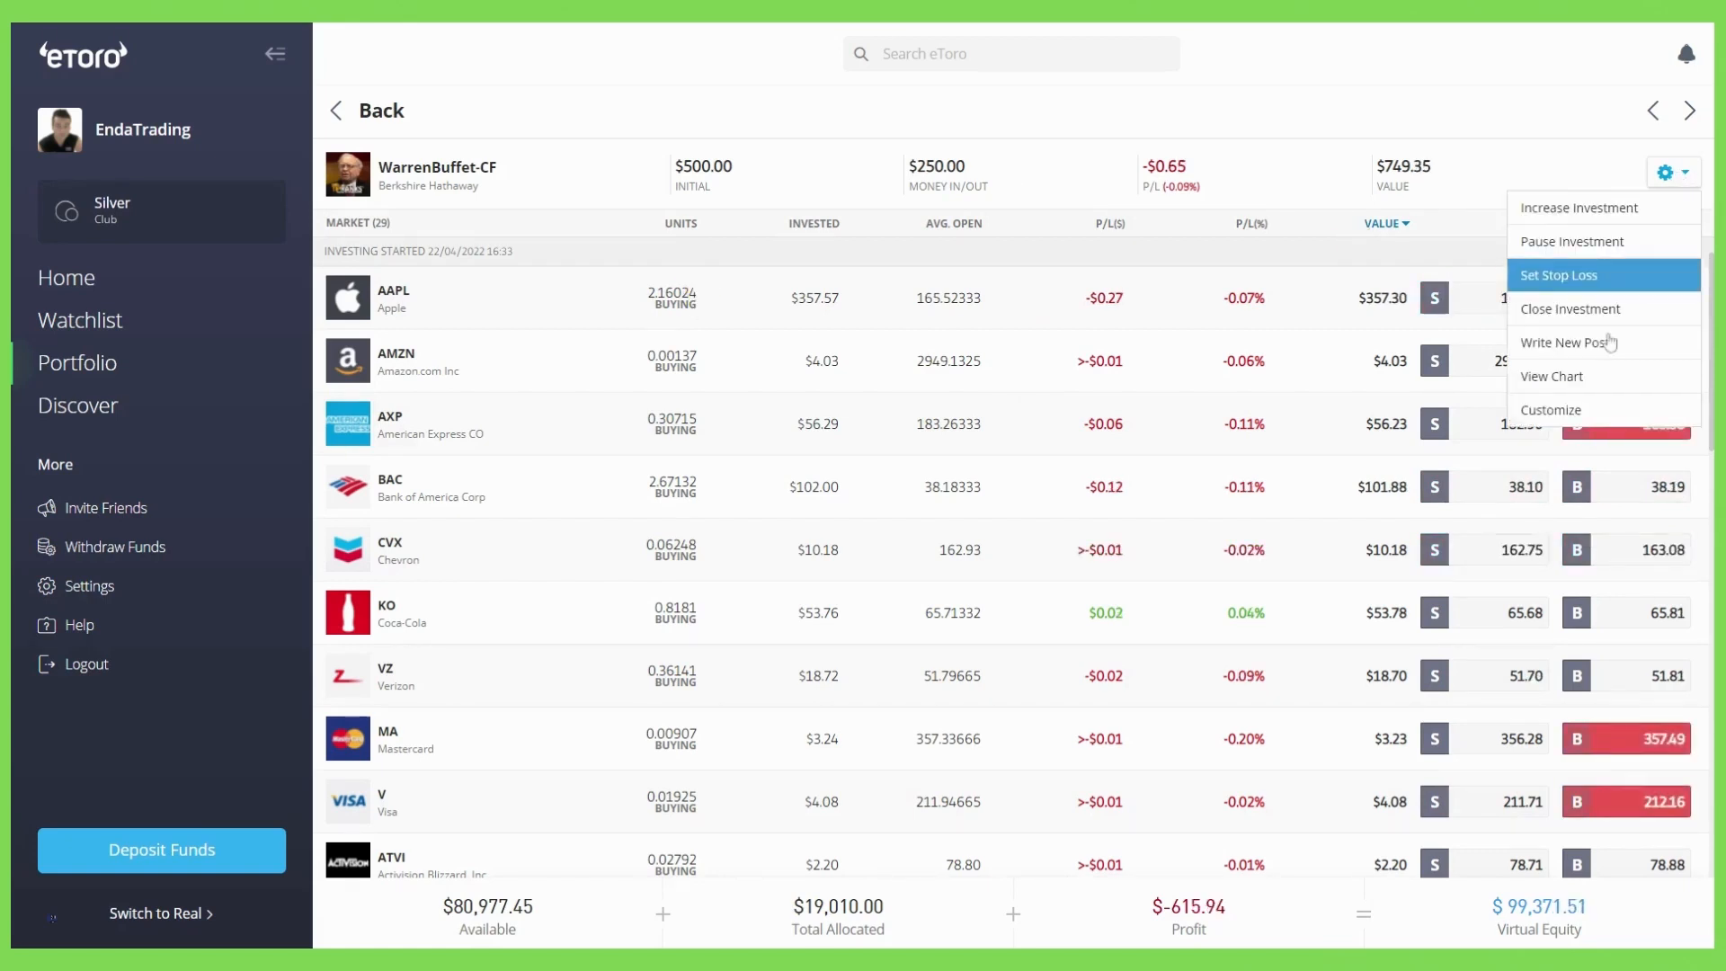